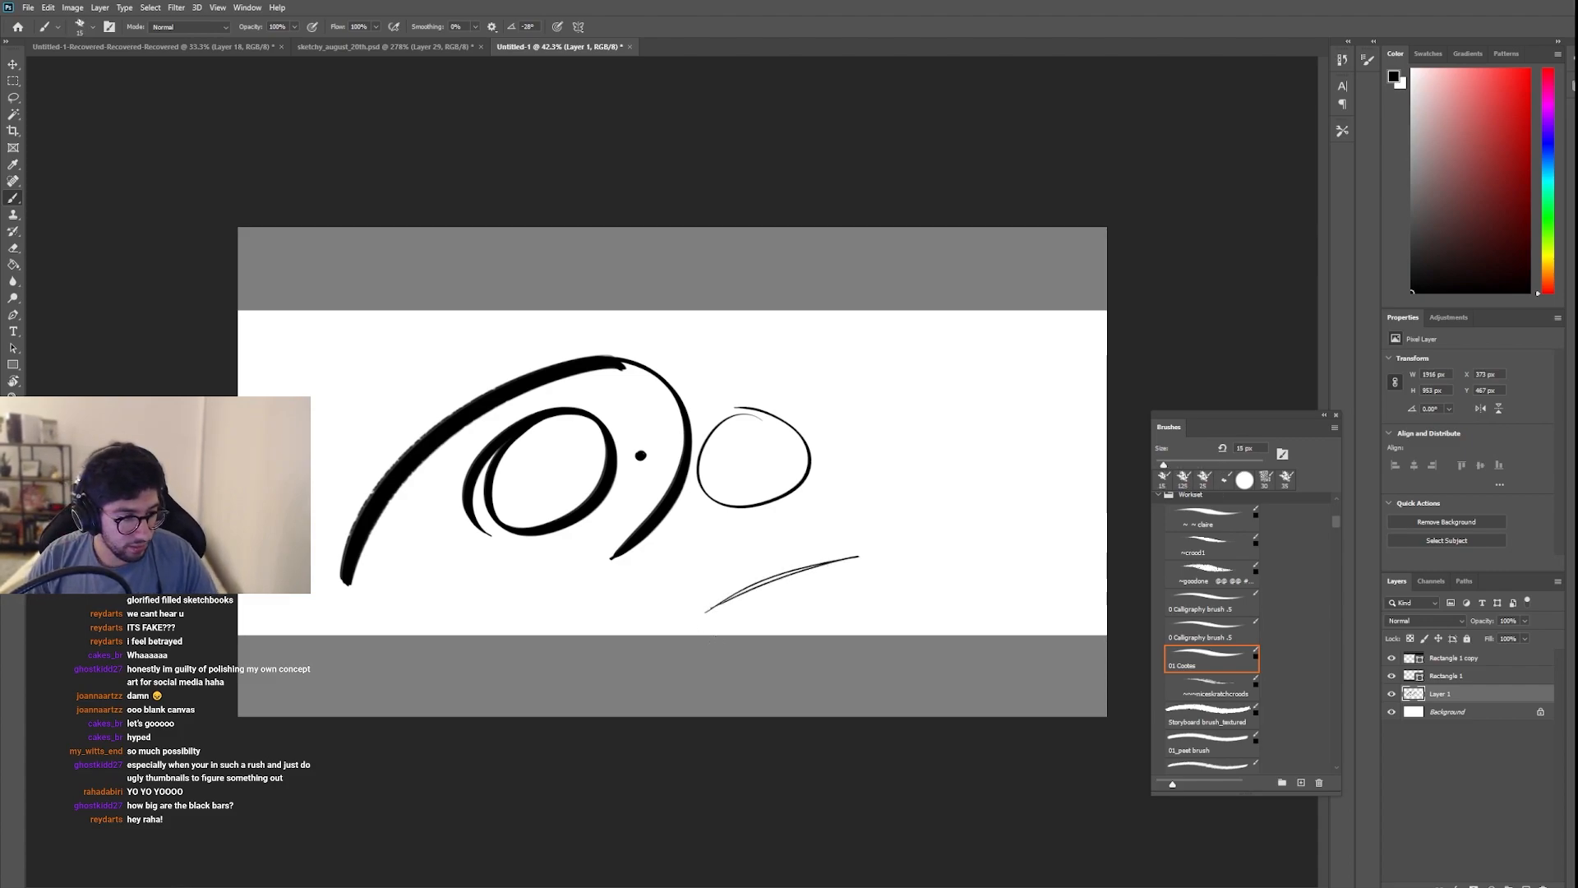
# Step: Switch to the Hard Round Pressure Size brush and wipe the test doodles off Layer 1
pyautogui.click(1211, 511)
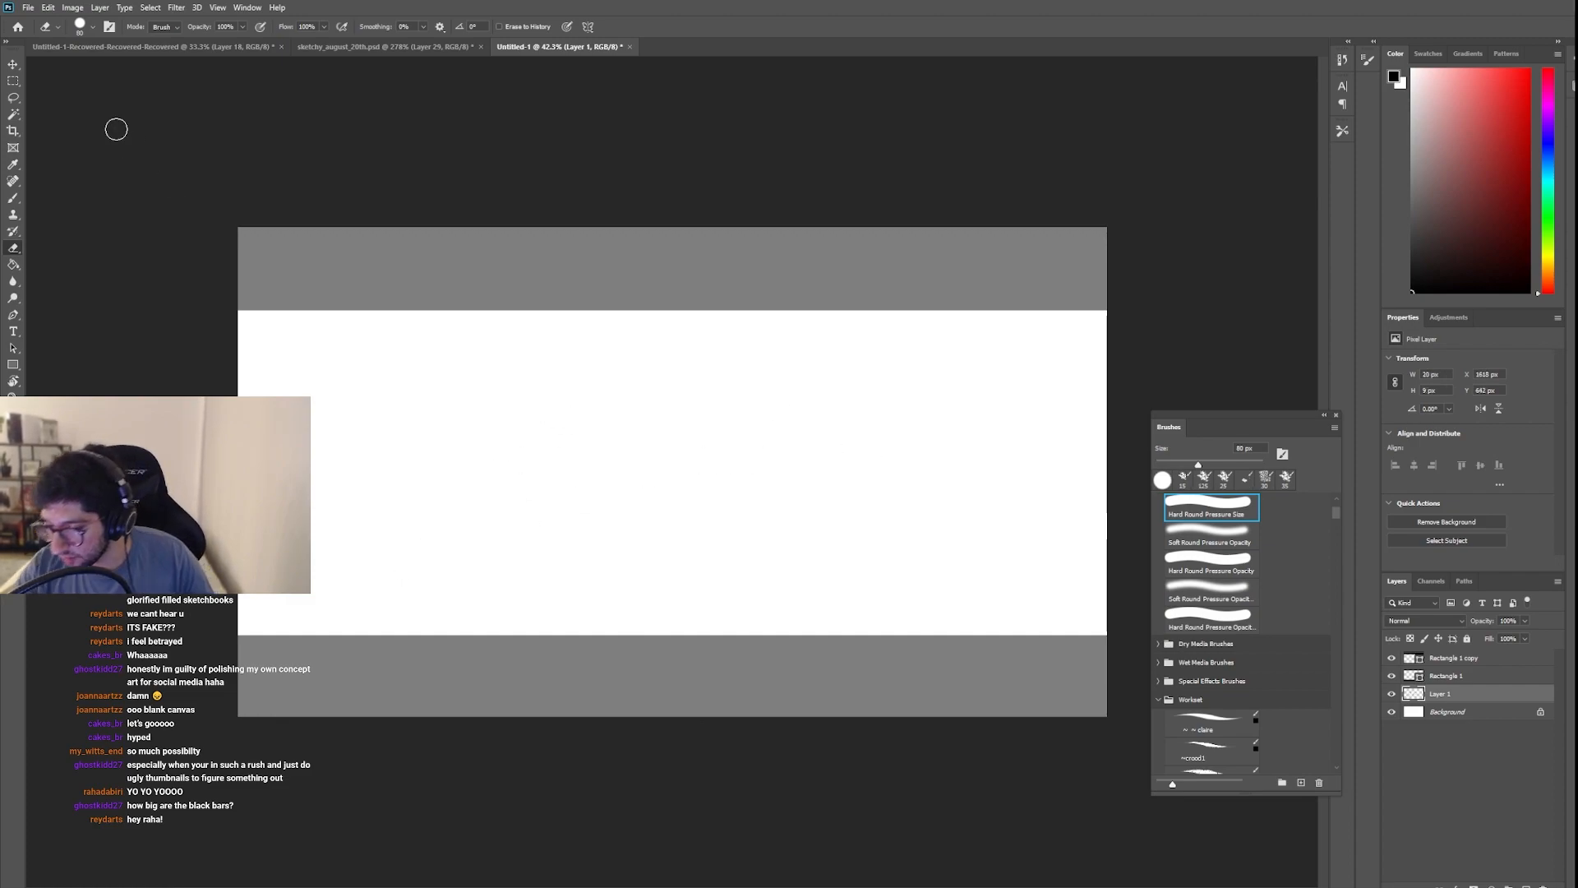
# Step: Brush-sketch a girl, a round-faced bald character and a profile girl across the frame
pyautogui.click(79, 26)
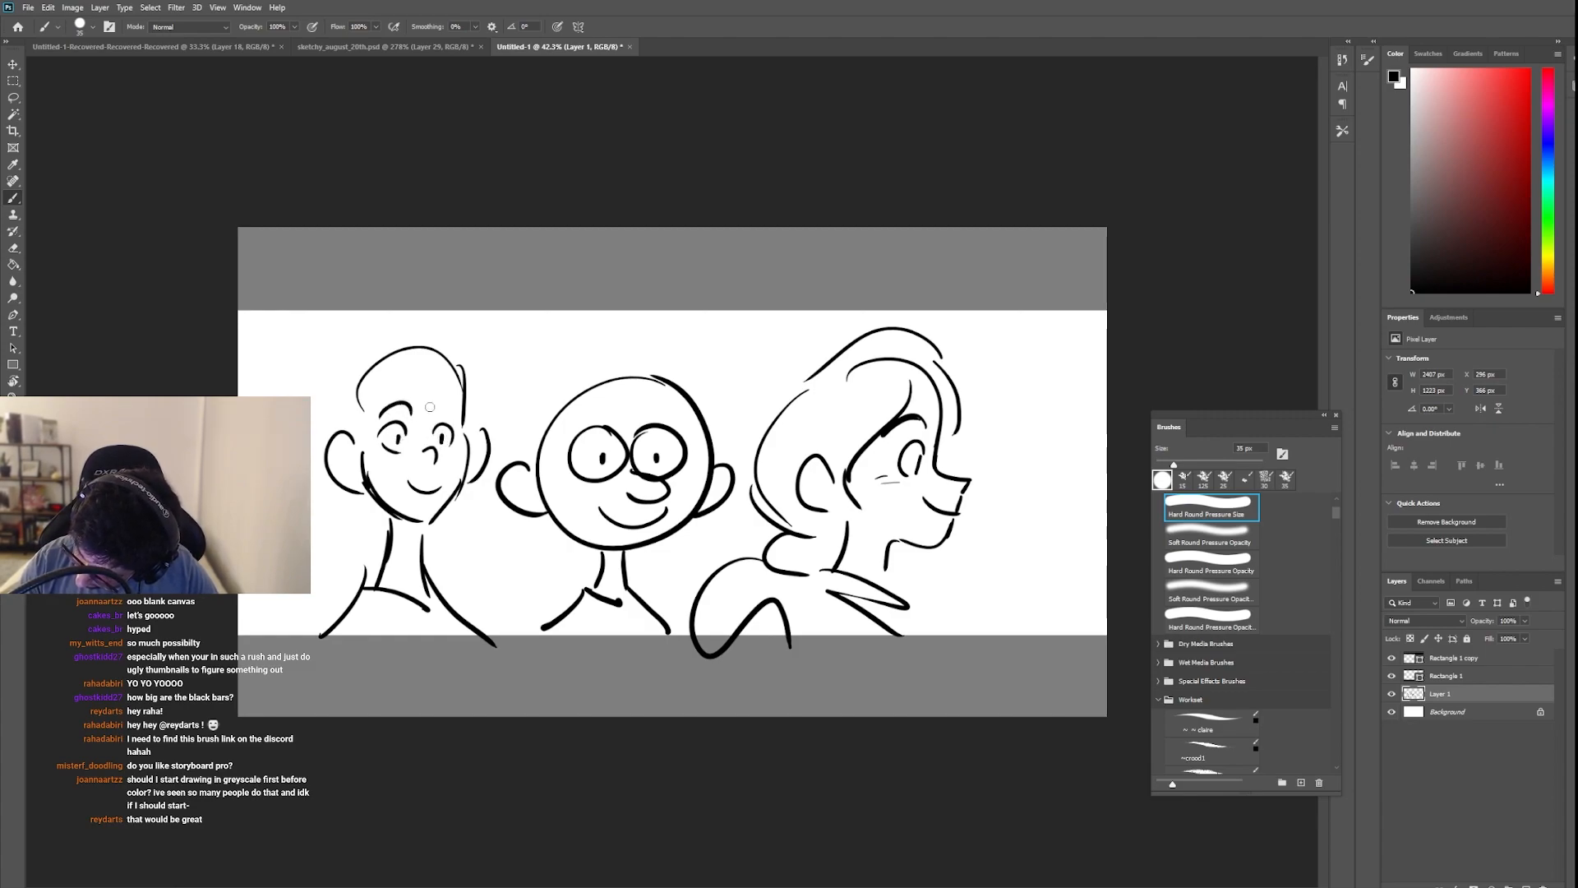
pyautogui.moveTo(421, 366)
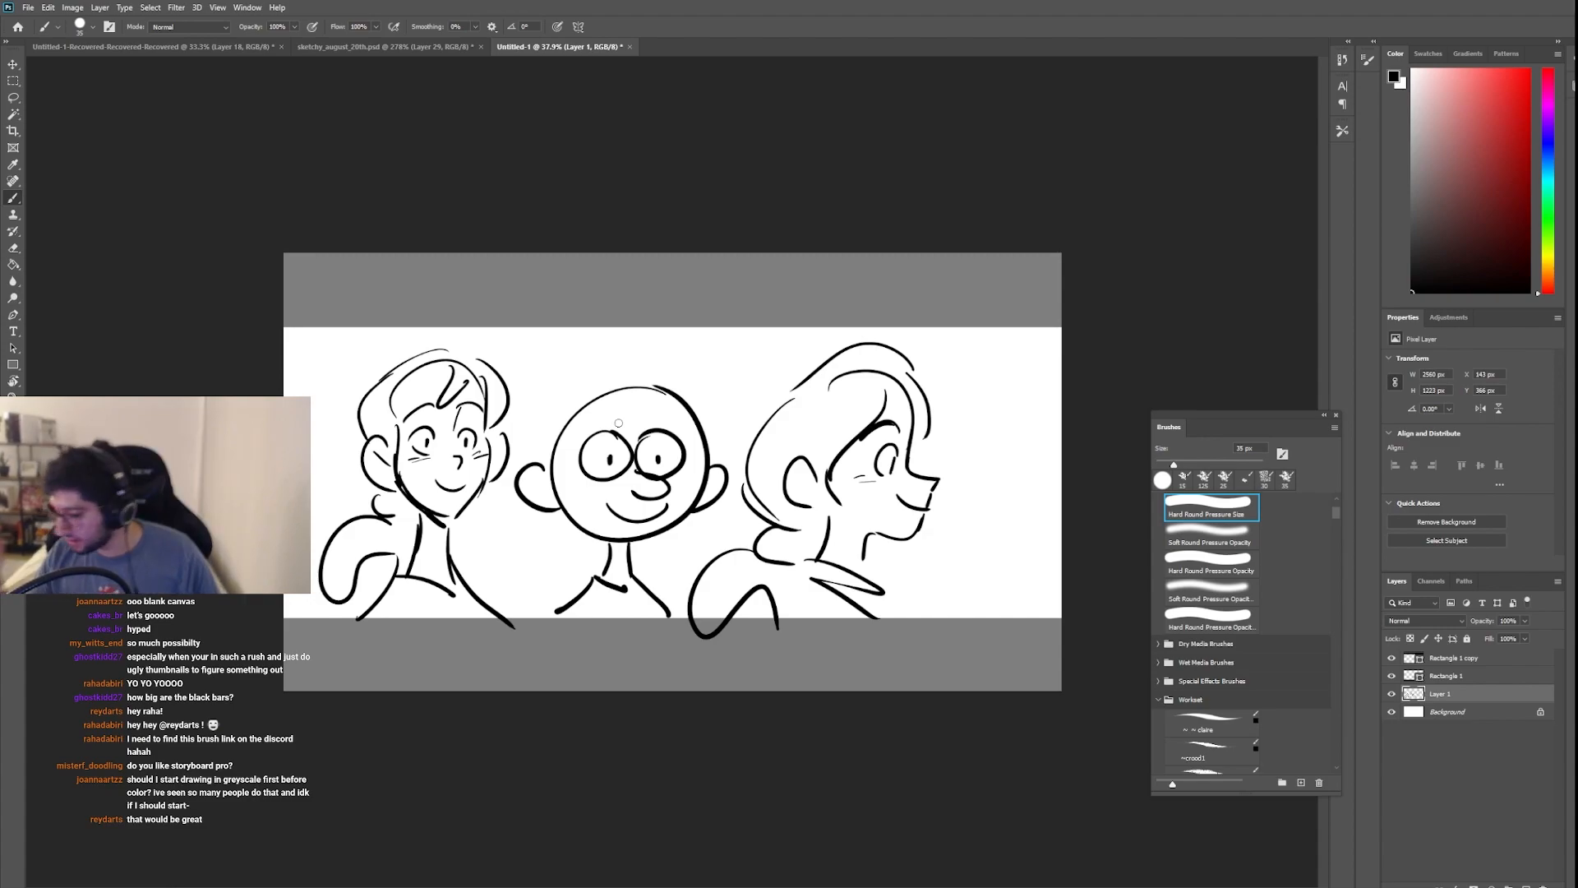
# Step: Apply Motion Blur at about 200 distance to the heads, then delete the layer contents
pyautogui.click(175, 6)
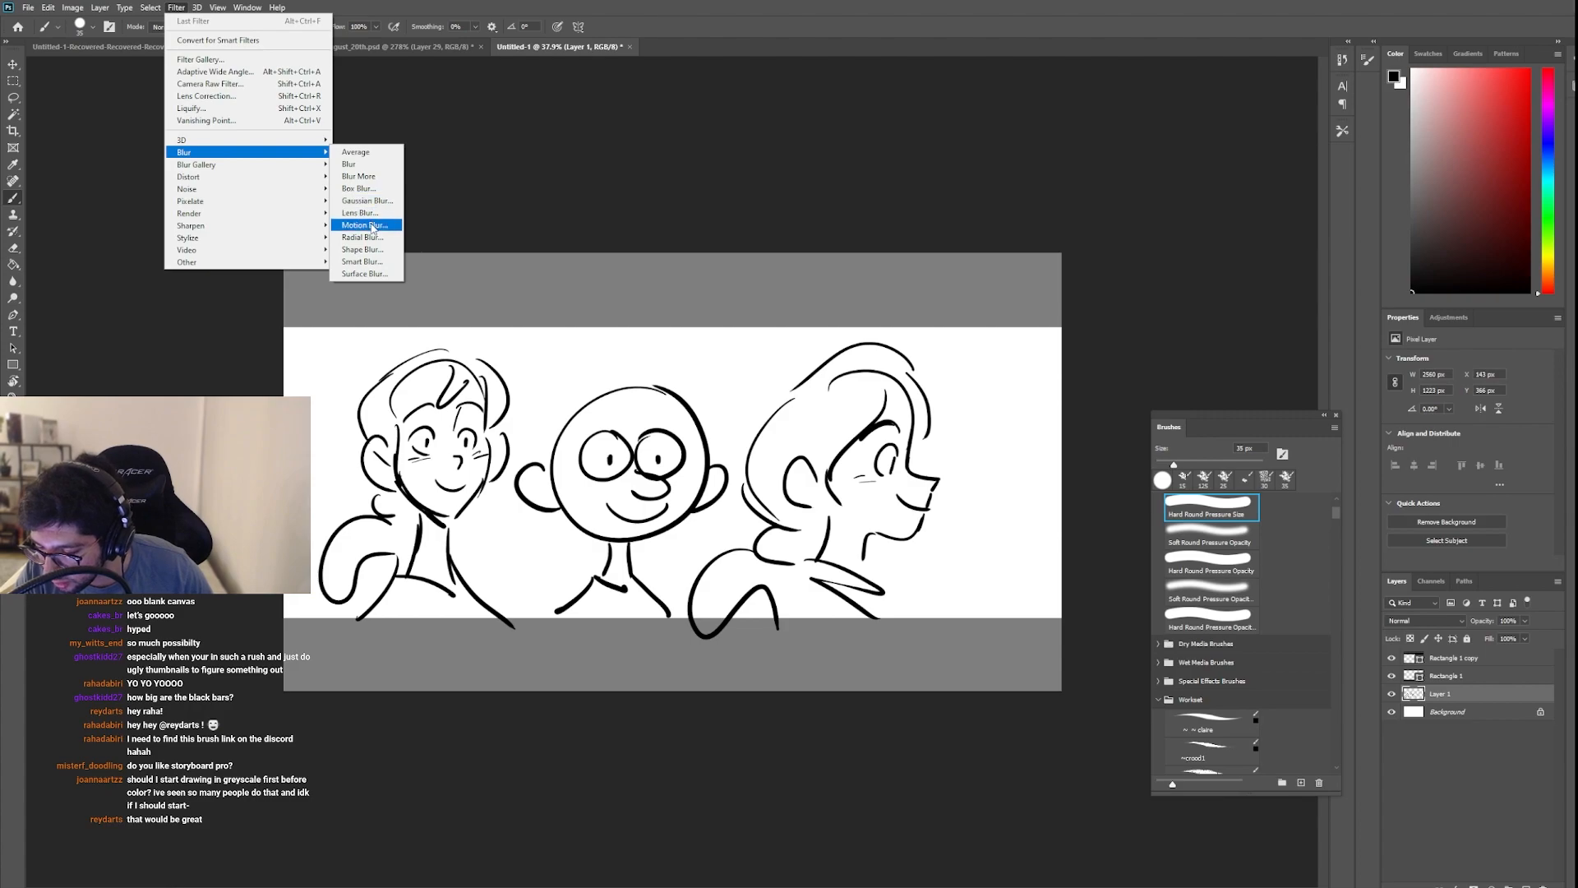
pyautogui.click(363, 225)
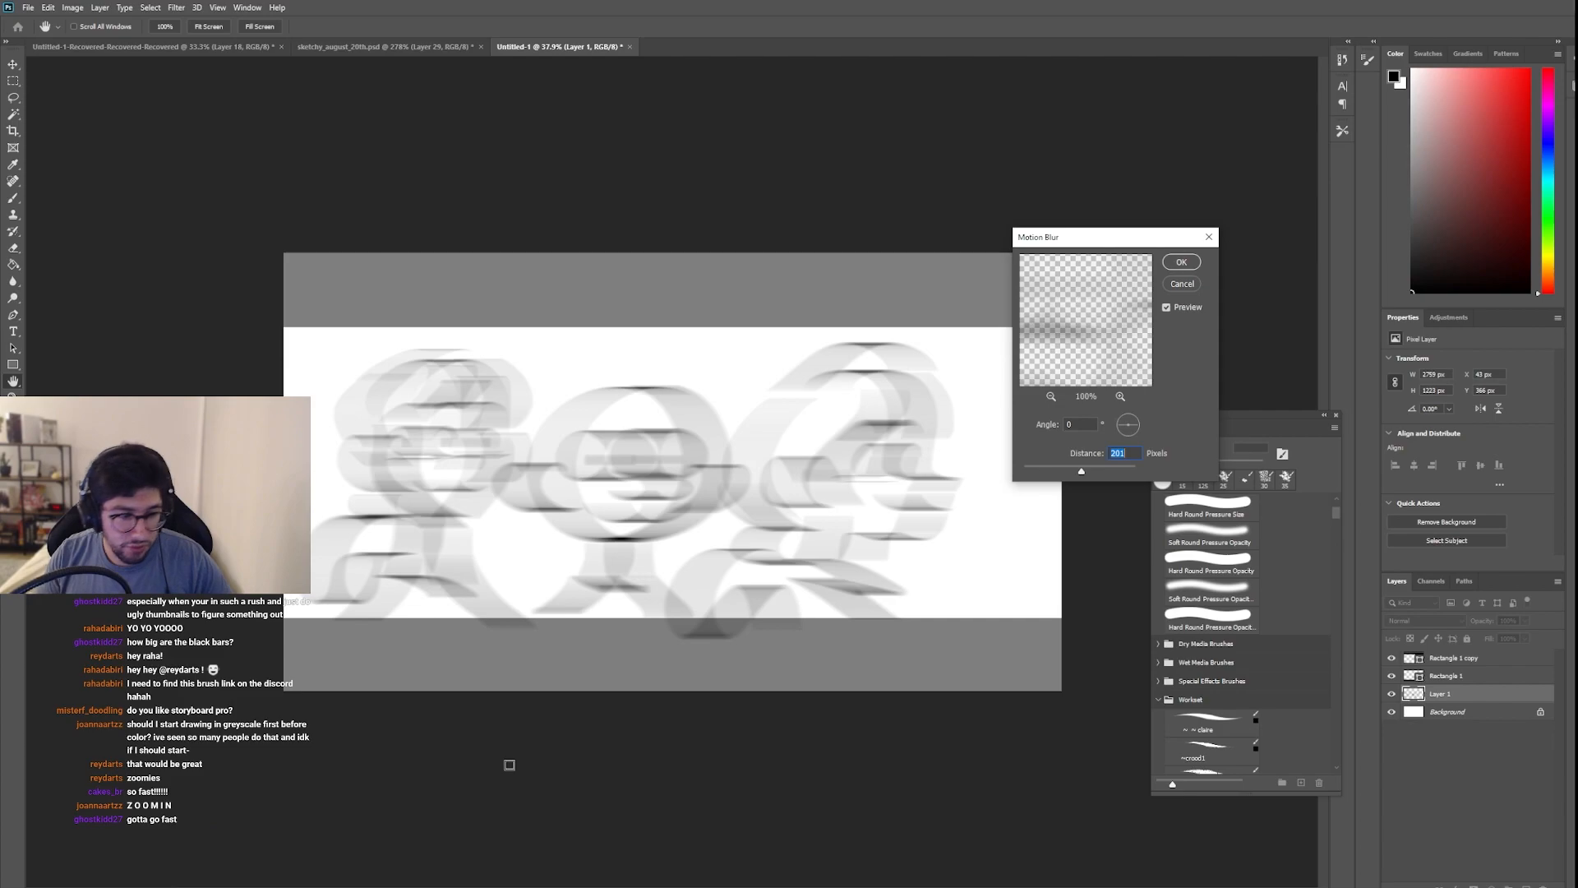
pyautogui.click(1182, 283)
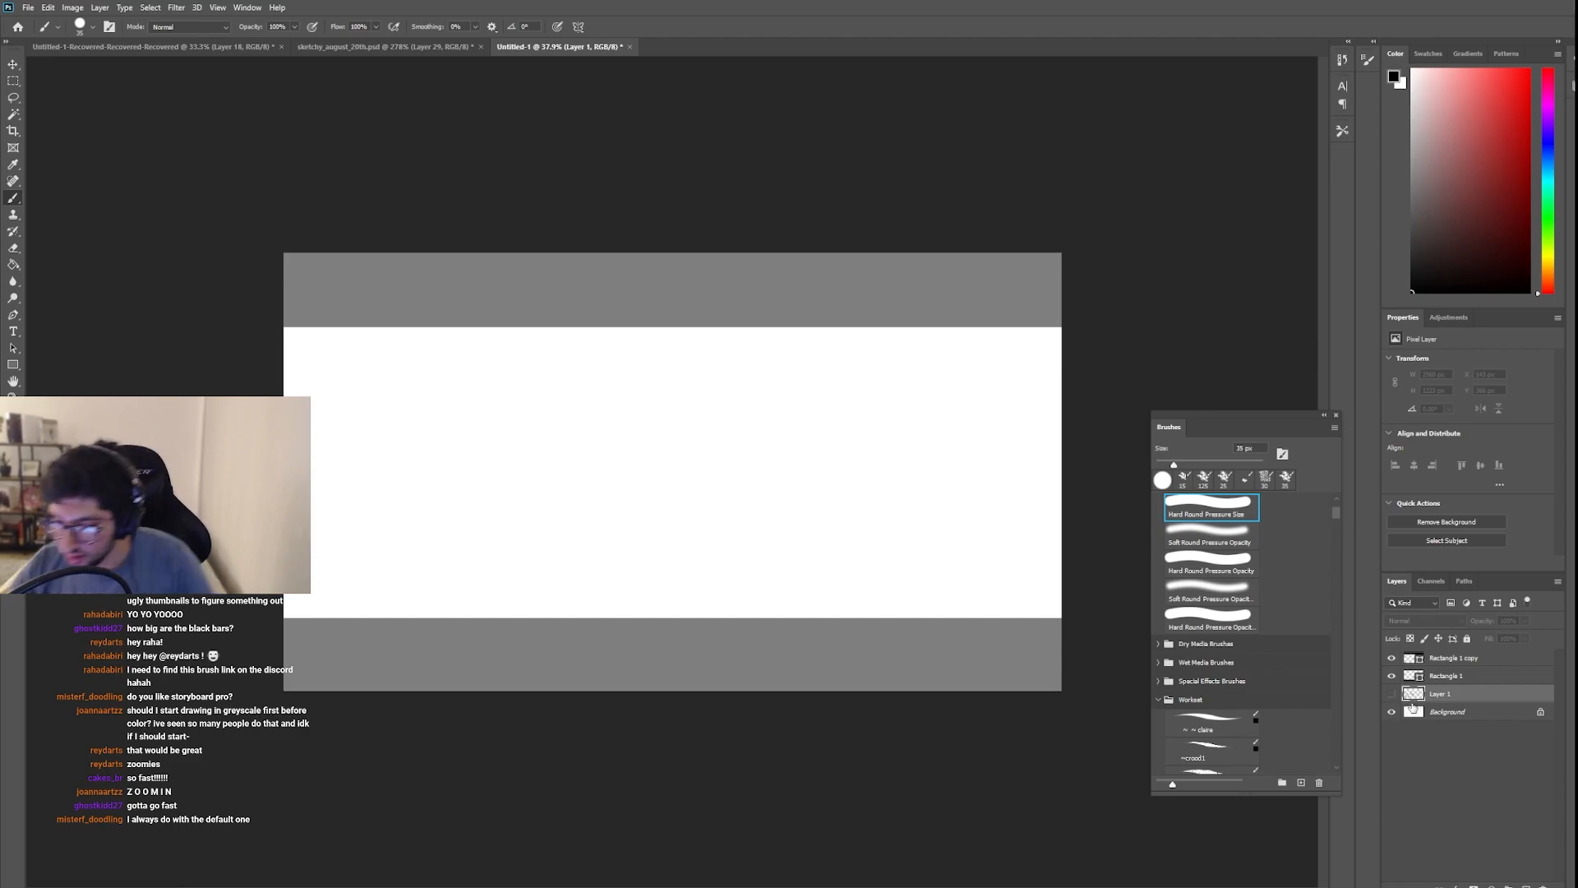
# Step: Show the Layer Comps panel from the Window menu
pyautogui.click(246, 6)
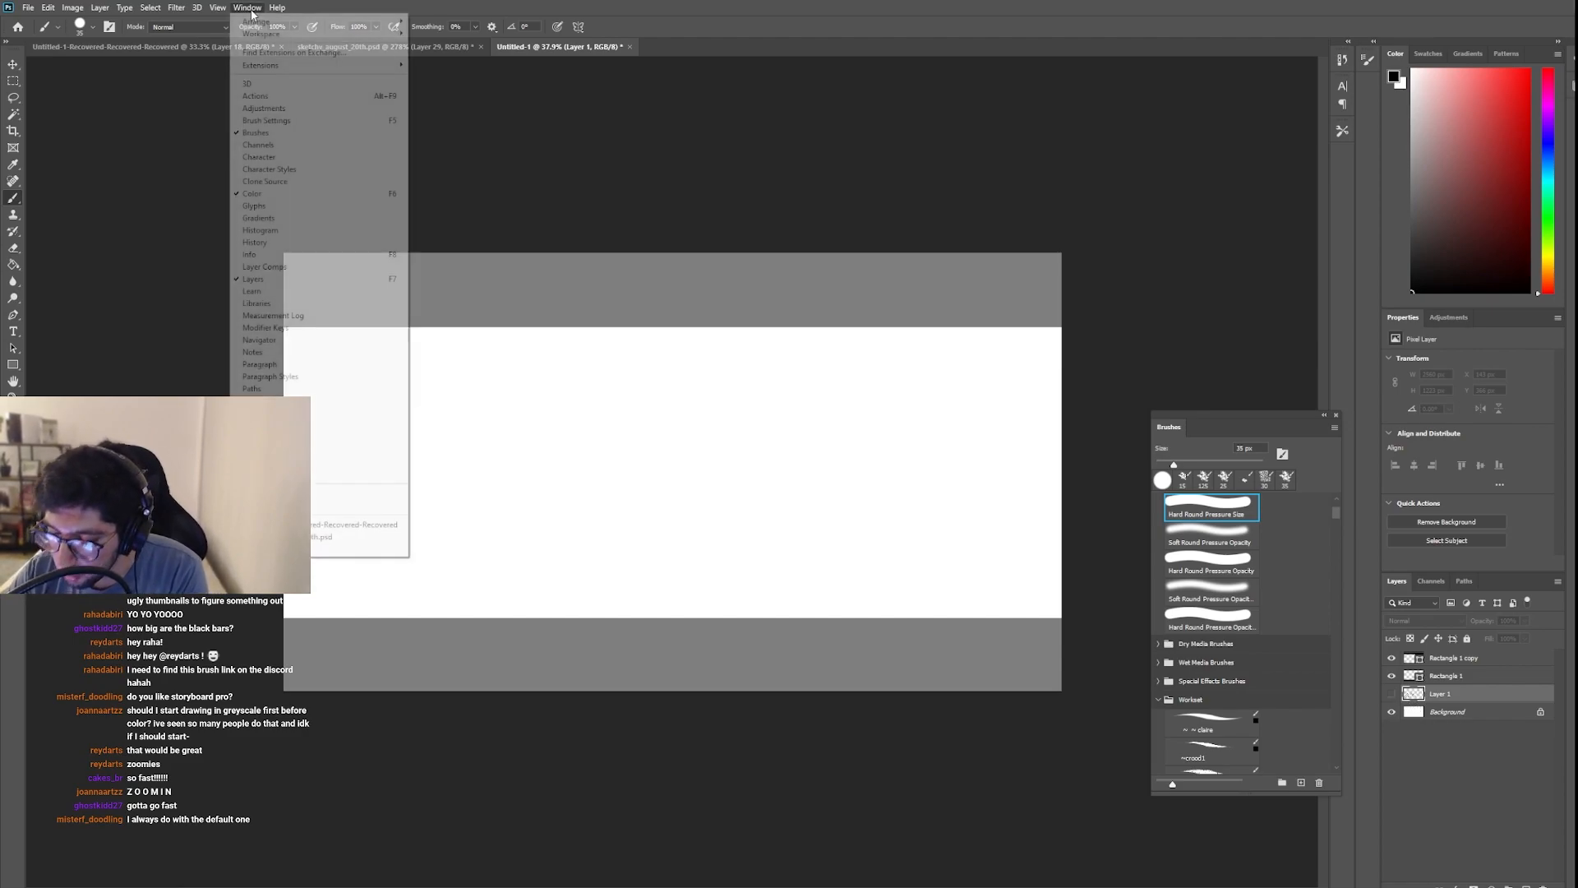
pyautogui.moveTo(258, 156)
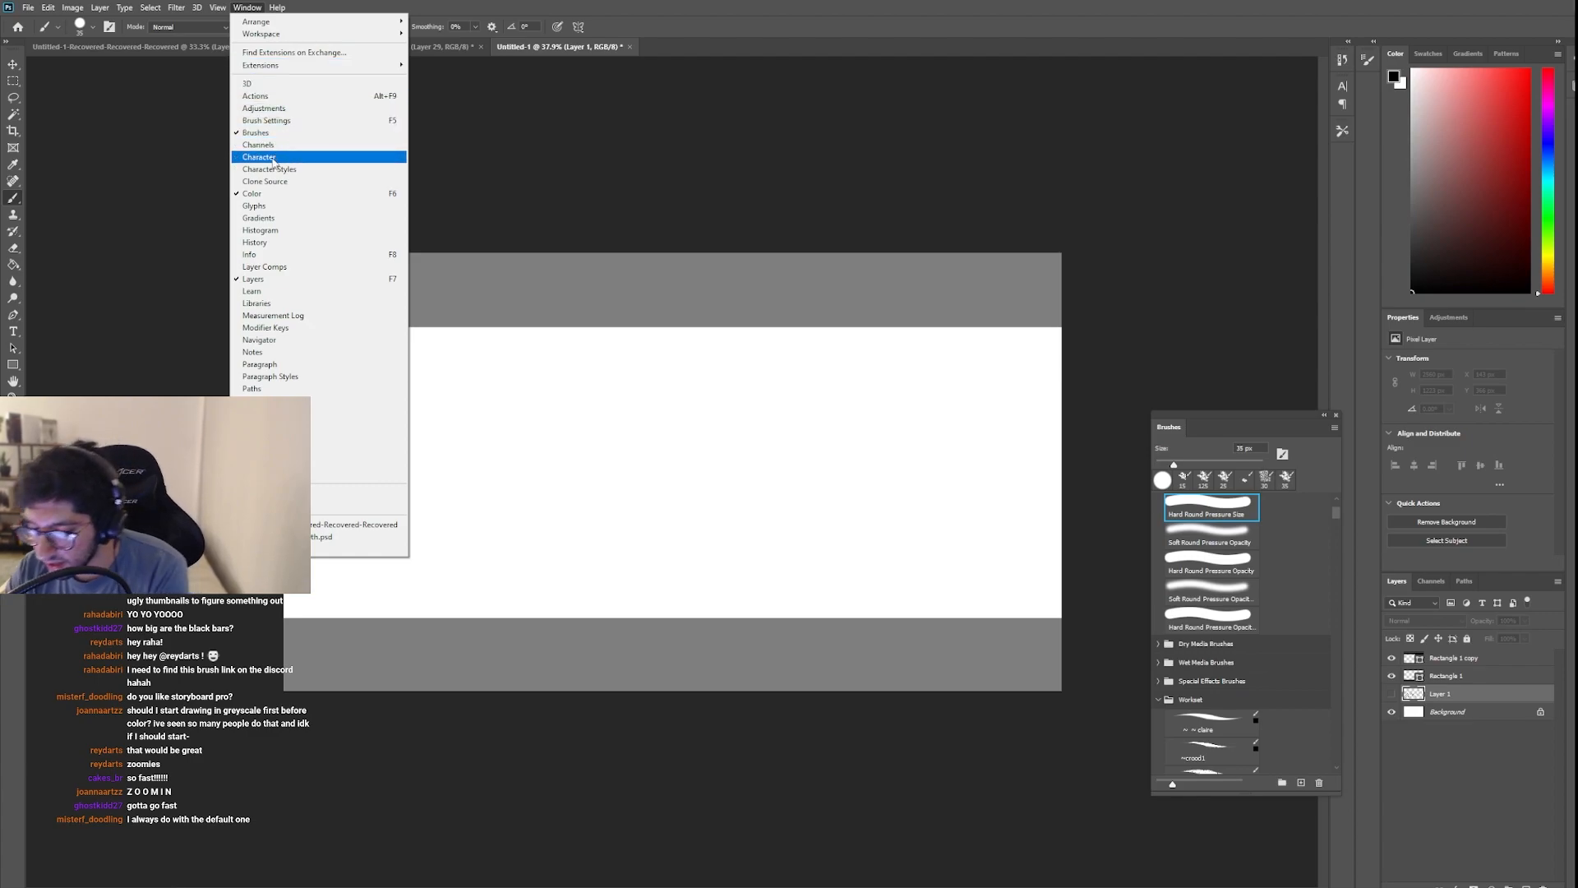
pyautogui.moveTo(293, 266)
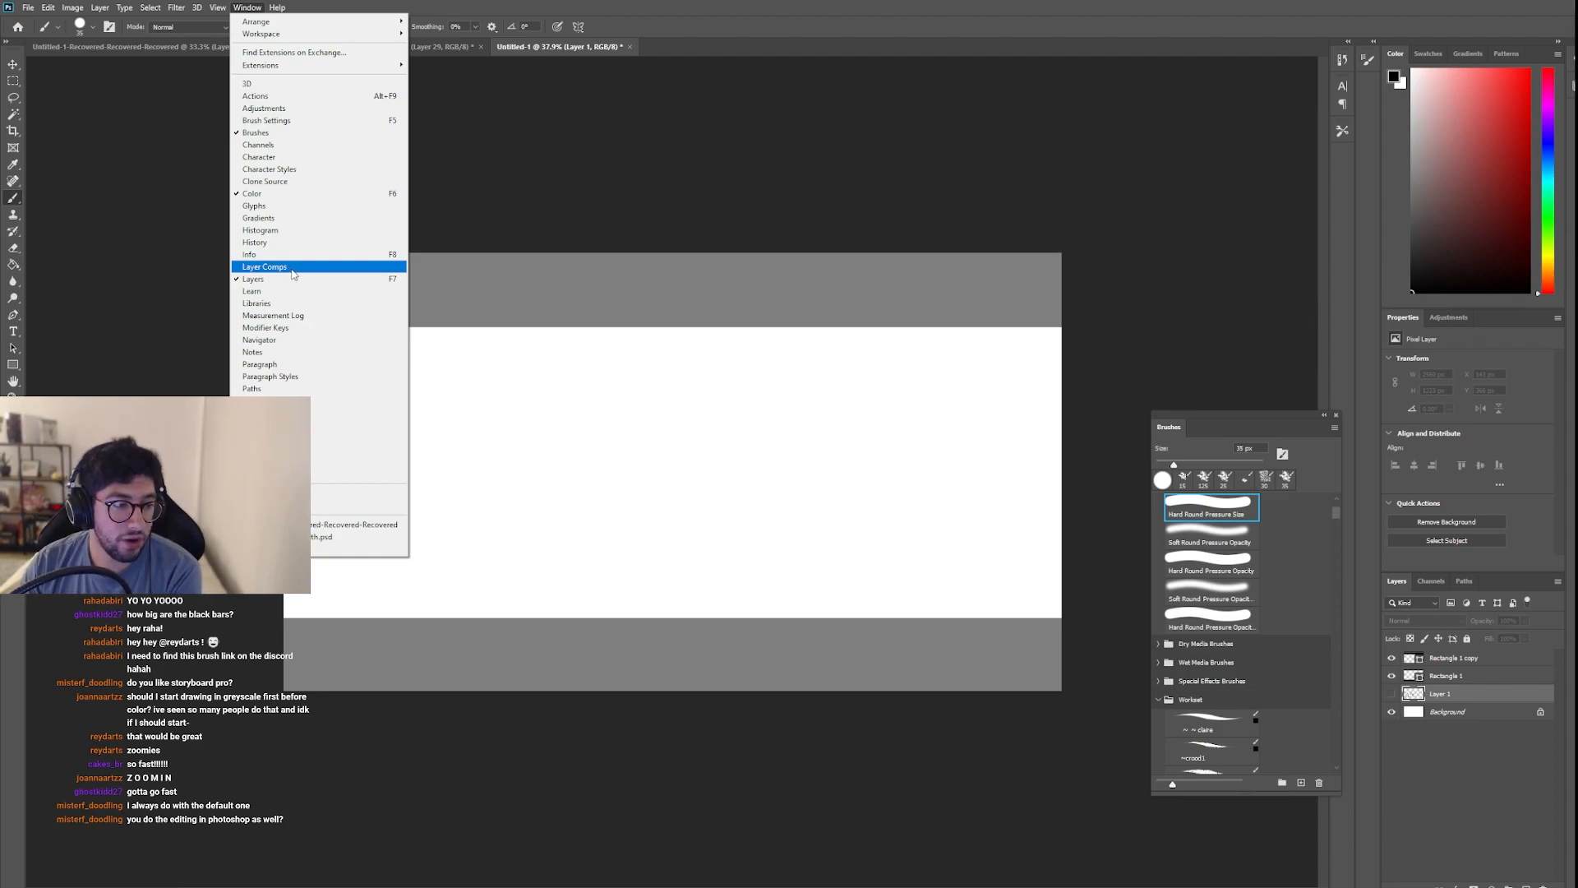
pyautogui.click(265, 266)
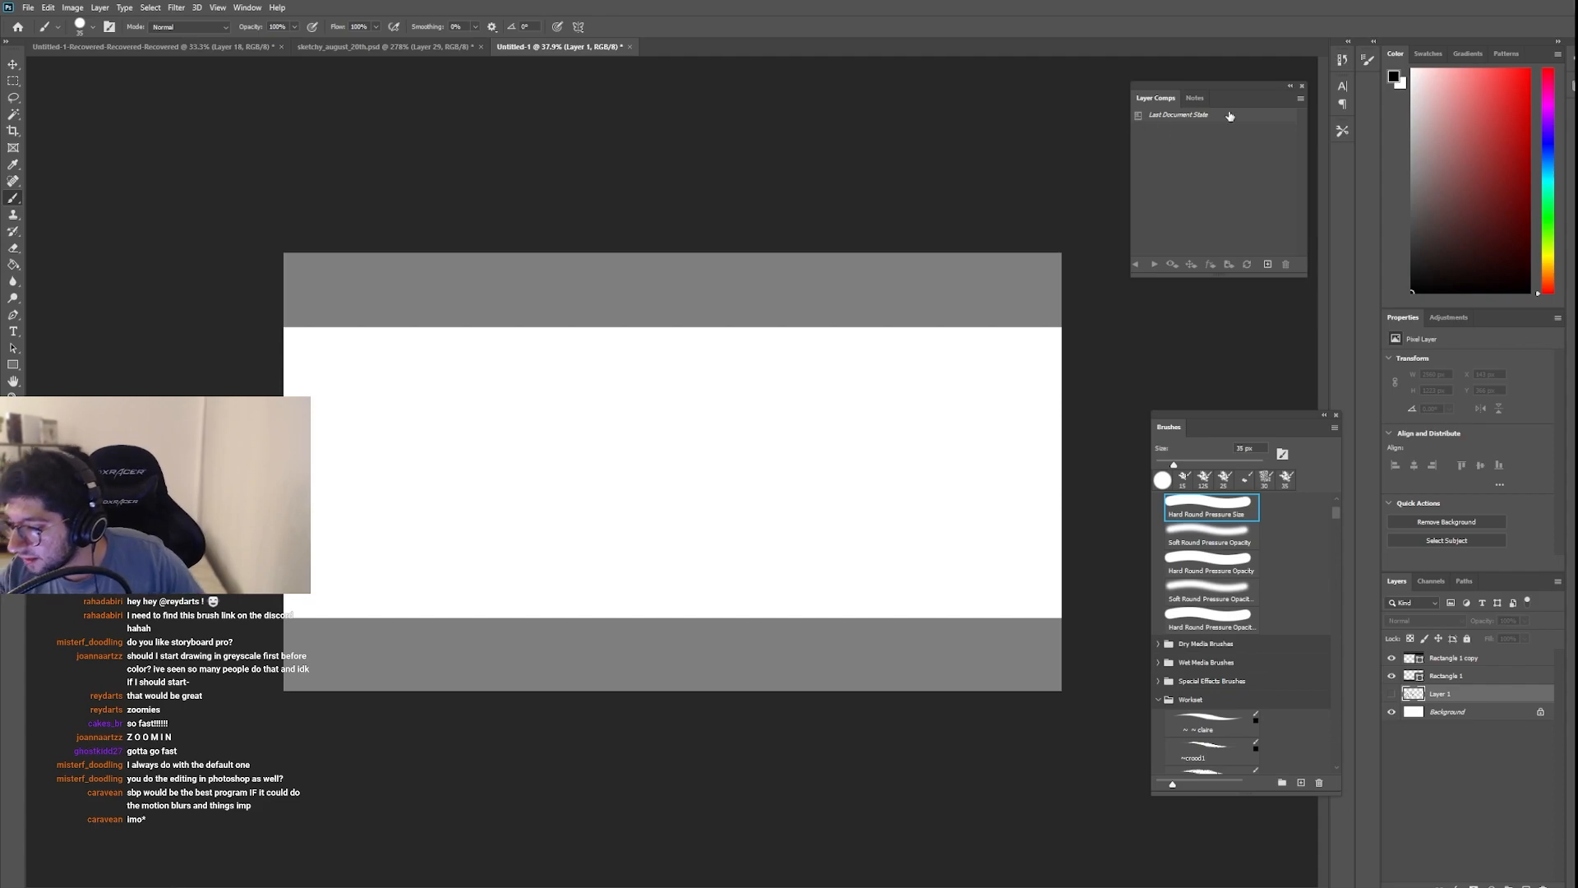
pyautogui.moveTo(1187, 115)
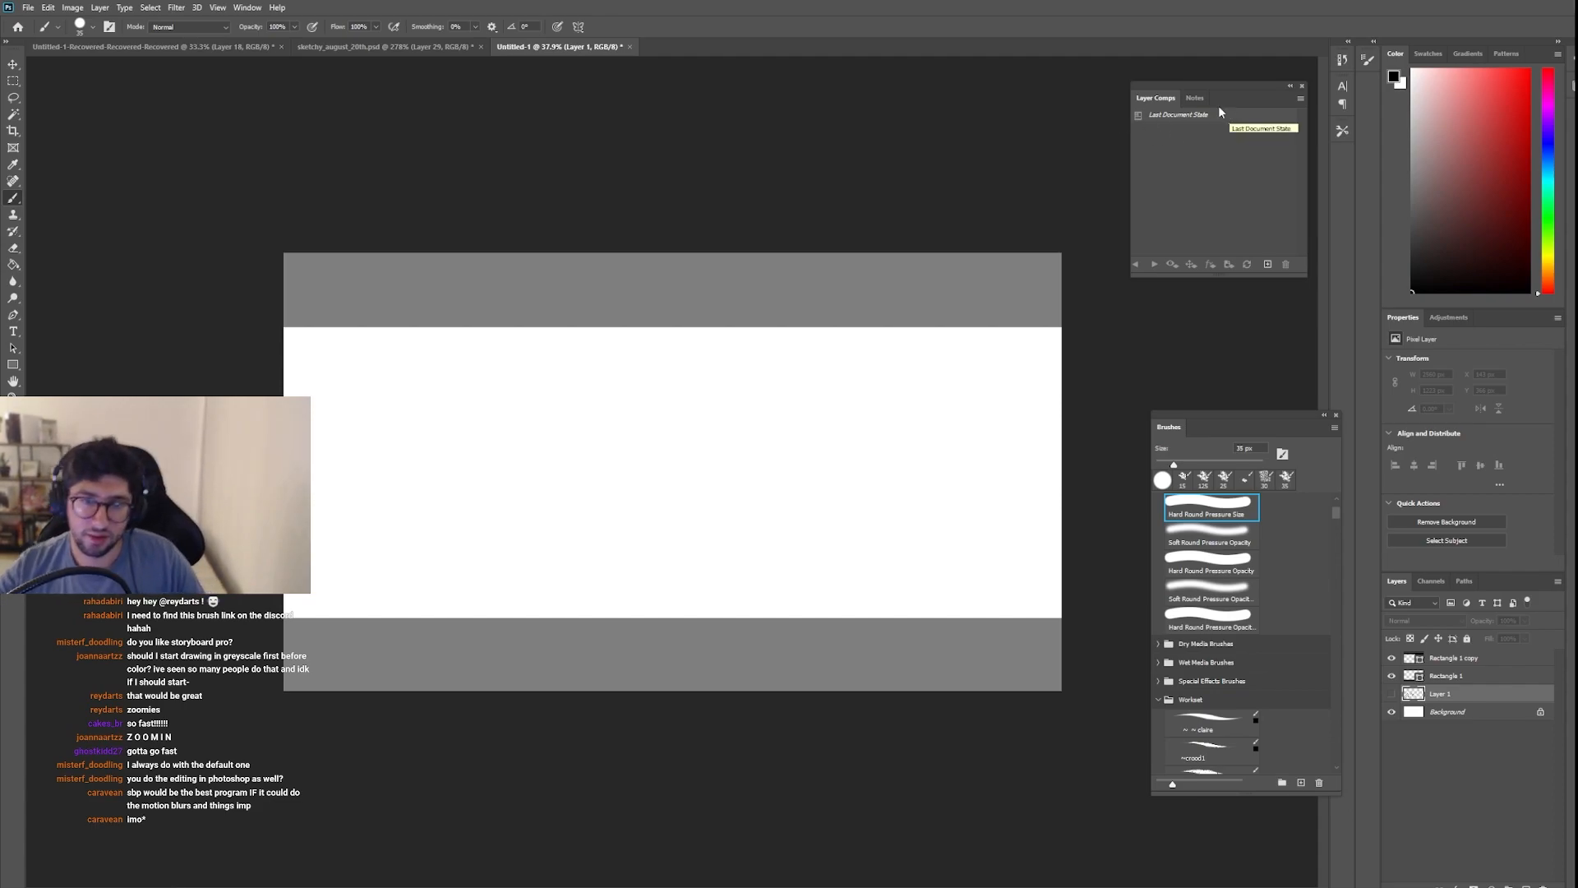
pyautogui.moveTo(1327, 173)
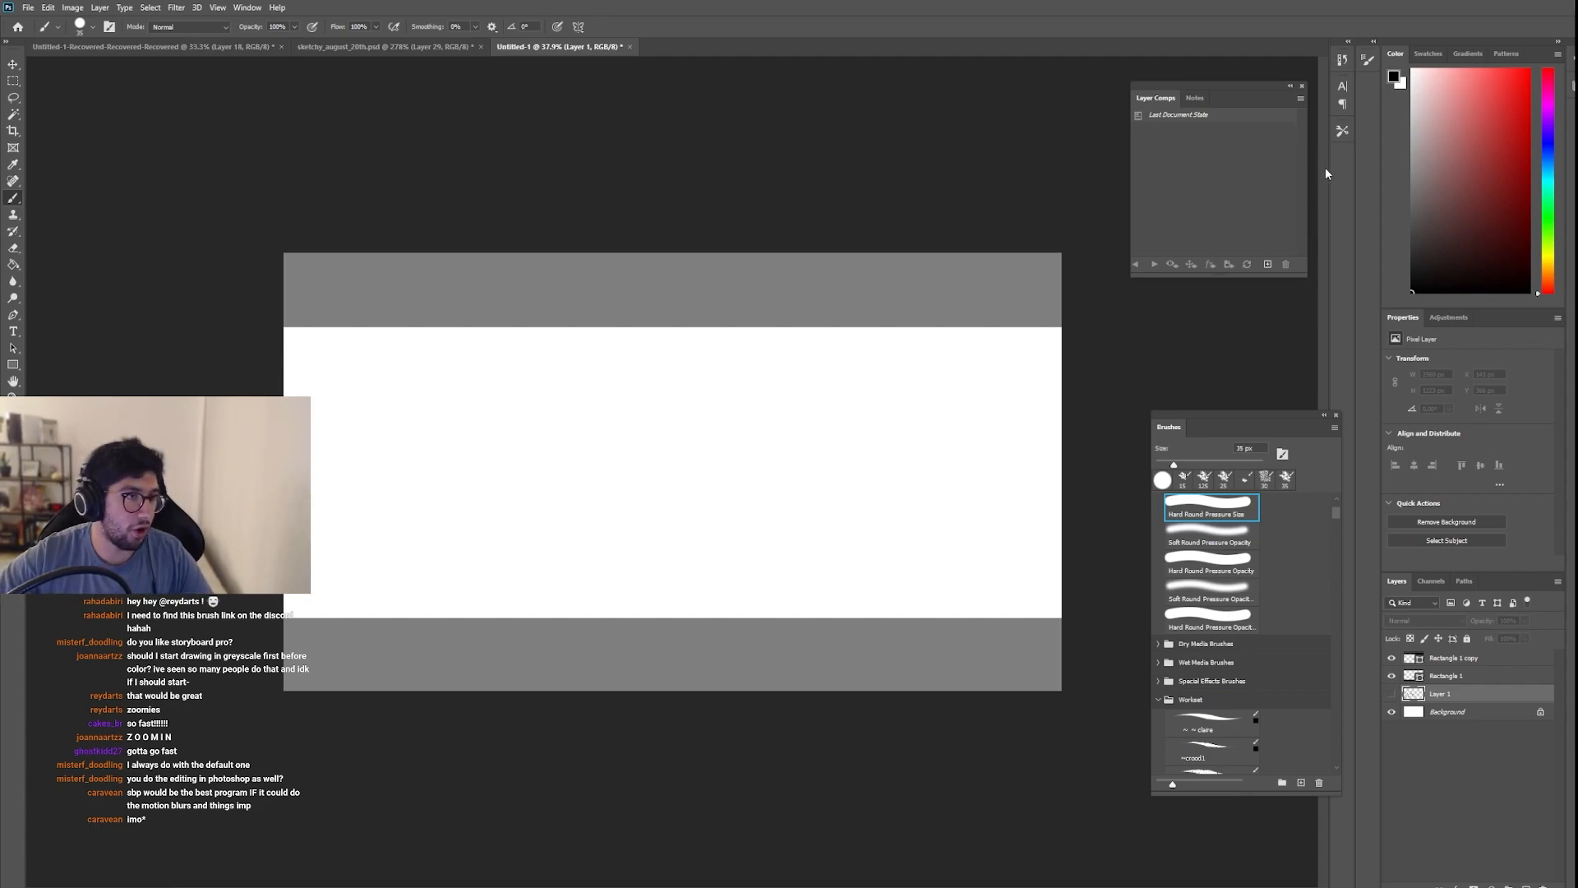
pyautogui.moveTo(1321, 187)
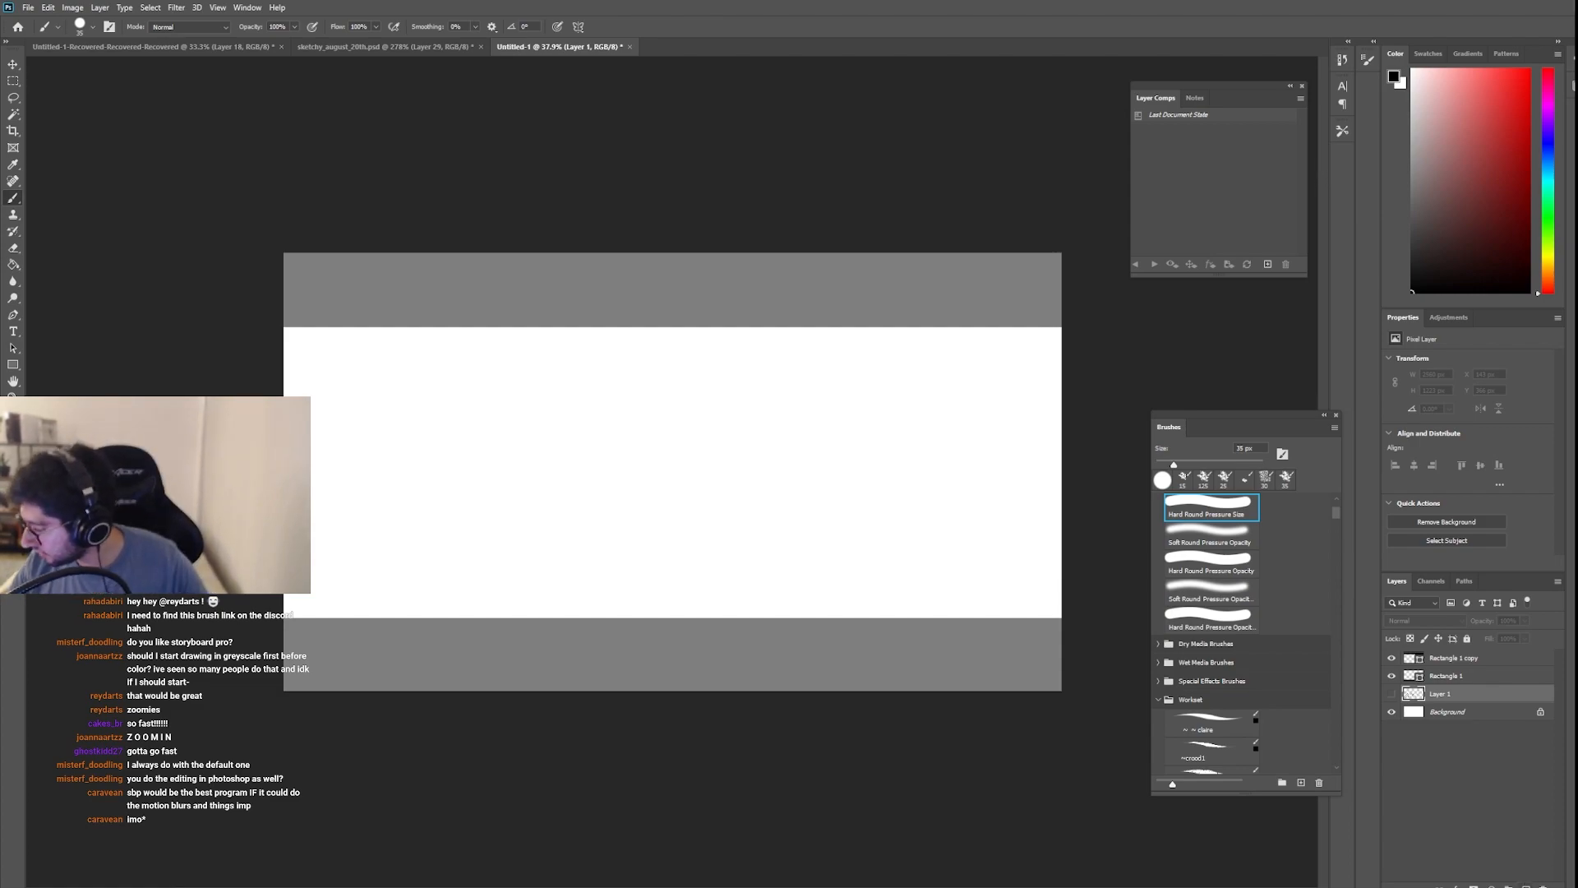
# Step: Sketch the distant girl, foreground head and desert lines, fading the ground layer to 30% opacity
pyautogui.click(1298, 782)
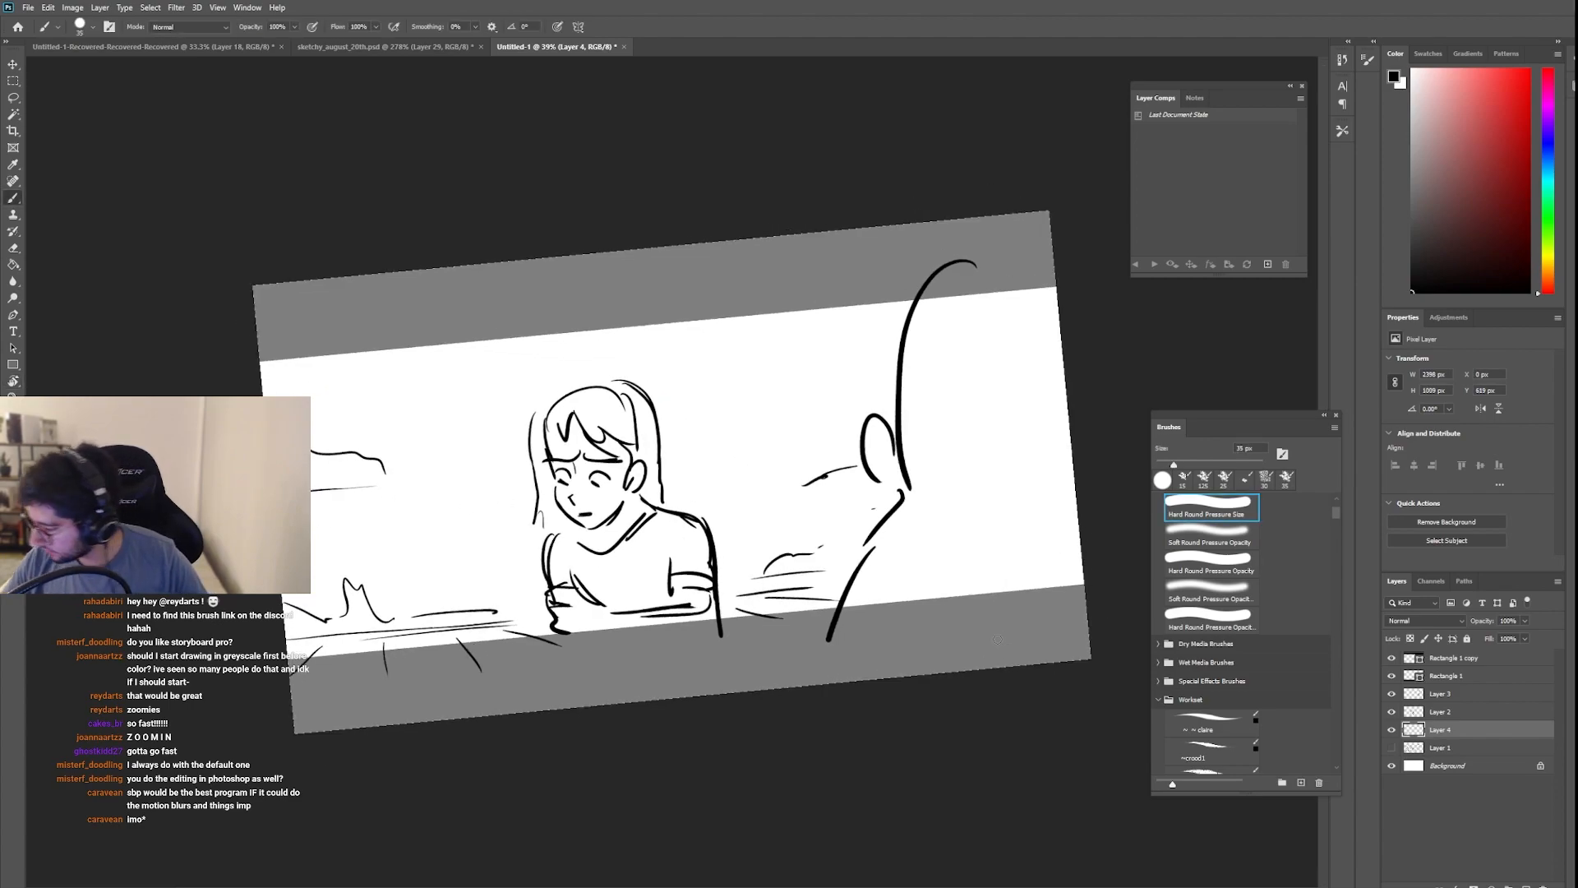
pyautogui.click(1511, 620)
pyautogui.write('30')
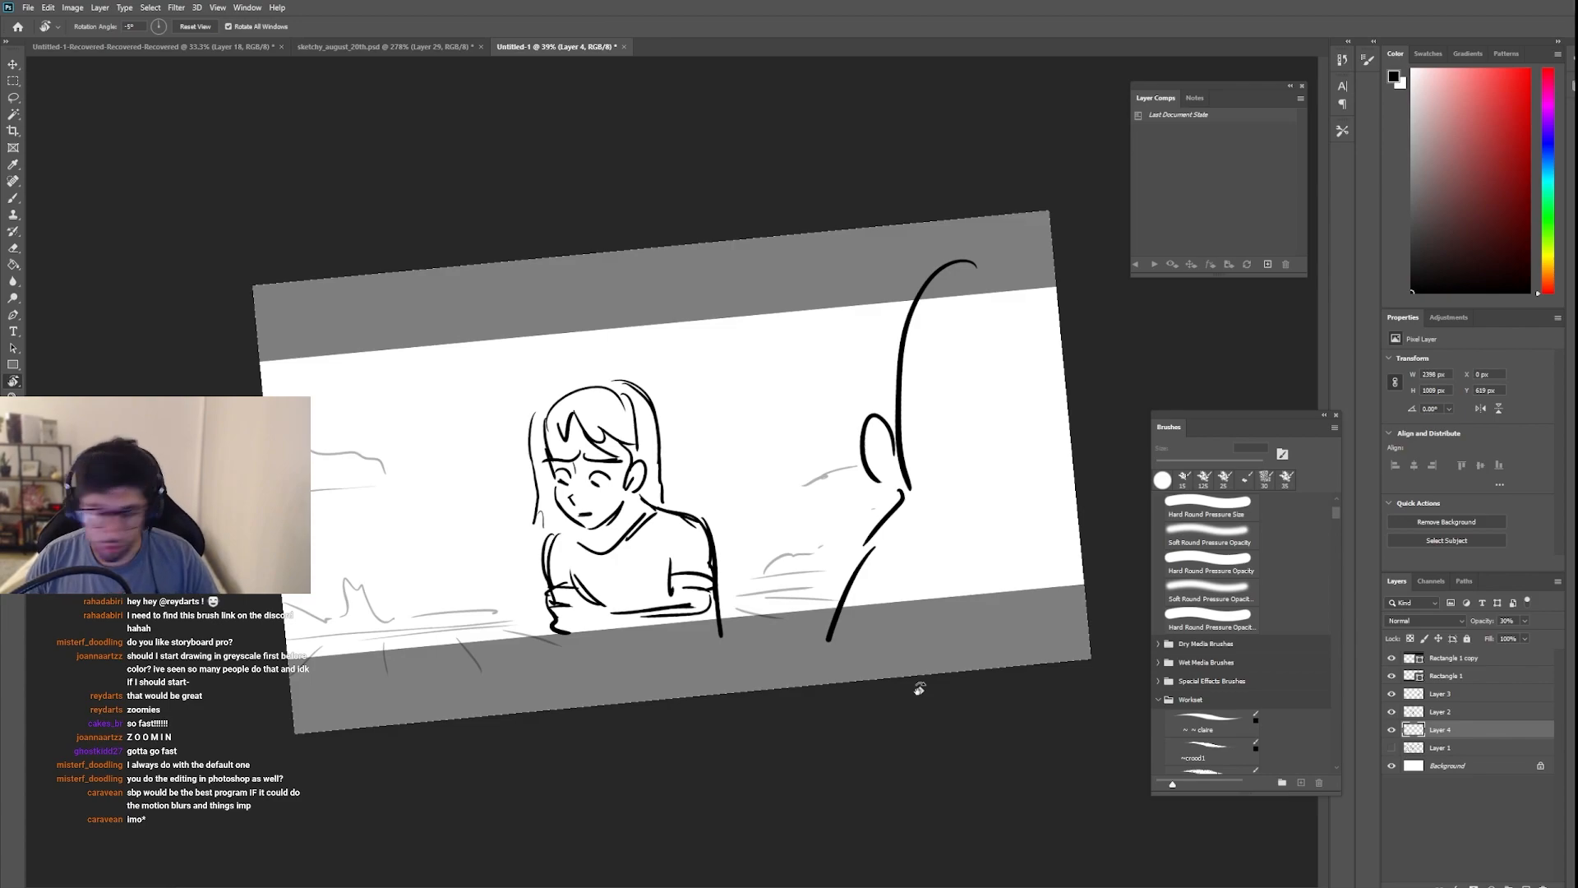
# Step: Create Layer Comp 1 capturing the desert two-shot with Visibility checked
pyautogui.click(194, 26)
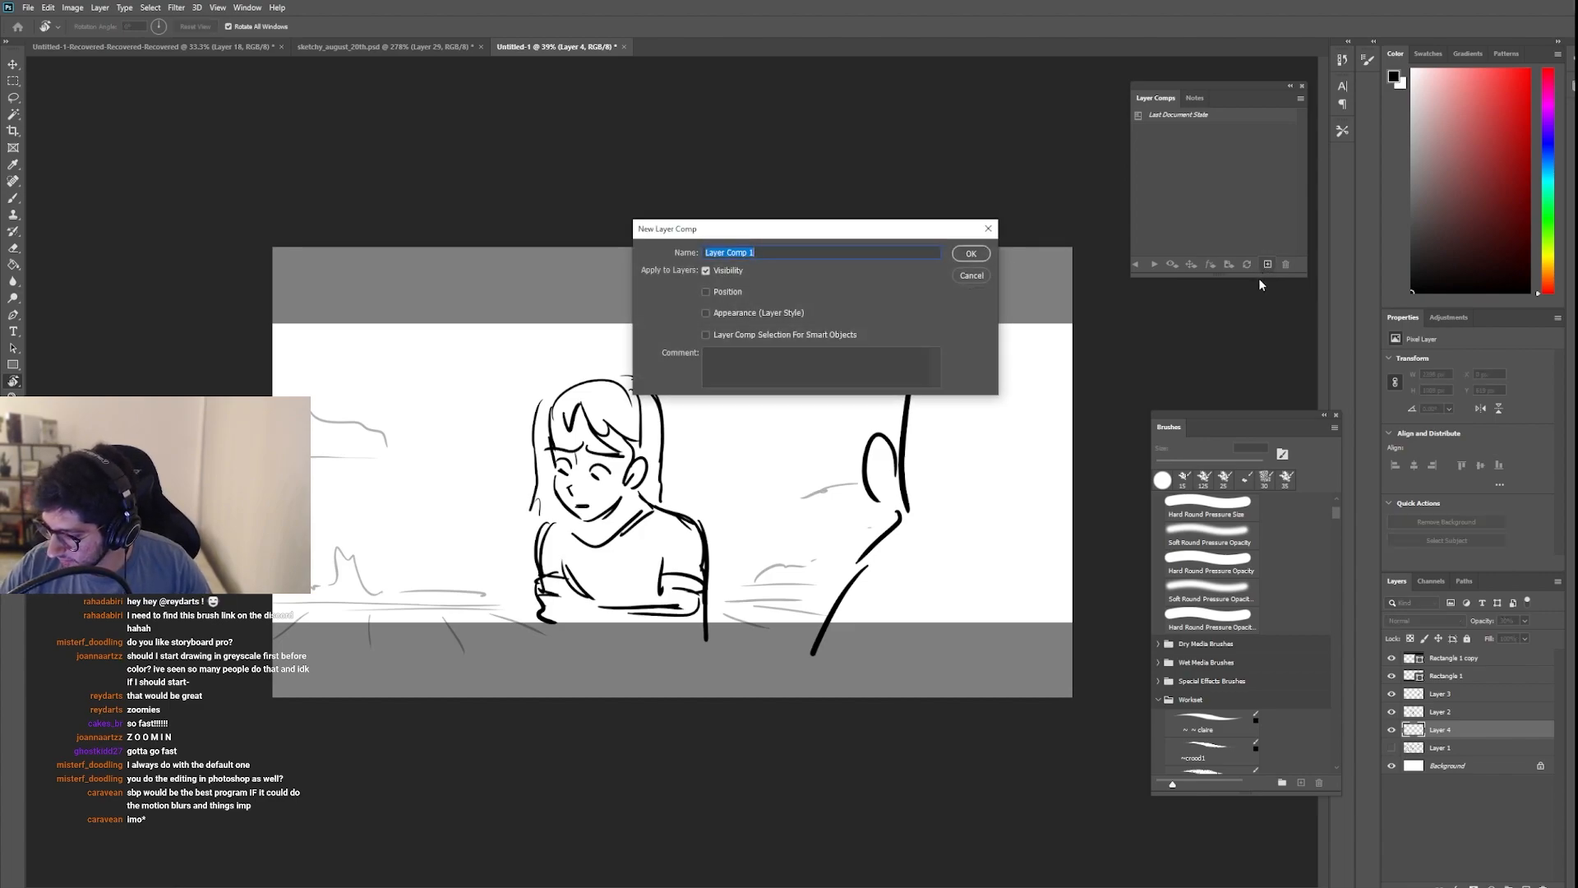
pyautogui.moveTo(751, 268)
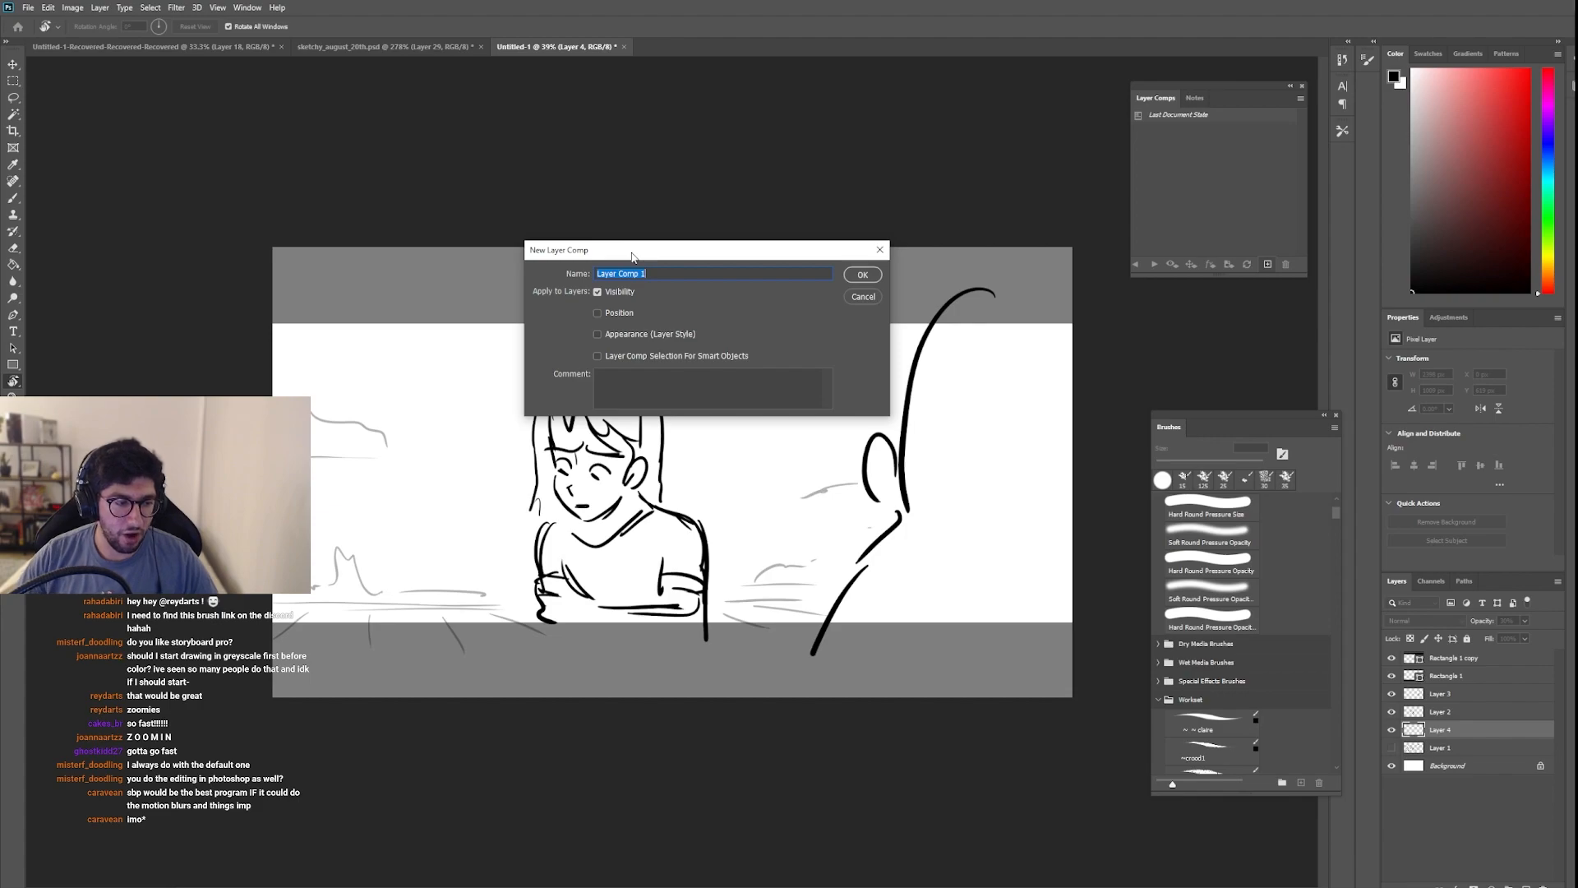
pyautogui.moveTo(1265, 275)
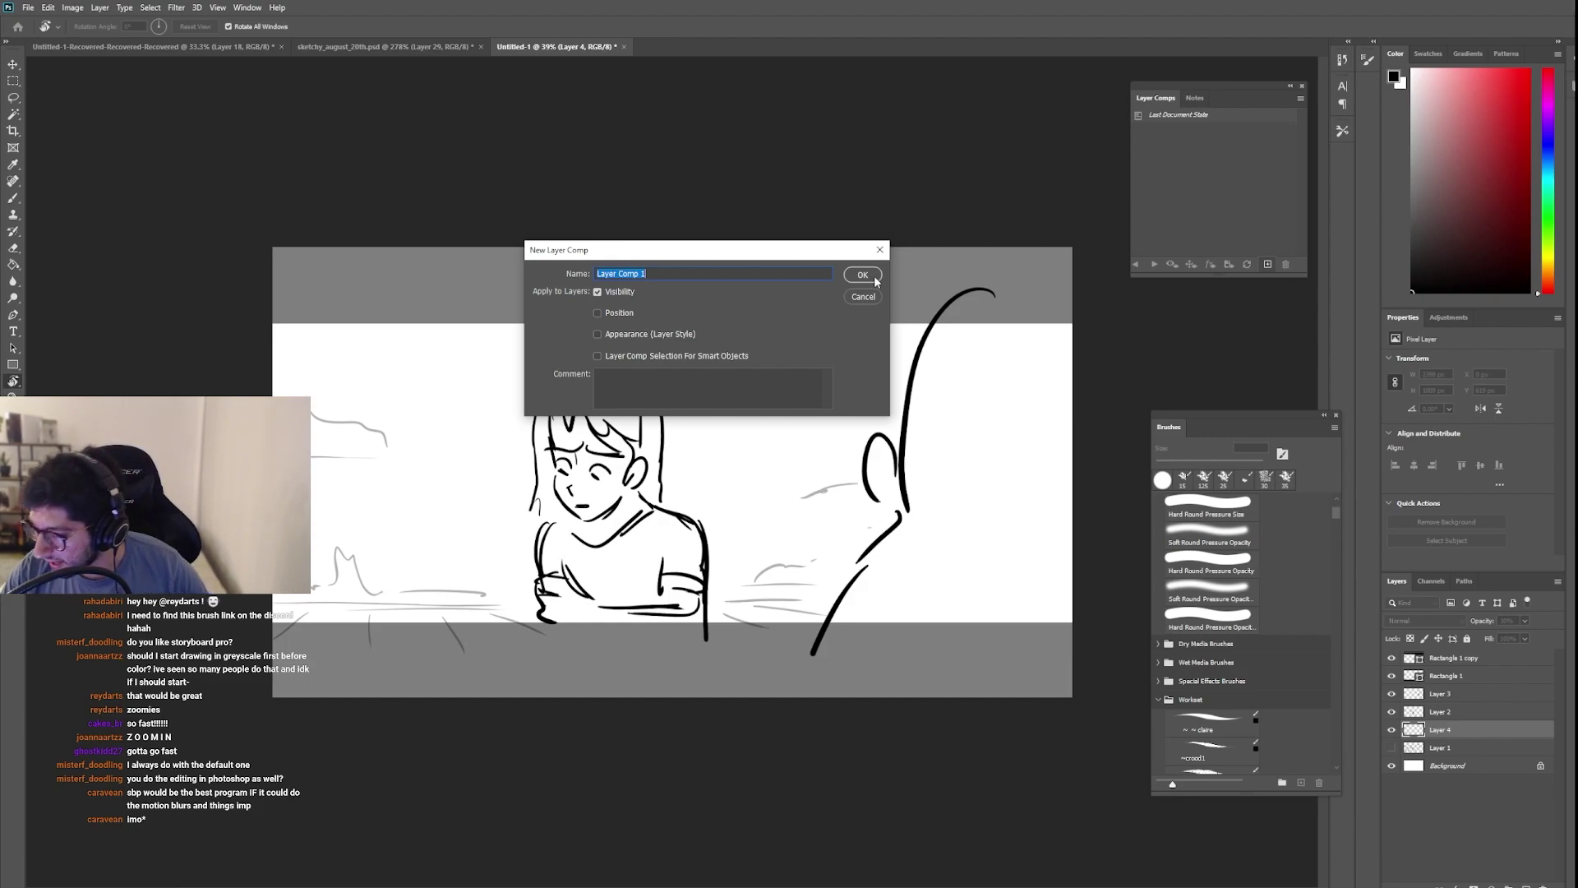
pyautogui.click(861, 275)
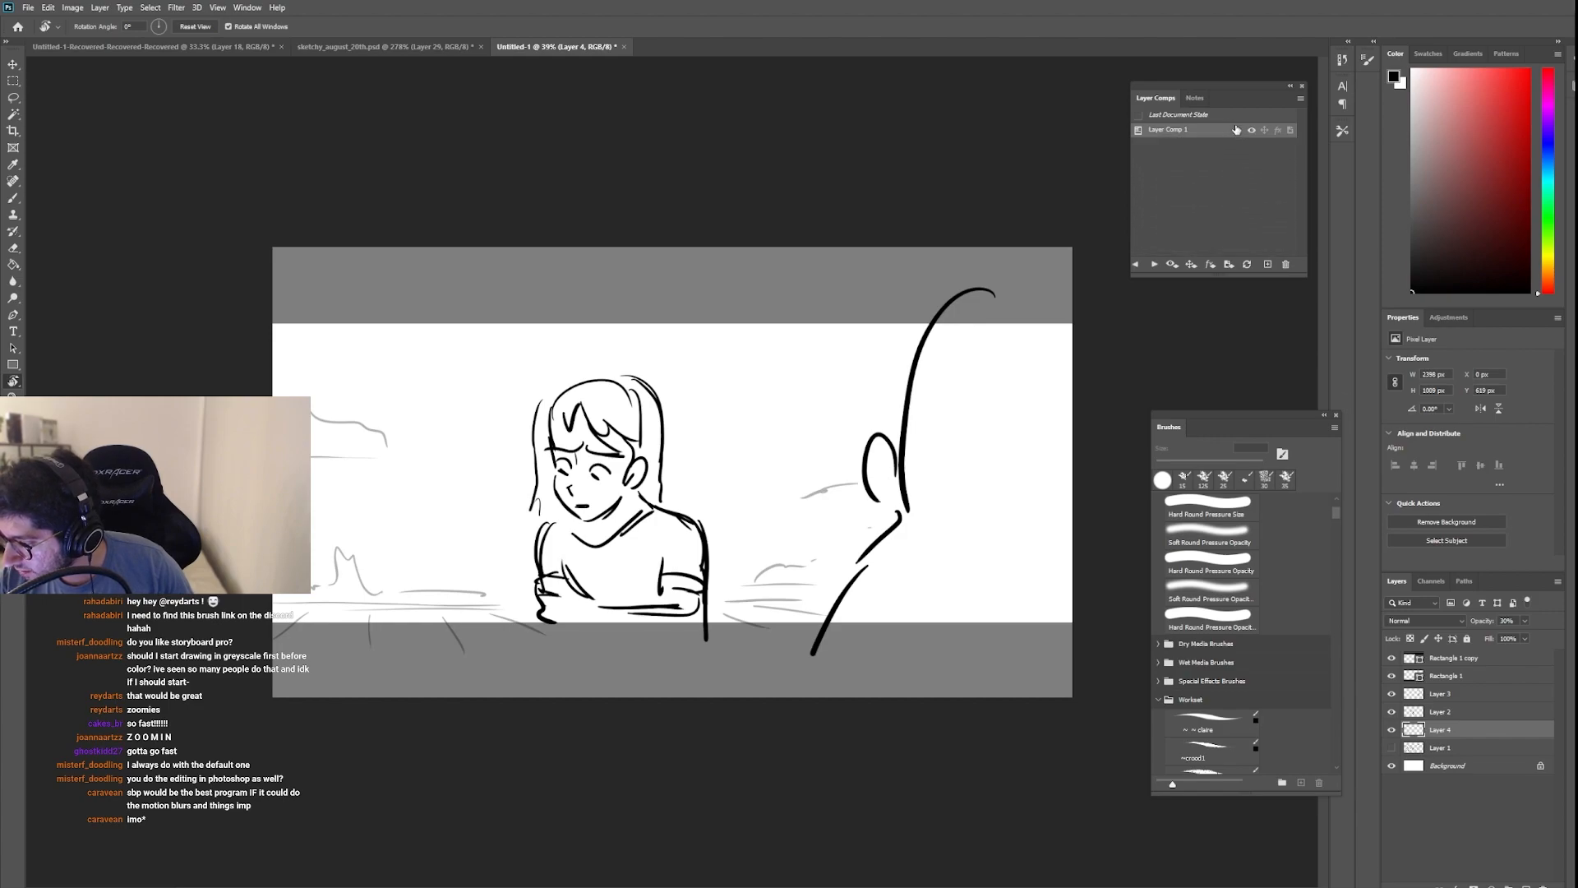
# Step: Duplicate Layer Comp 1 and fade the girl's layer to about 22% opacity
pyautogui.click(1266, 263)
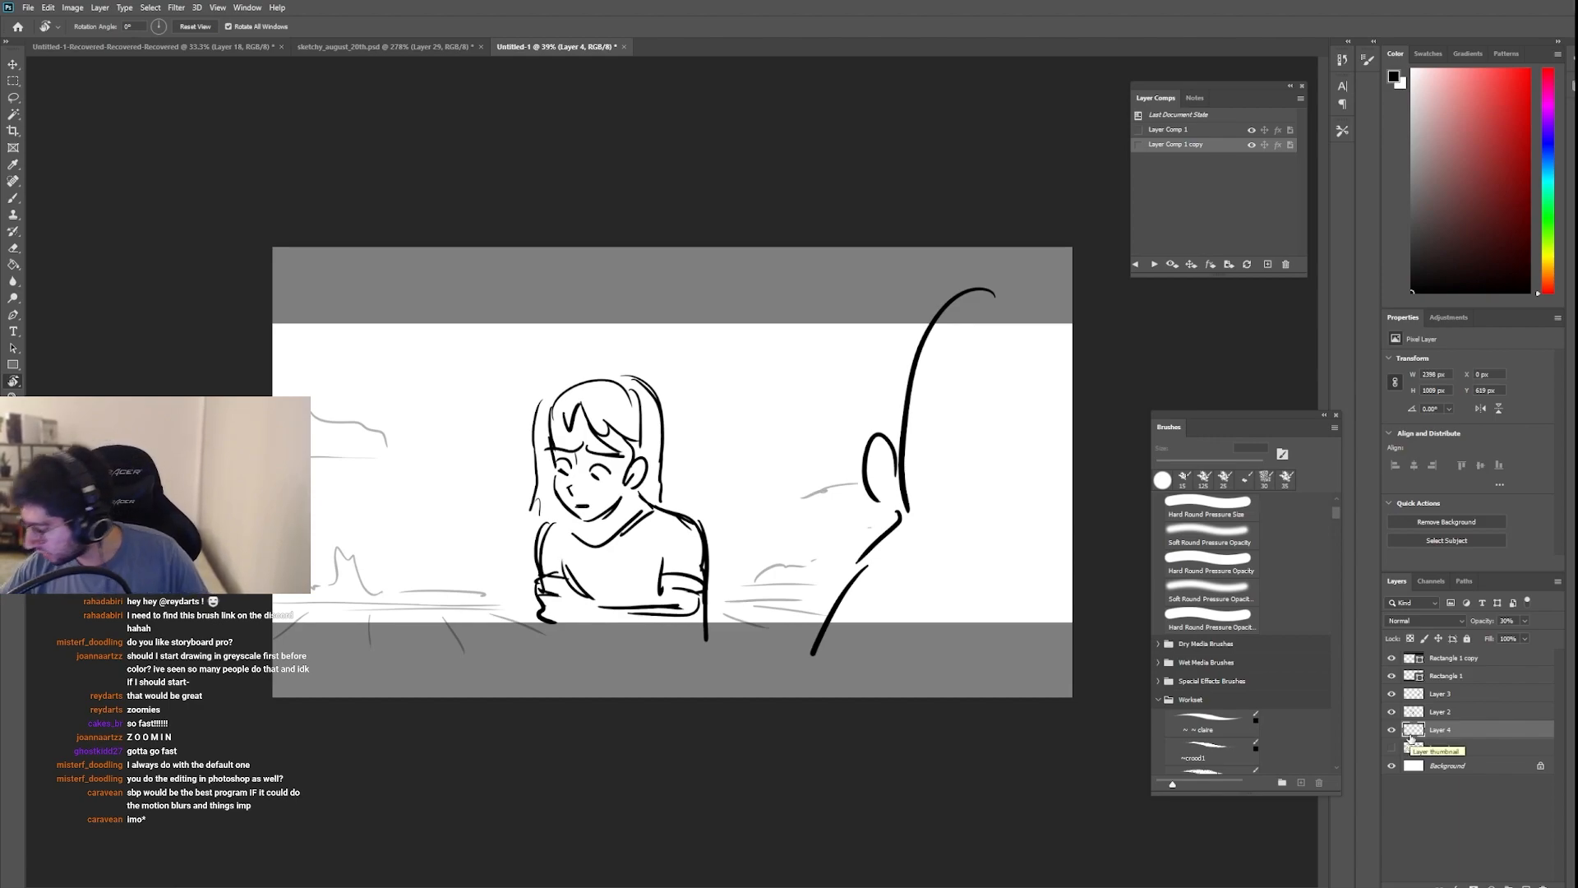
pyautogui.doubleClick(1459, 712)
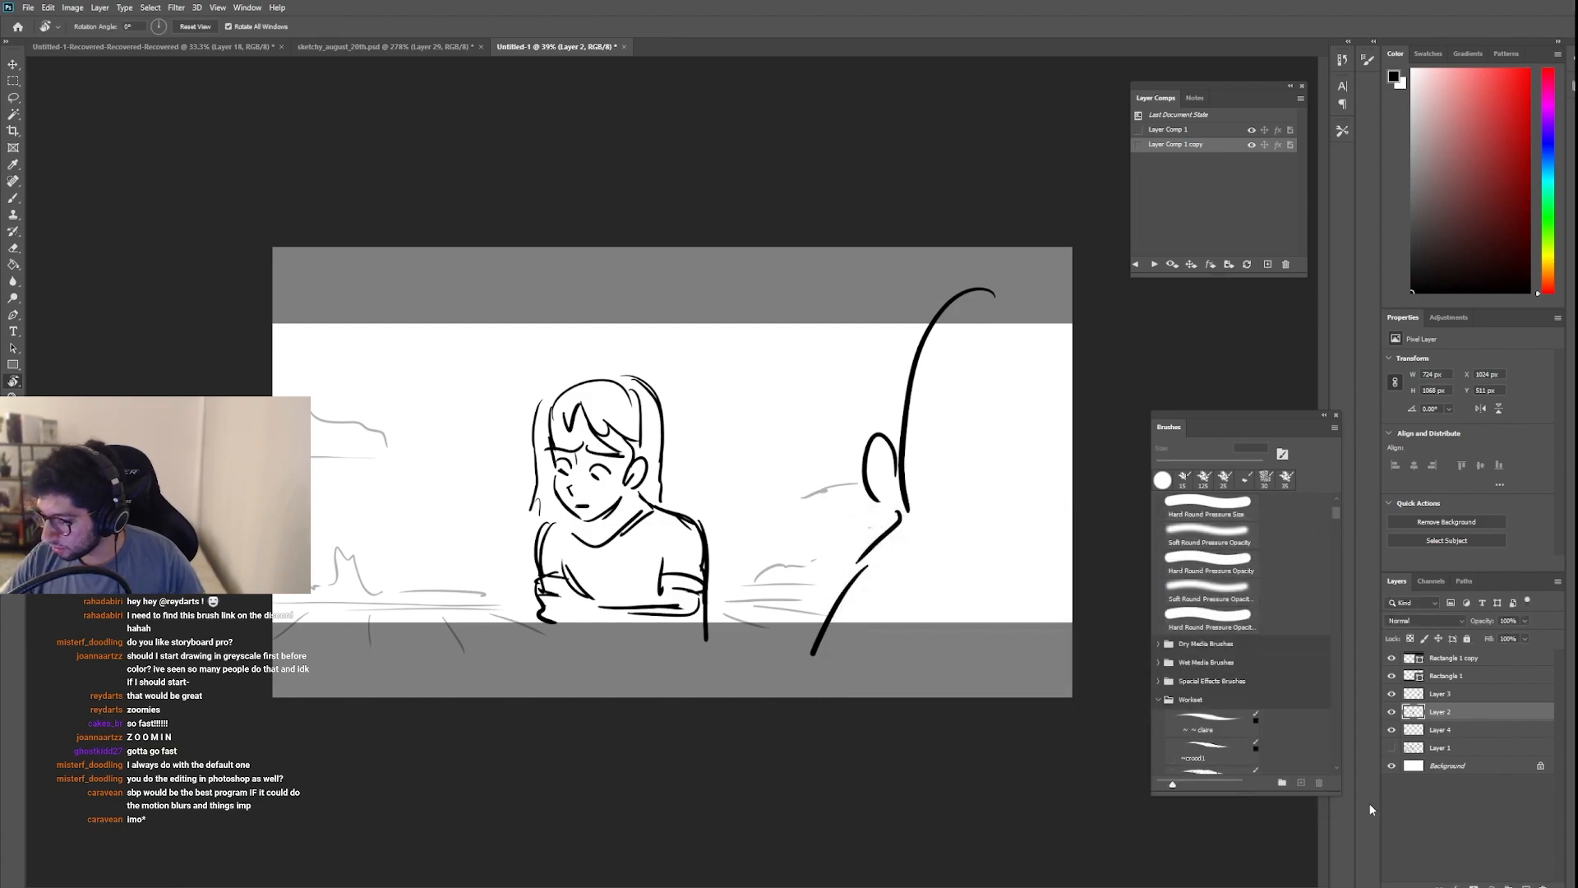
pyautogui.click(1507, 620)
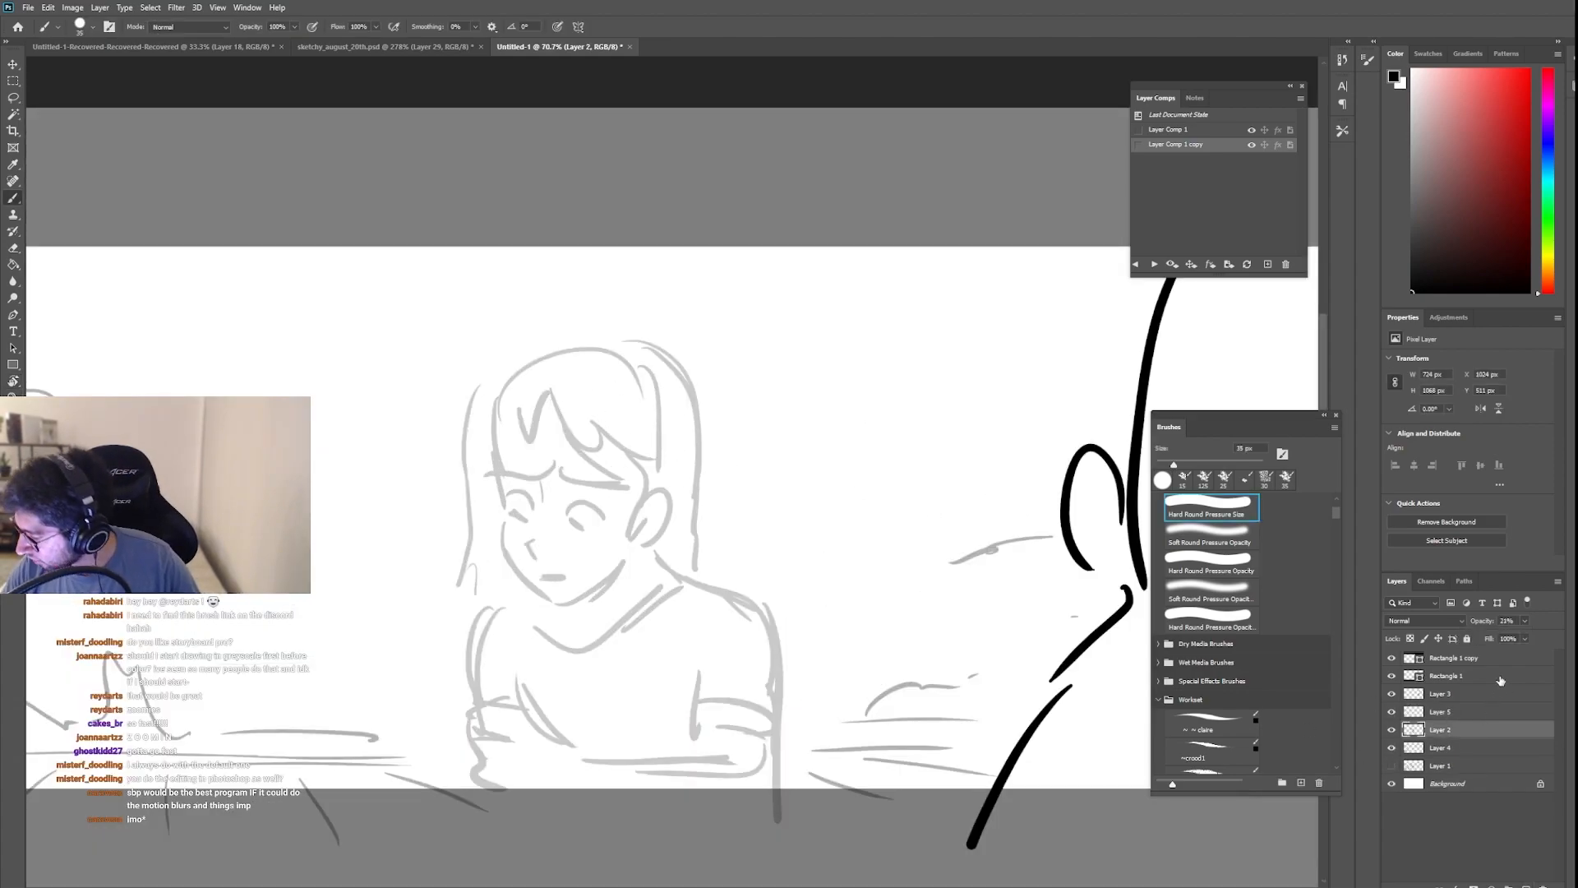
# Step: Add Layer 5 and trace a closer, larger frowning girl over the faint guide
pyautogui.click(1509, 620)
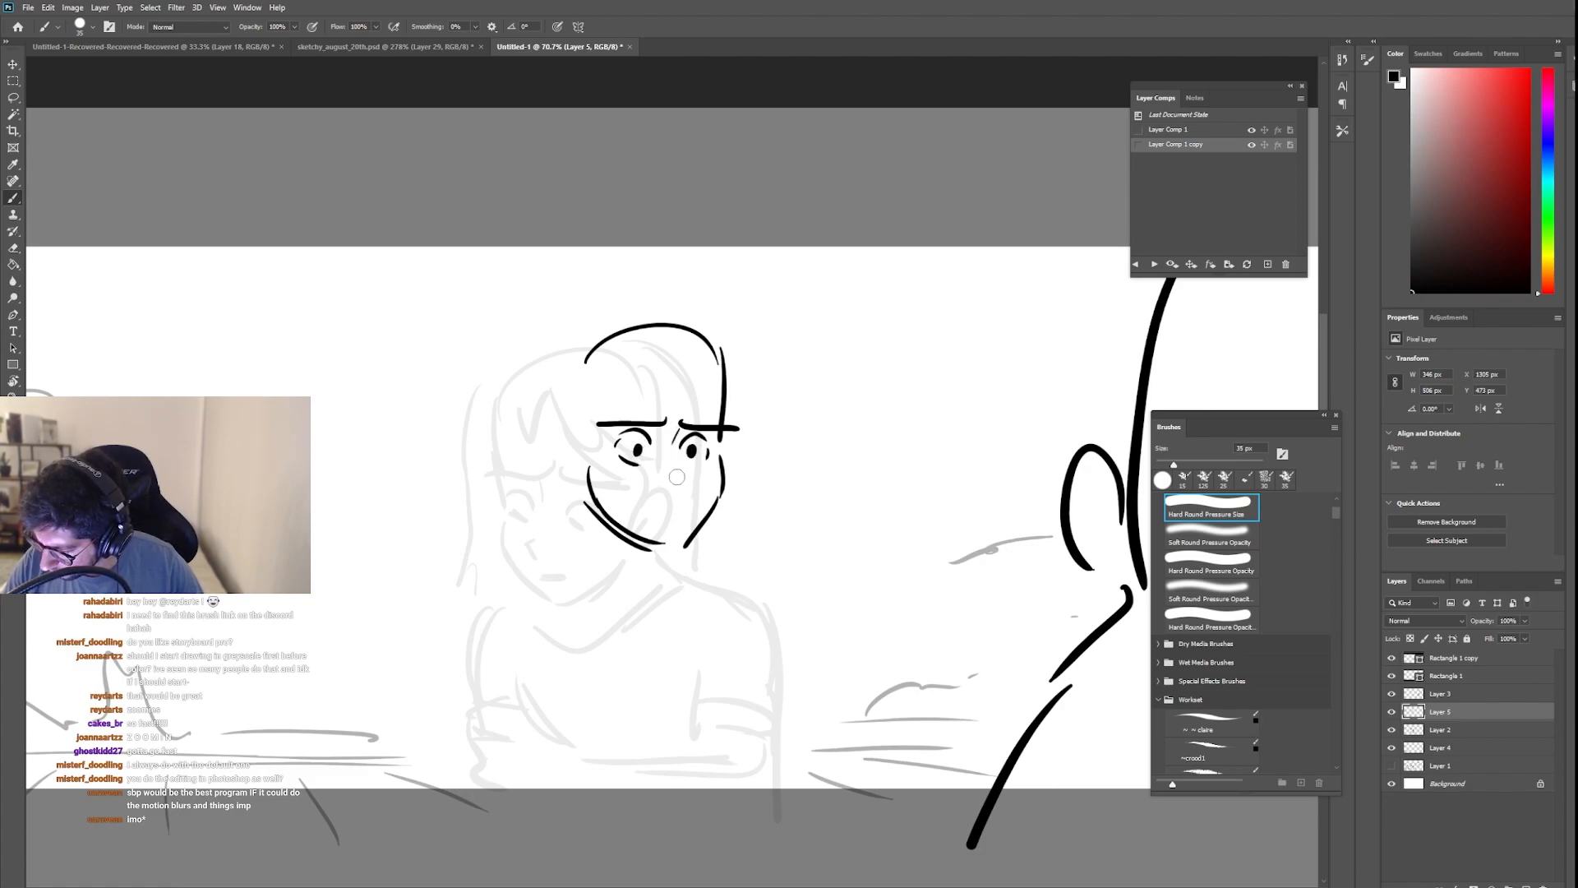
pyautogui.click(678, 477)
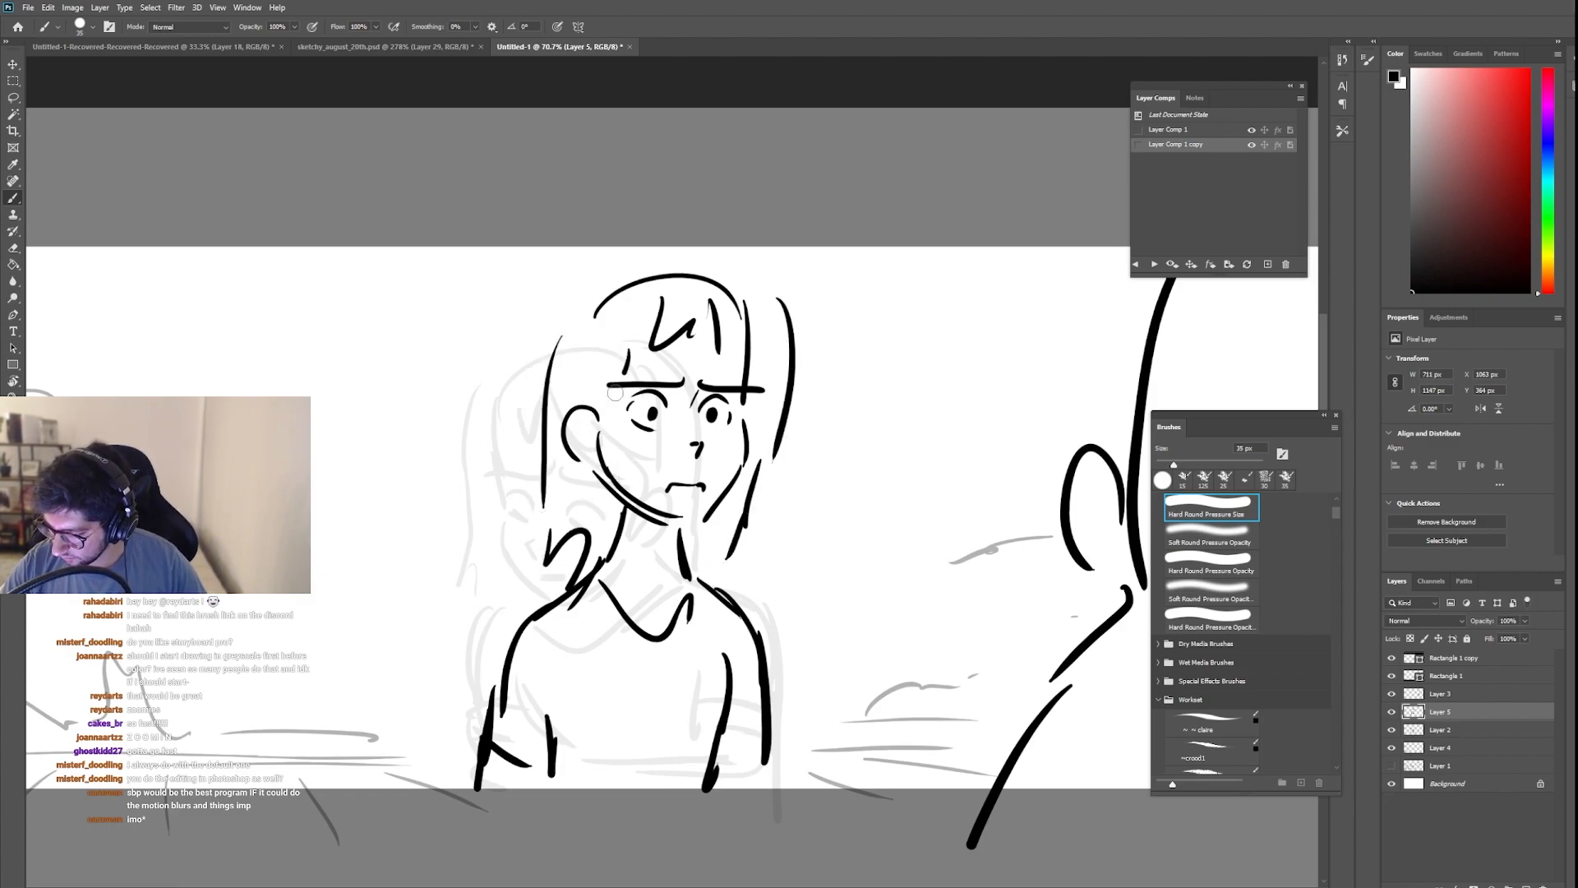
pyautogui.scroll(-3)
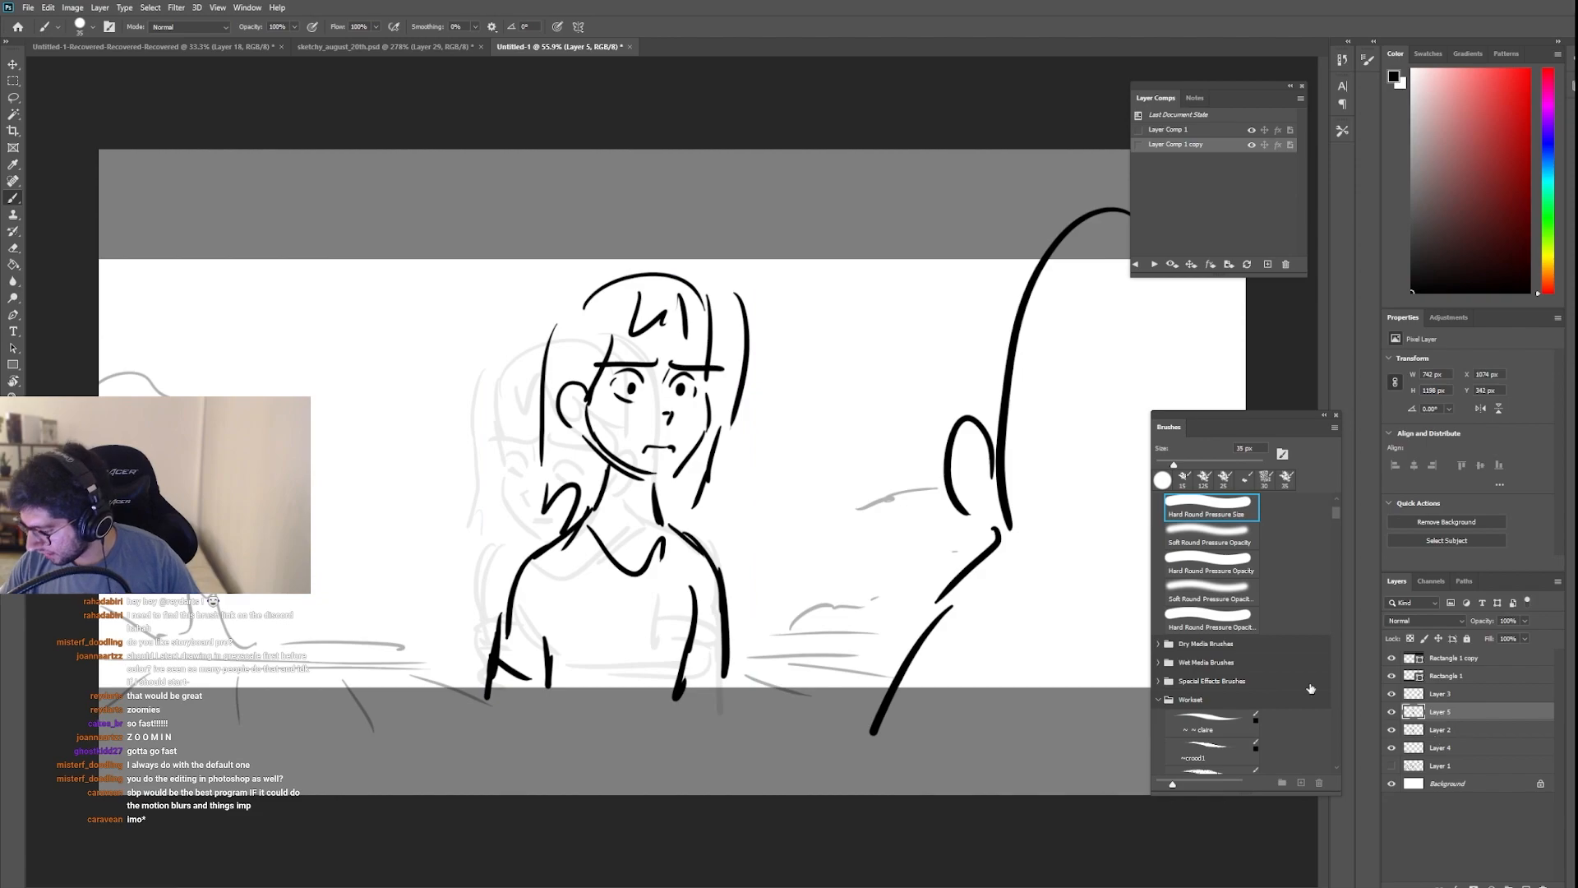
# Step: Hide the faded guide, update the comp with Layer 5's redrawn girl and duplicate it as Layer Comp 1 copy 2
pyautogui.click(1441, 729)
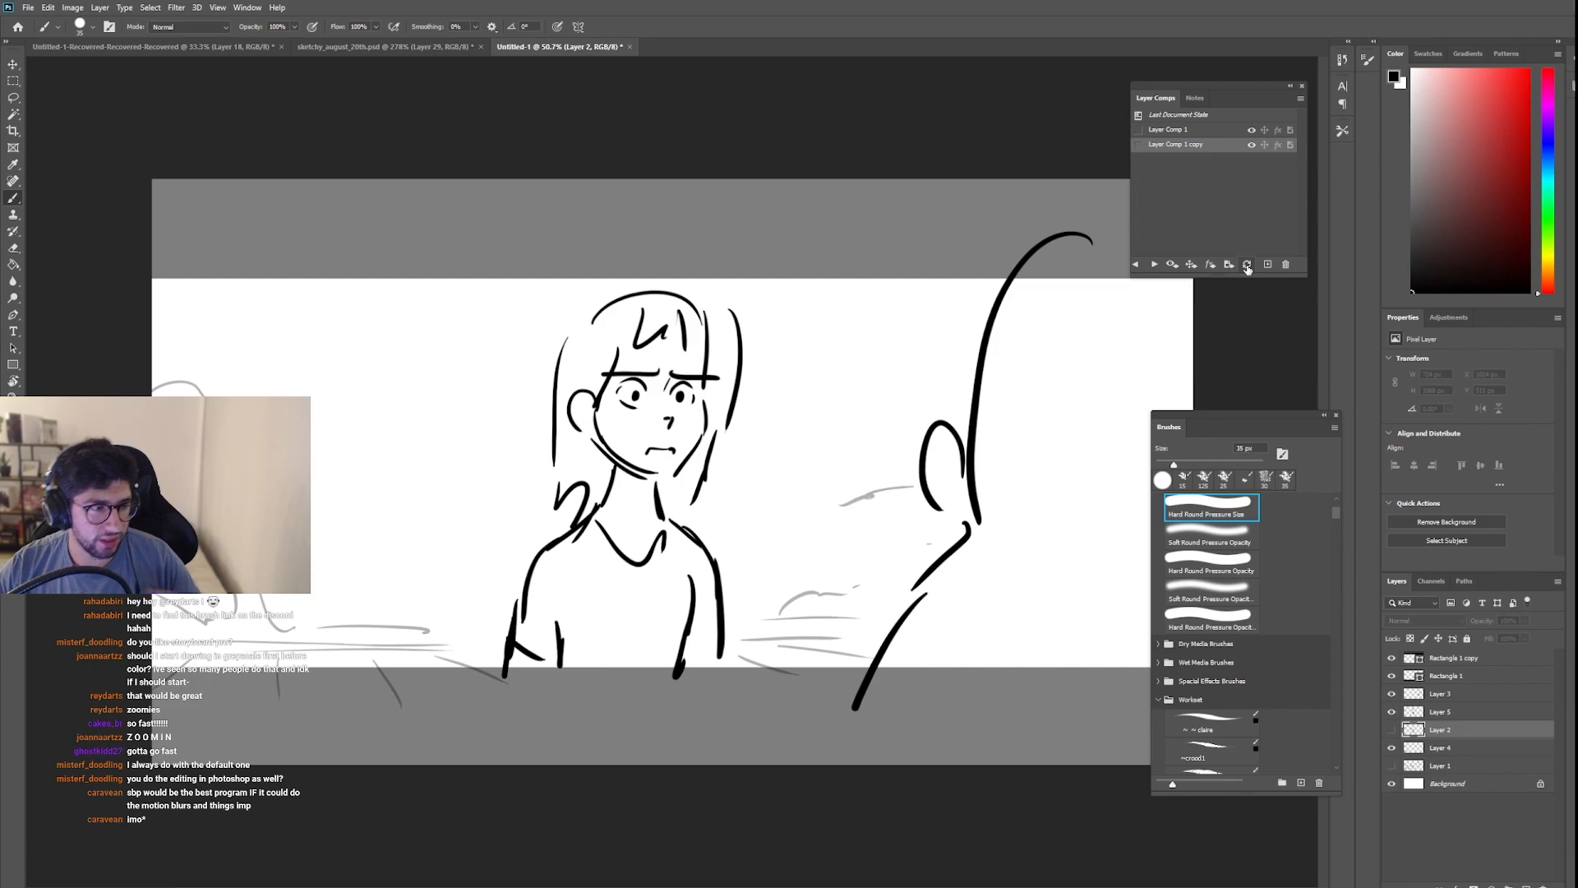
pyautogui.moveTo(1248, 265)
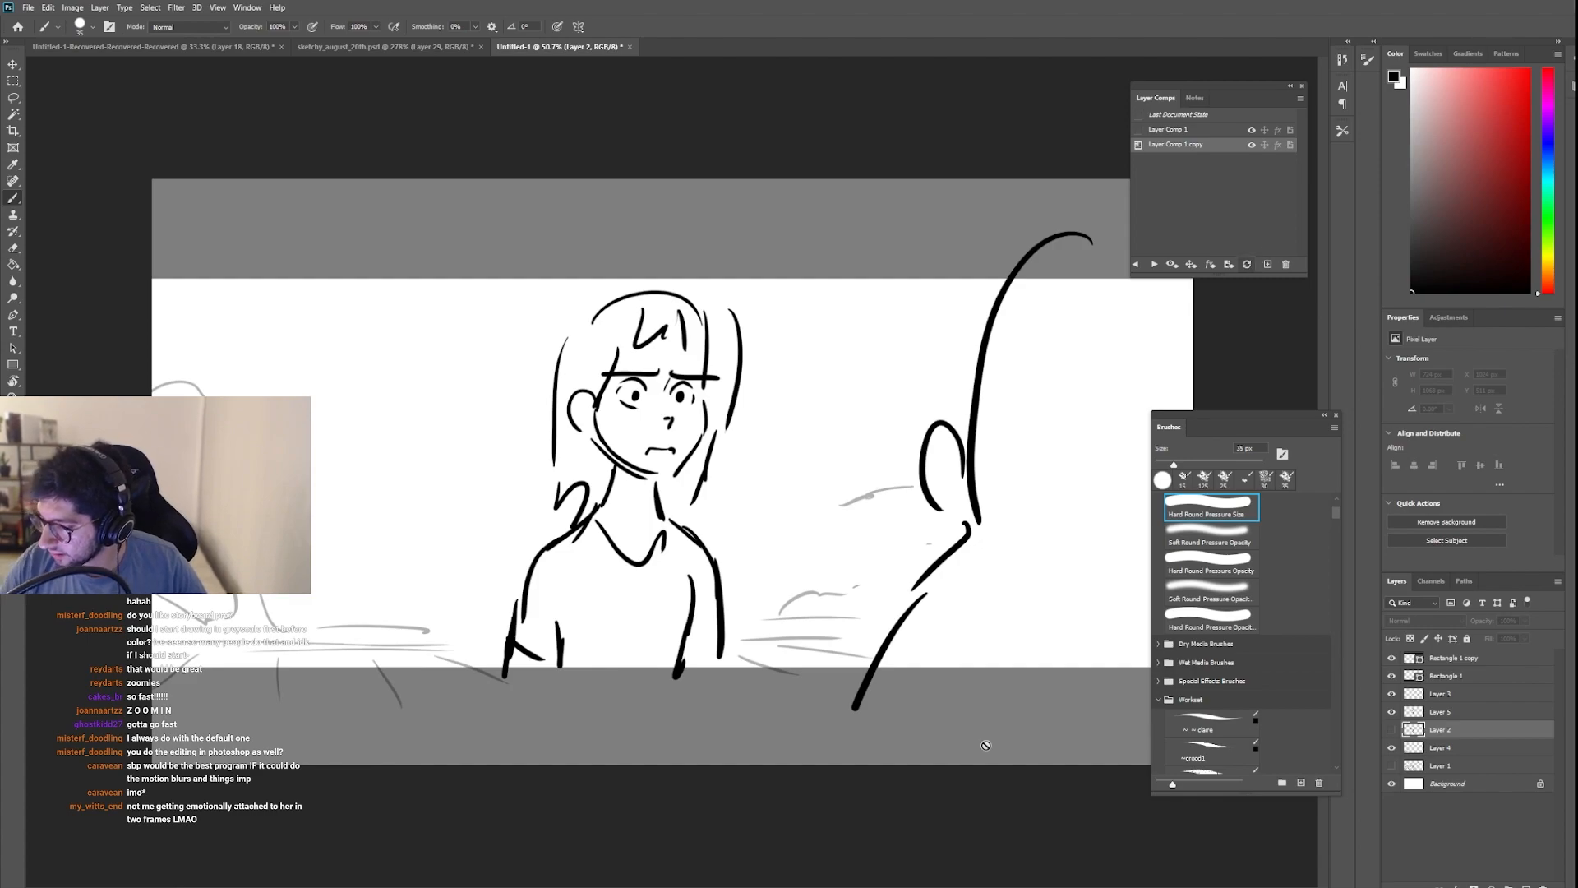
pyautogui.click(1442, 693)
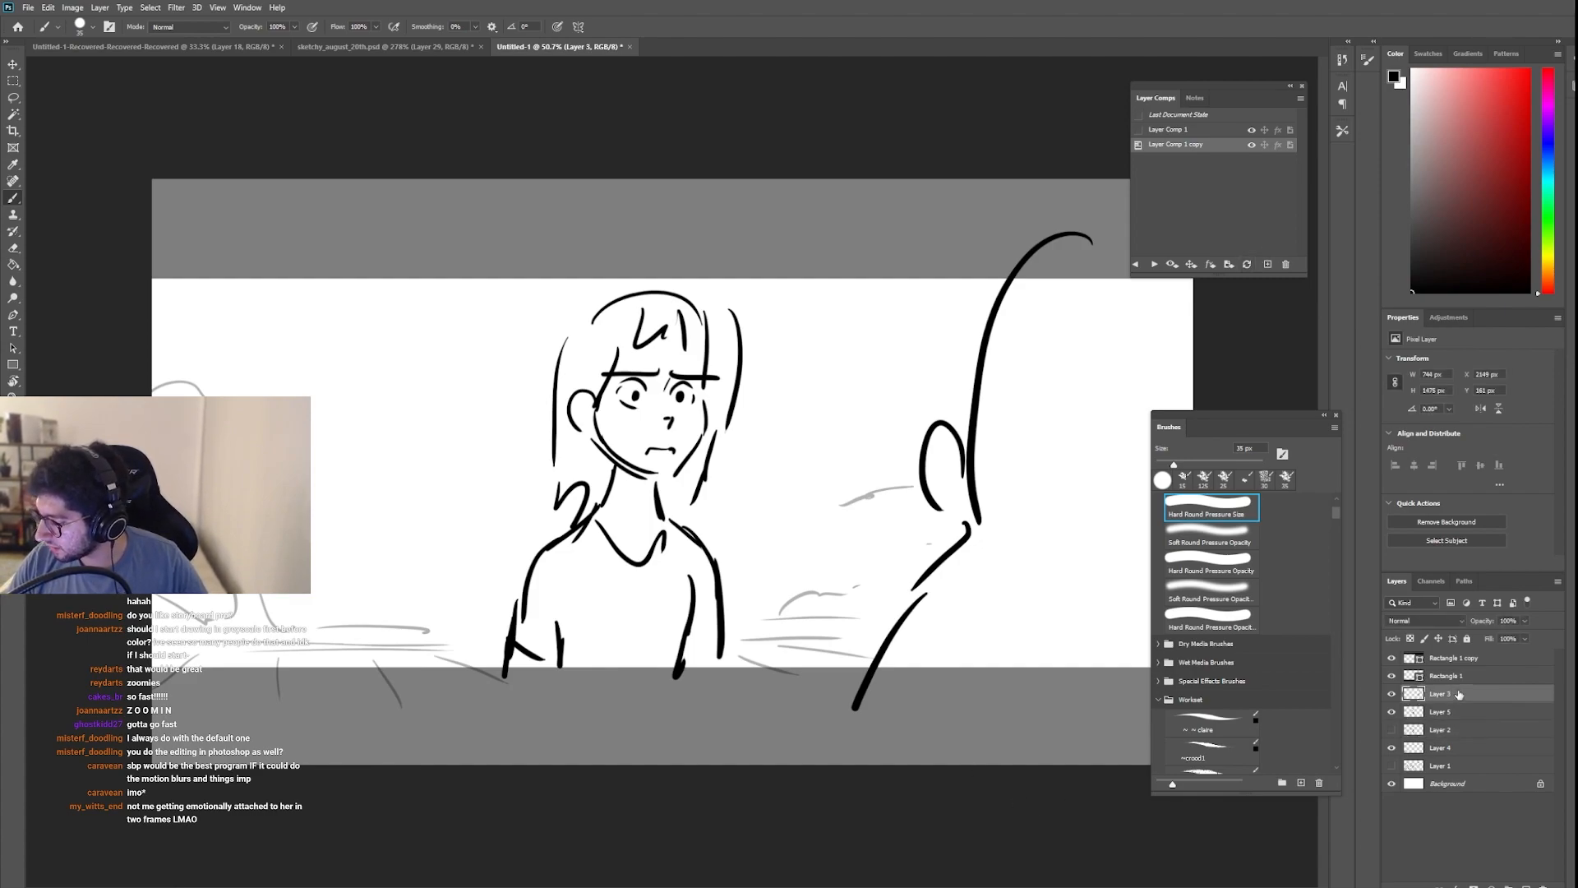
pyautogui.click(1442, 712)
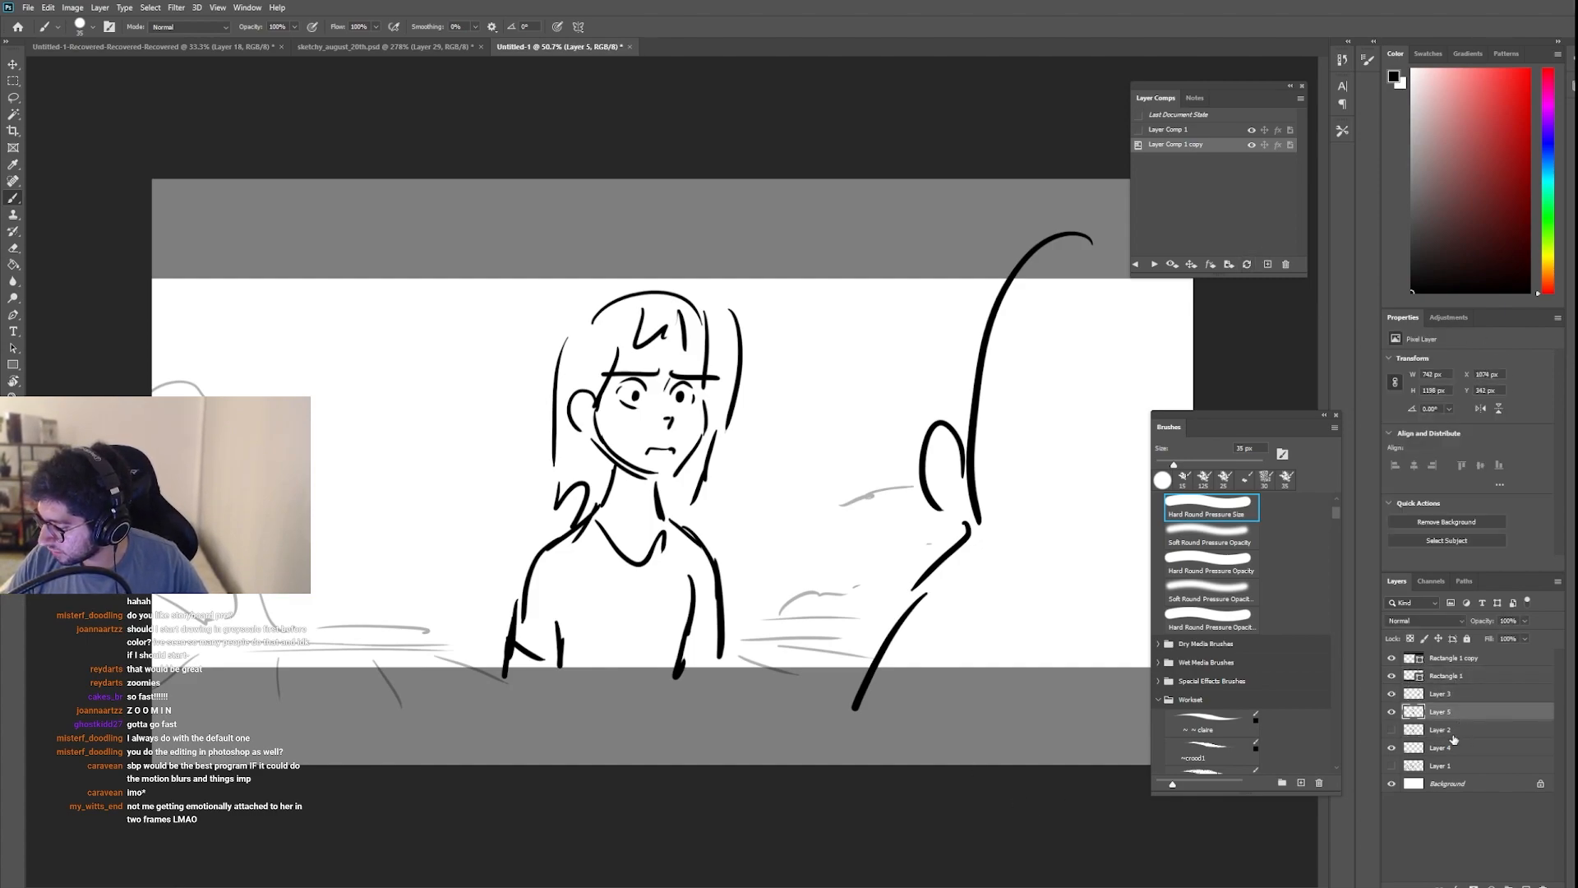
pyautogui.click(1392, 711)
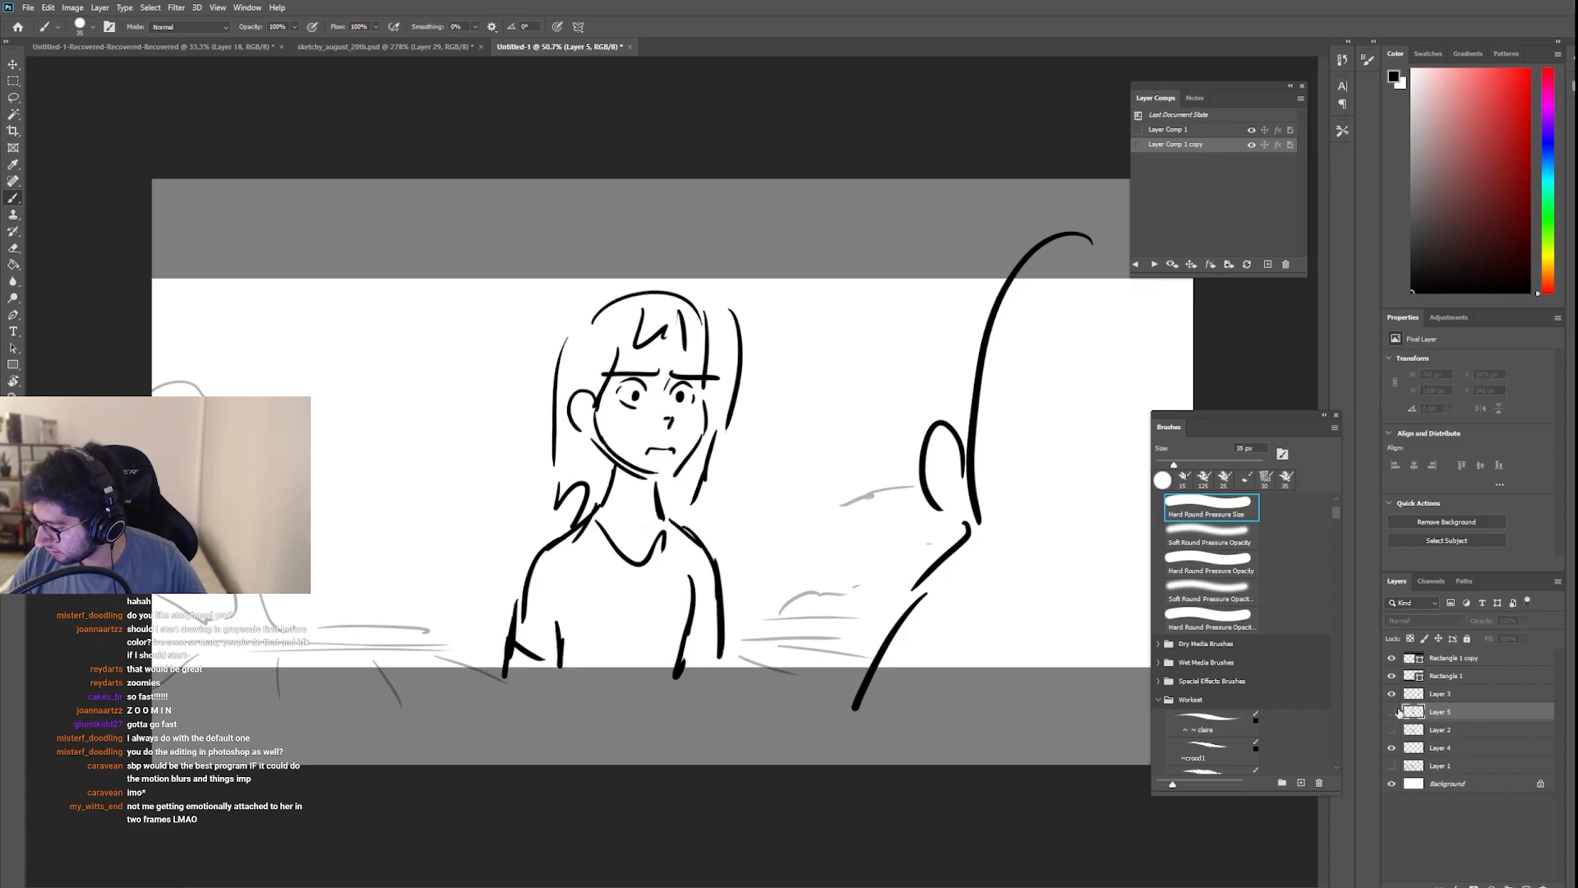
pyautogui.click(1440, 712)
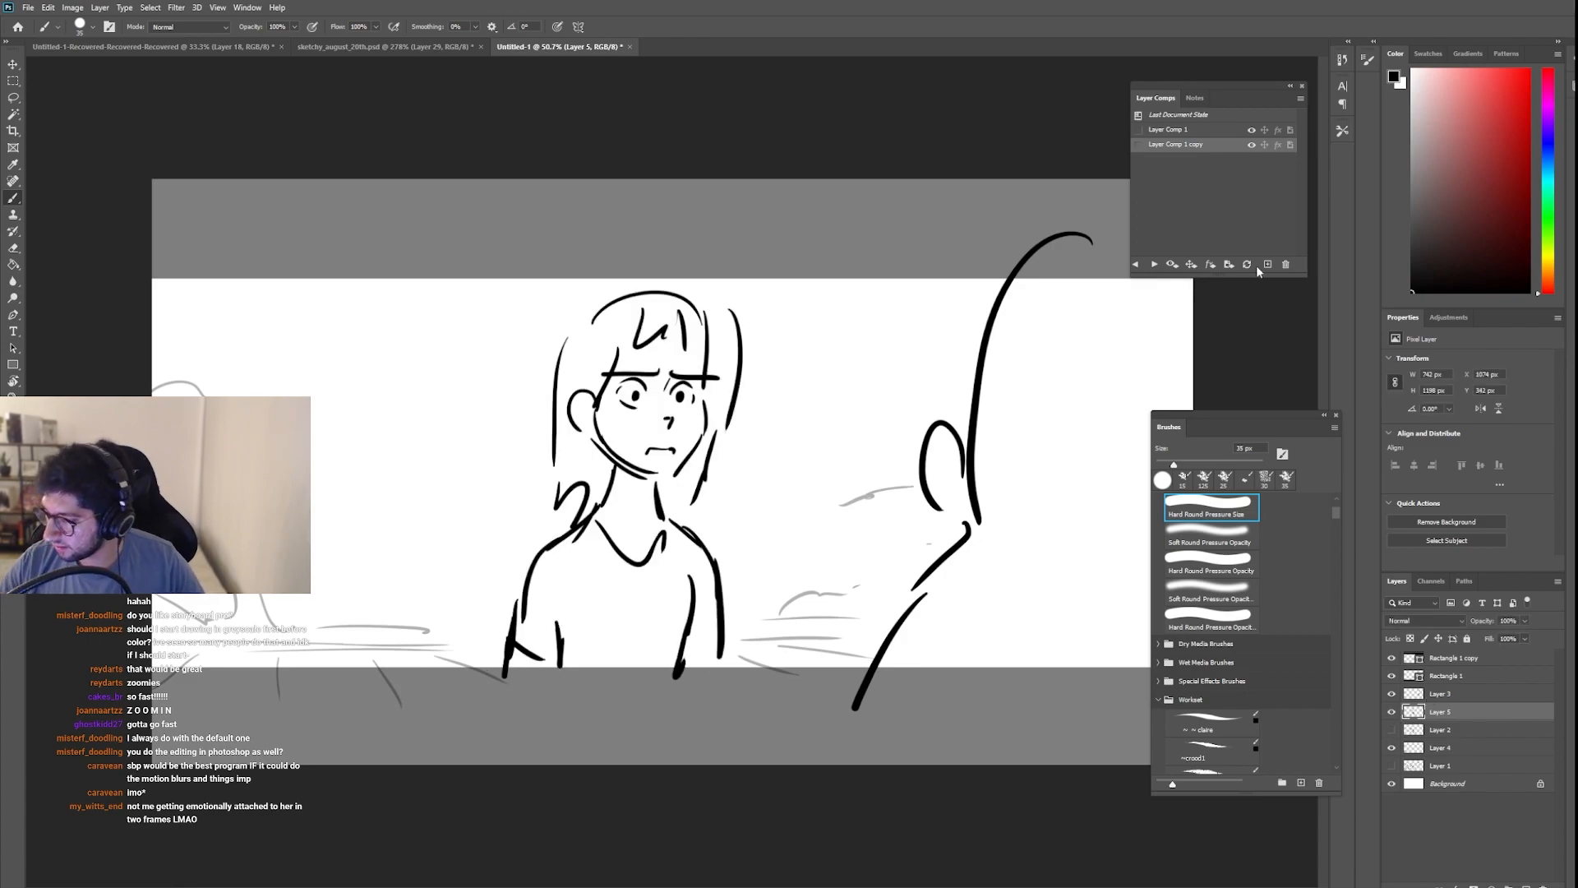
pyautogui.moveTo(1247, 263)
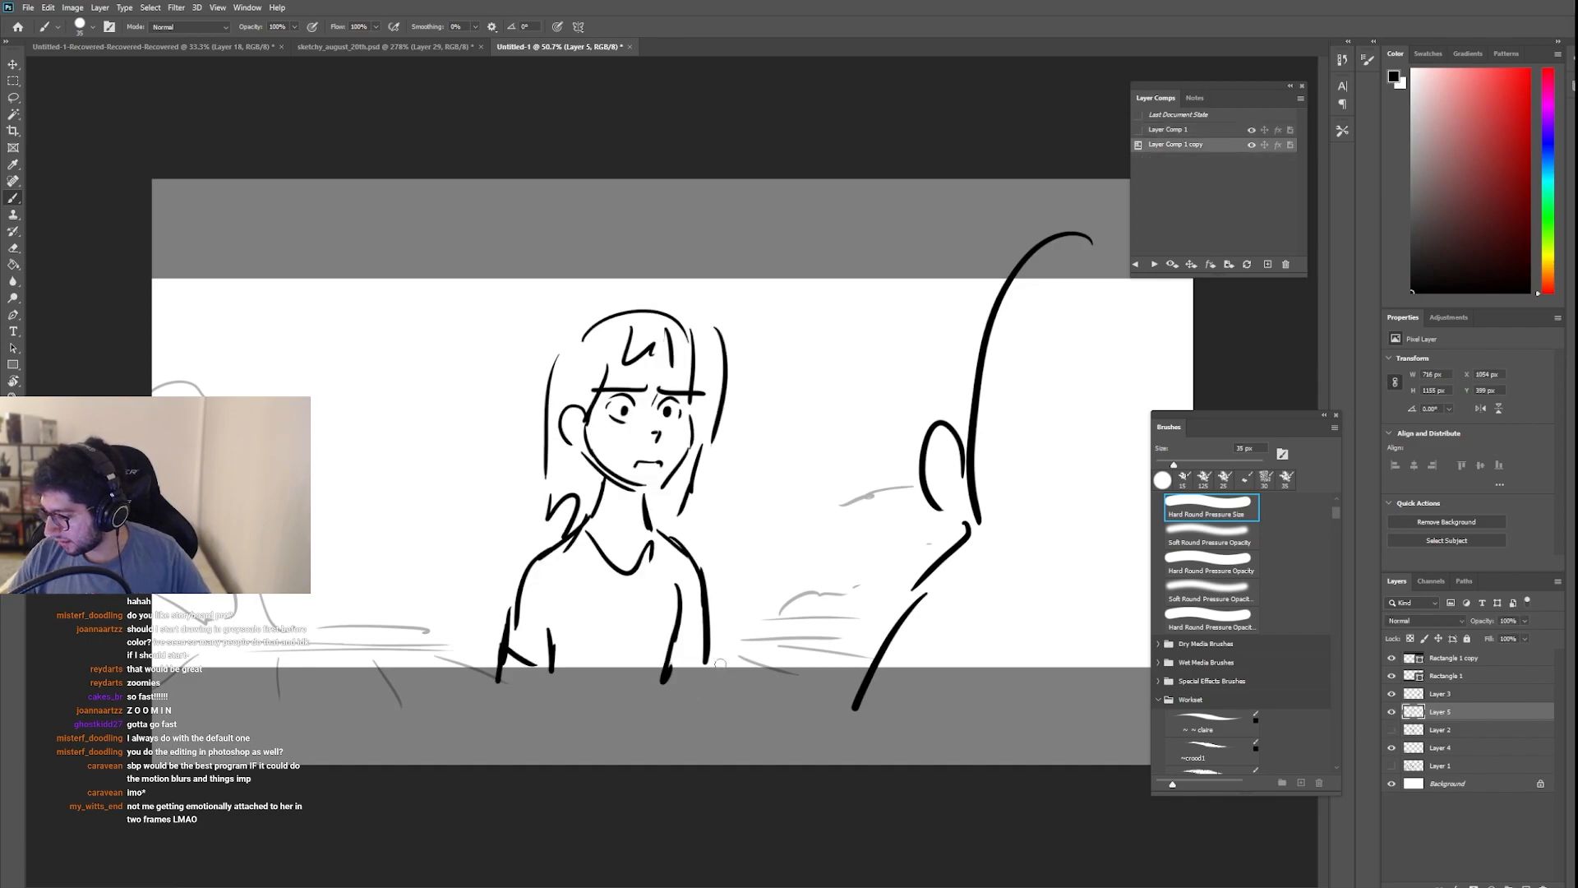
pyautogui.click(1173, 129)
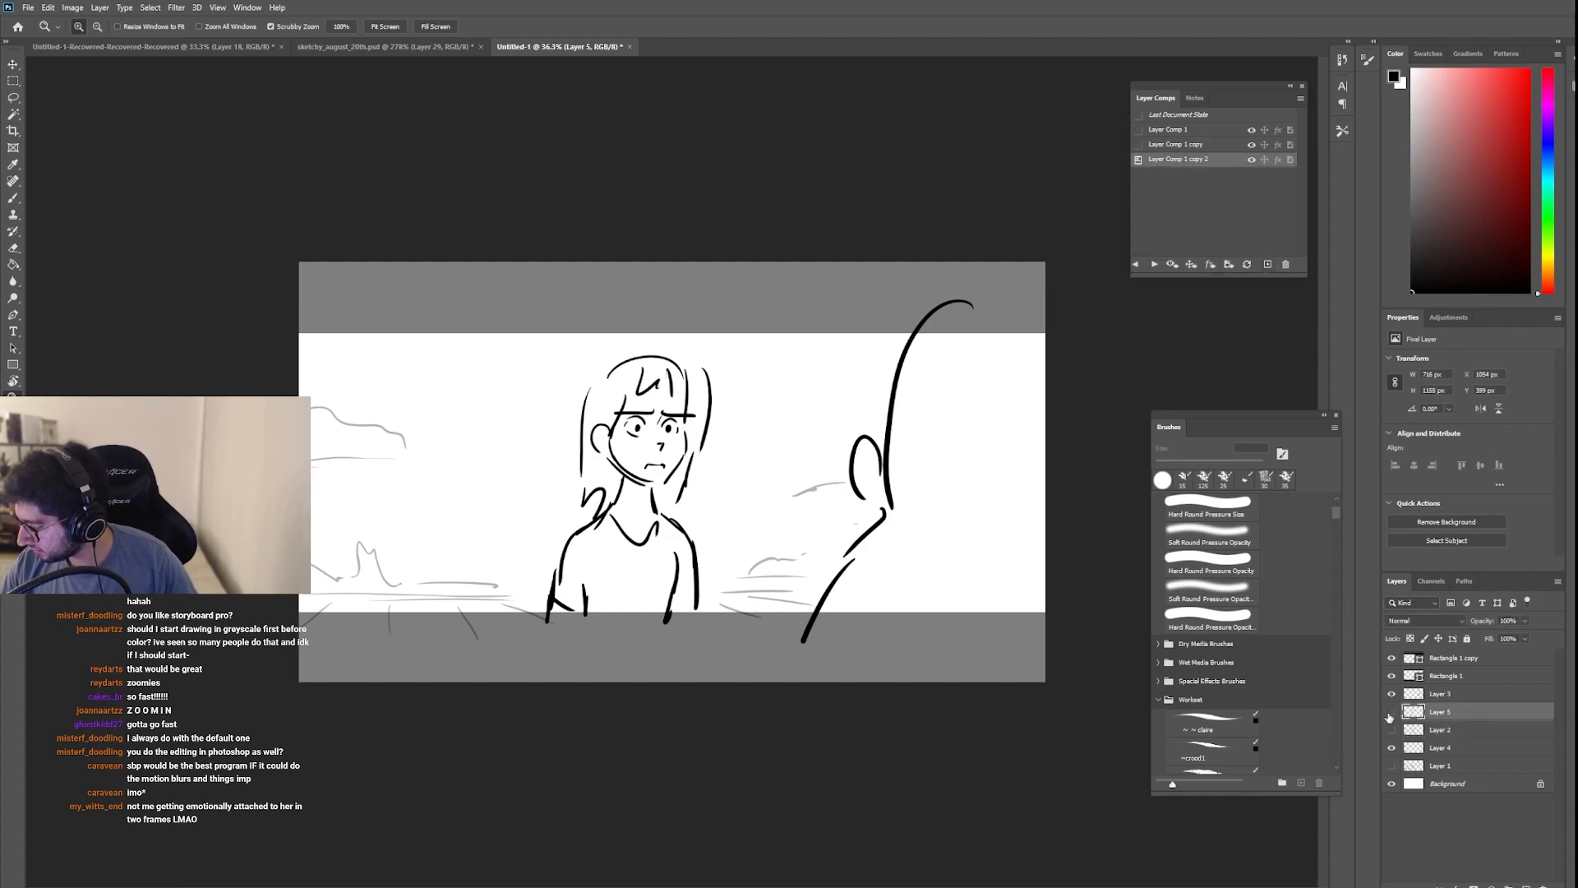
# Step: Duplicate Layer 5 and slightly rescale the copy with Edit > Transform > Scale
pyautogui.rightClick(1439, 711)
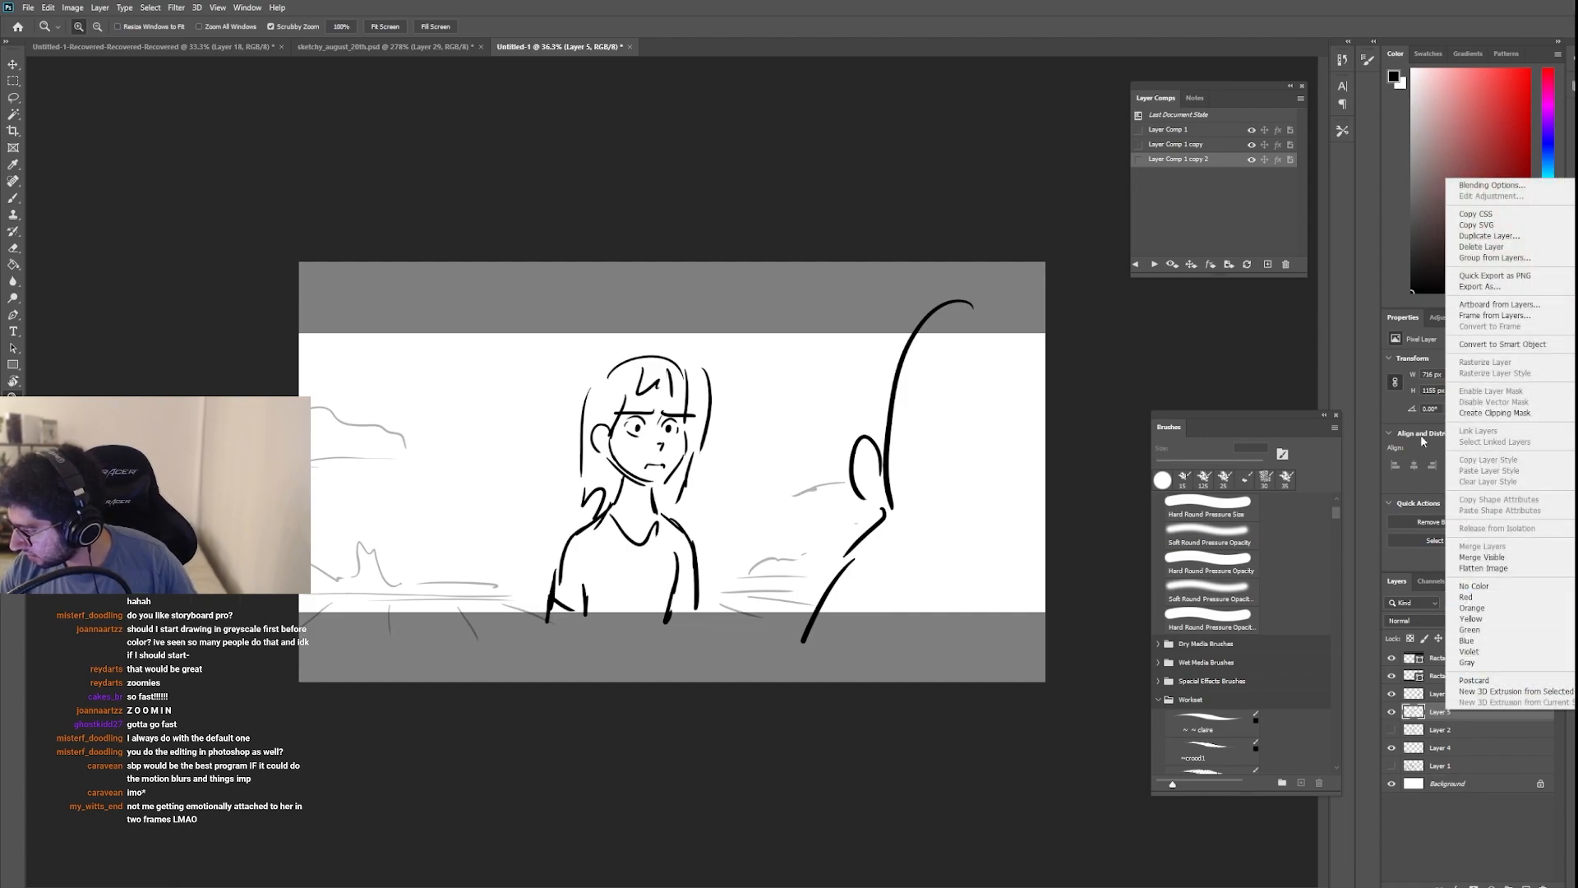
pyautogui.click(1489, 235)
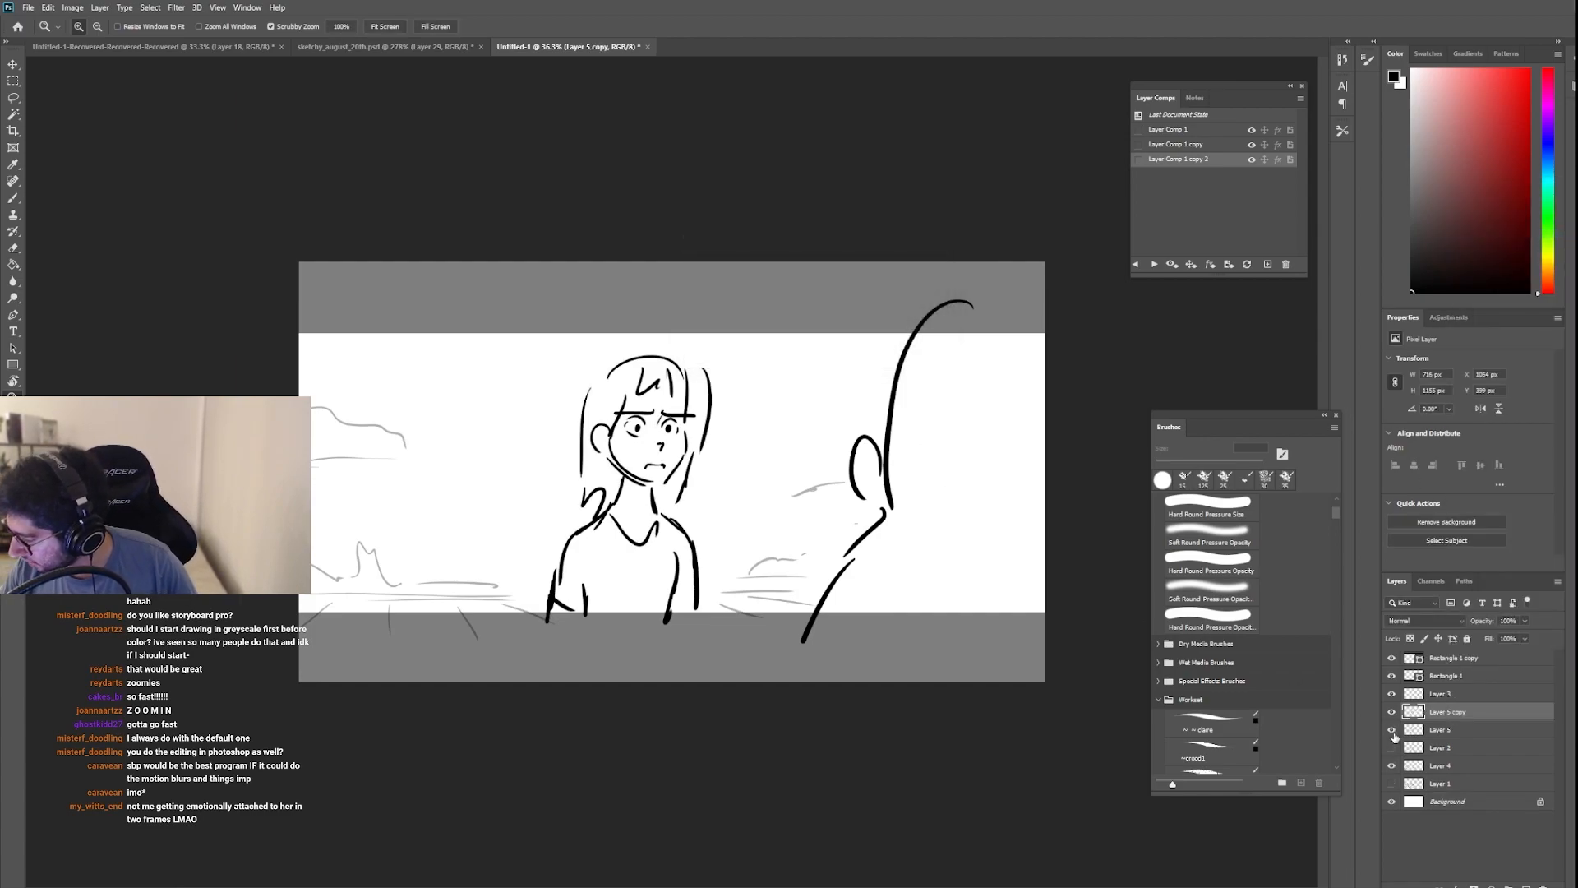
pyautogui.click(71, 8)
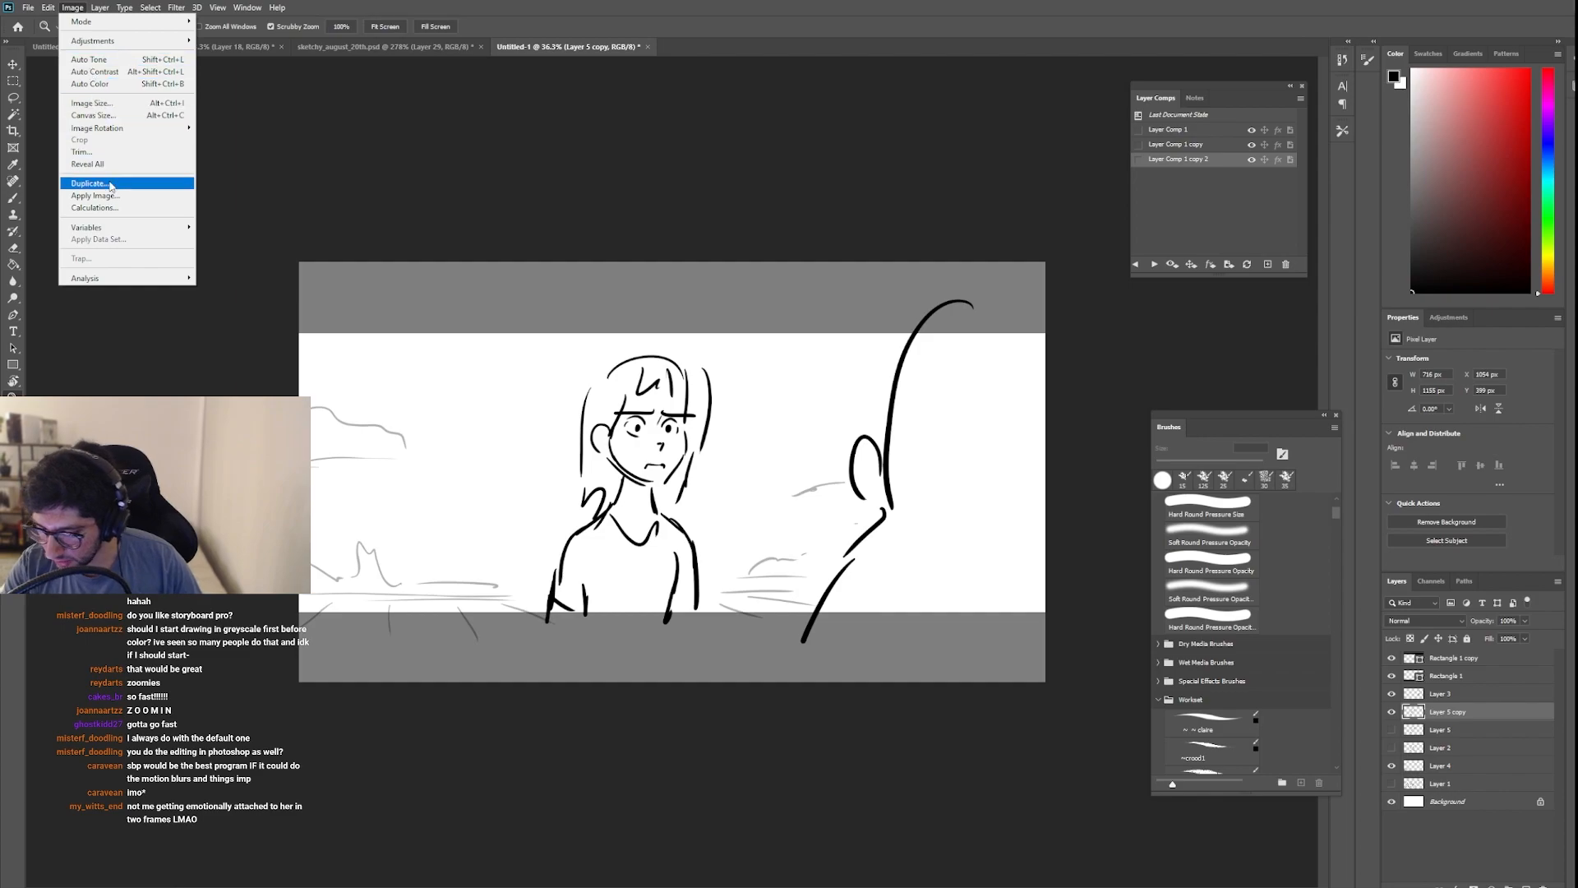
pyautogui.click(48, 6)
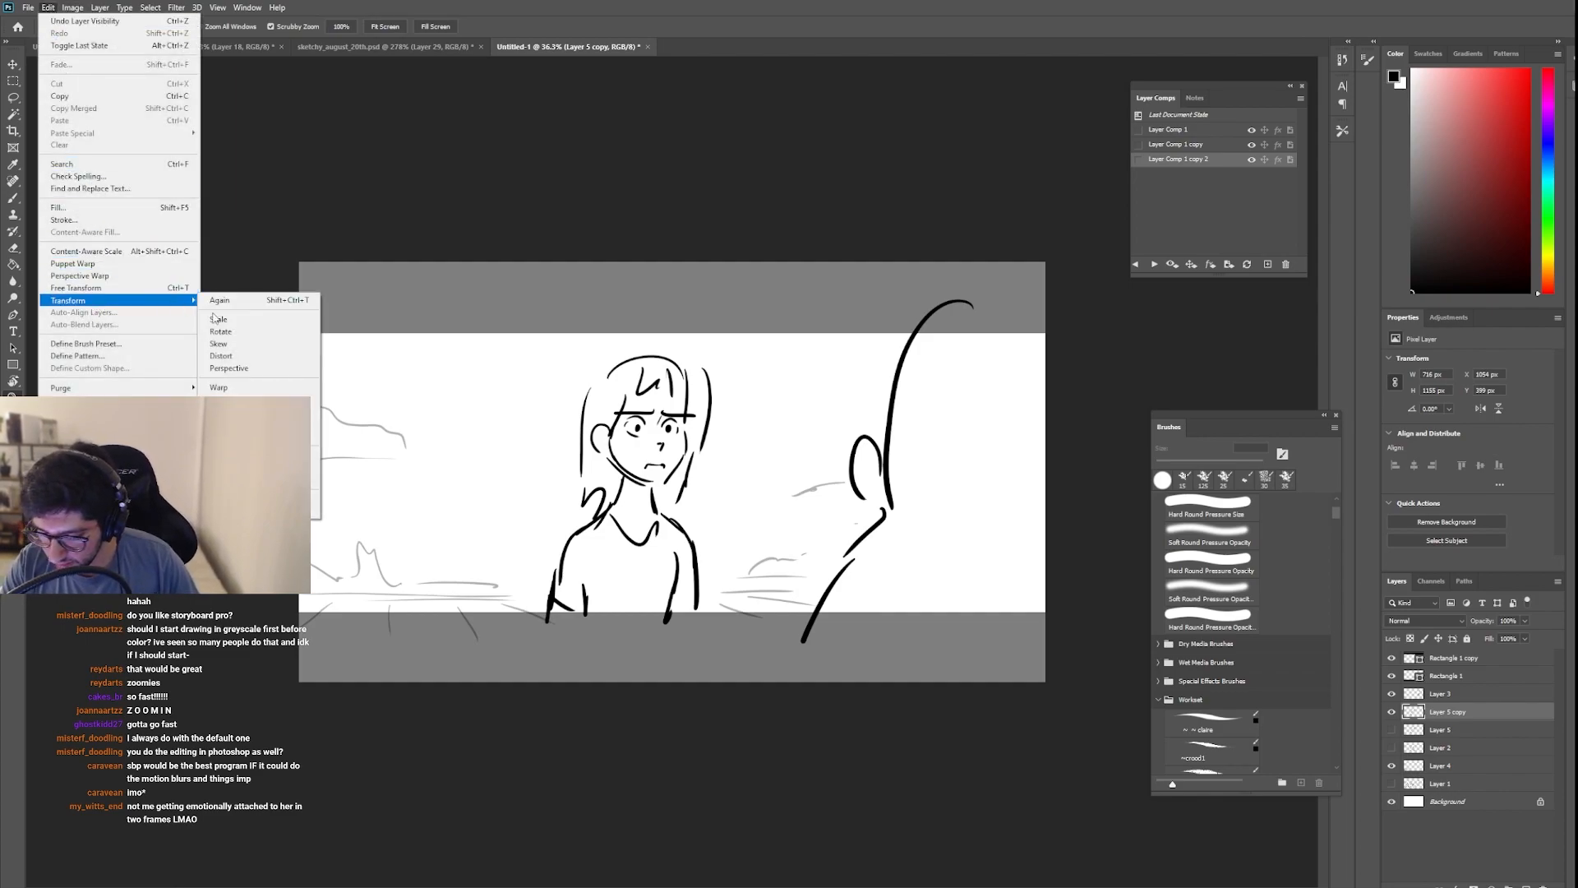
pyautogui.click(219, 299)
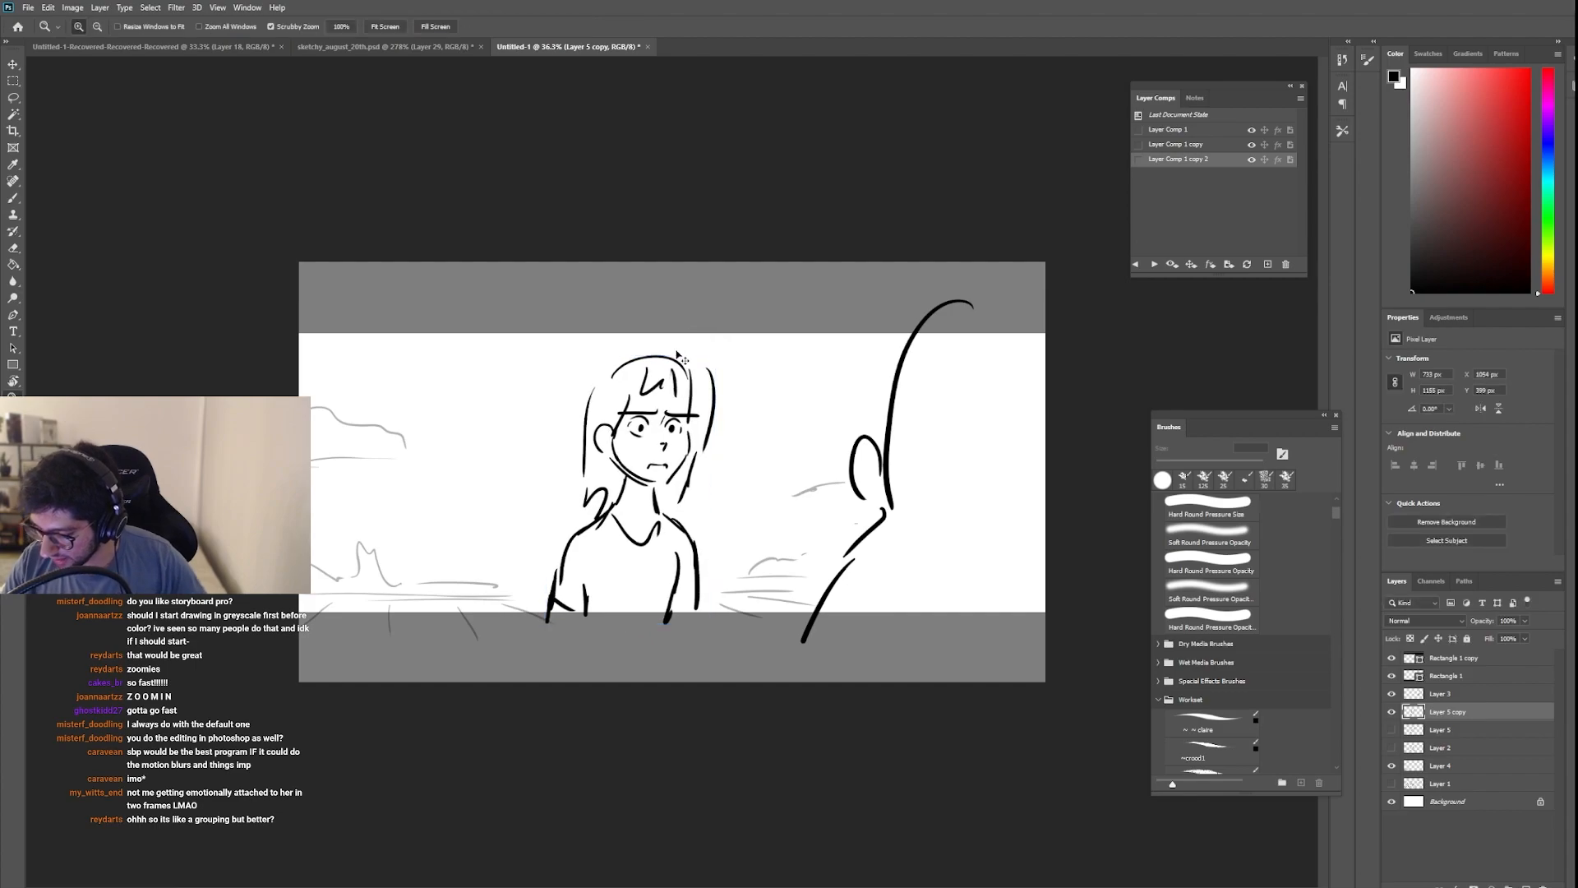
pyautogui.press('Ctrl+t')
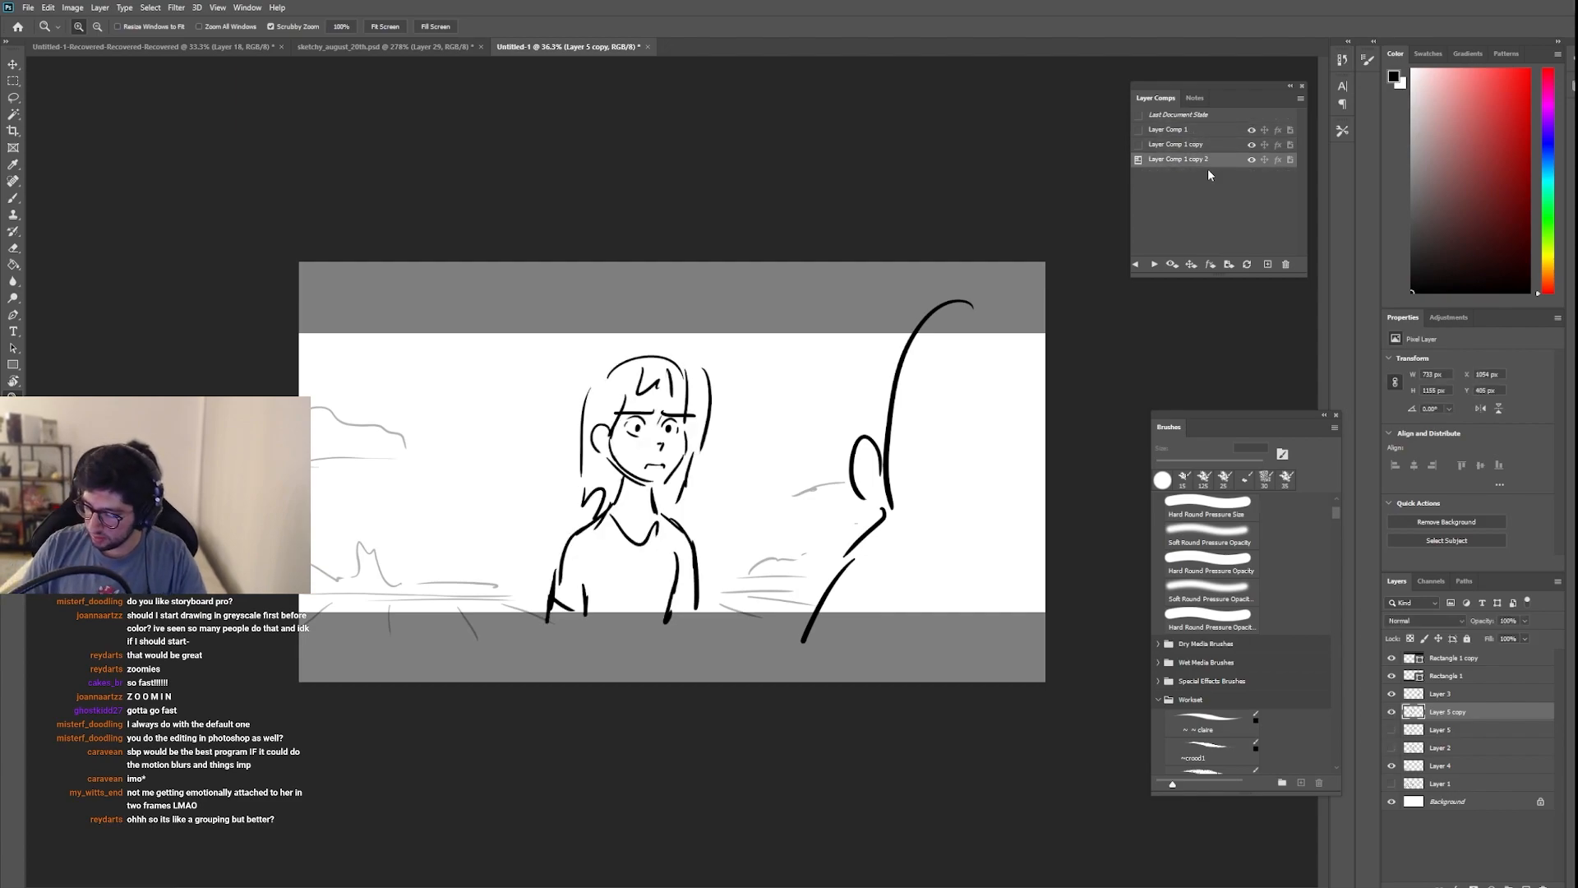
# Step: Reapply the second then the first layer comp to check the original girl returns
pyautogui.click(1173, 144)
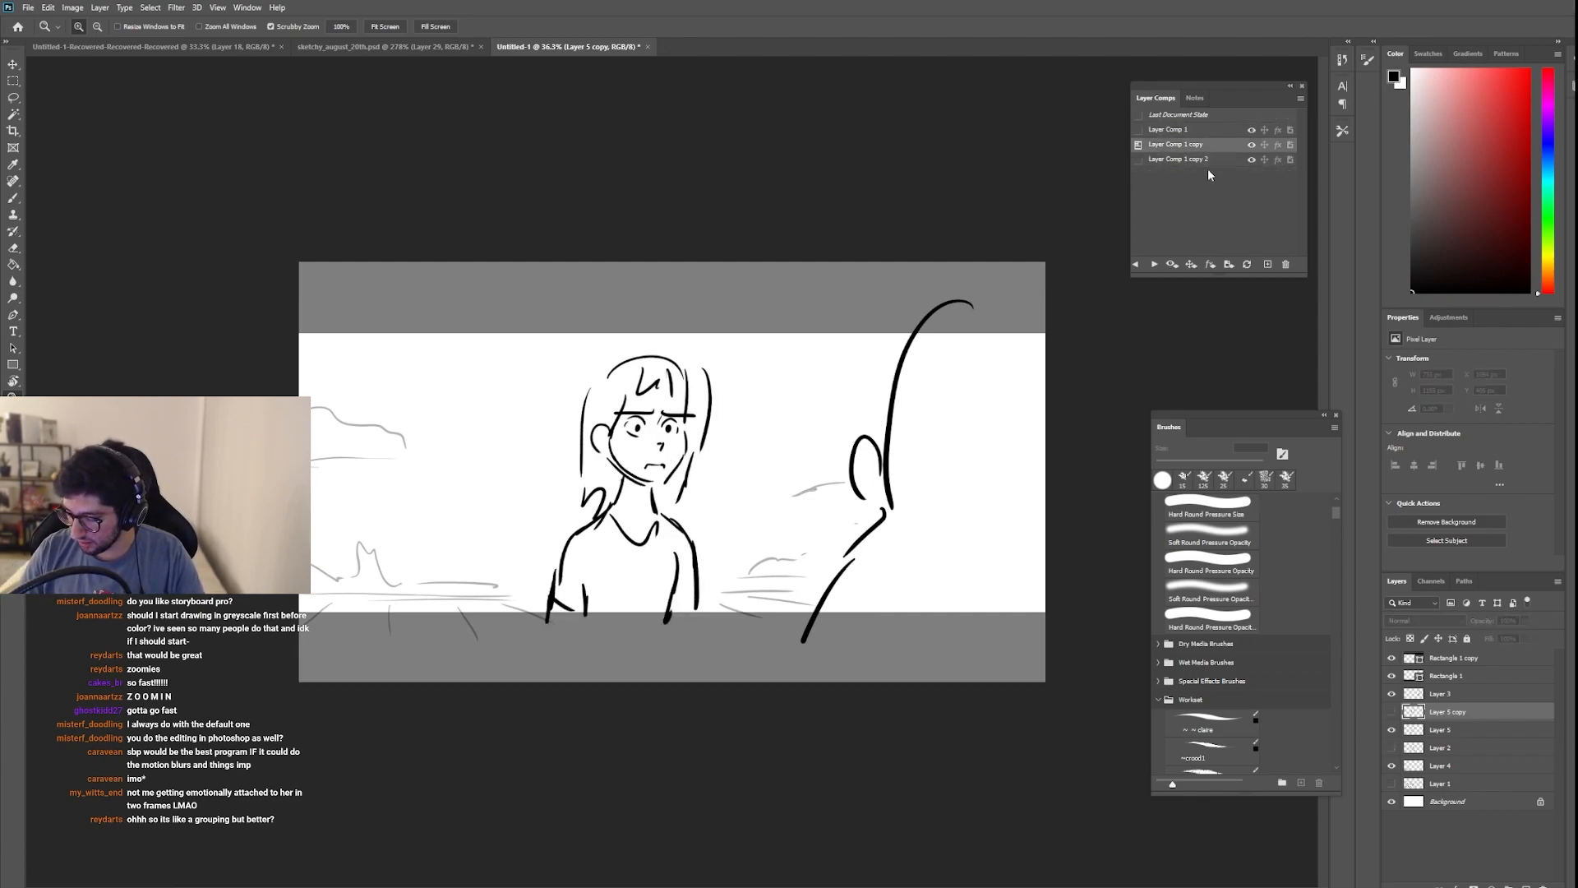
pyautogui.click(1168, 128)
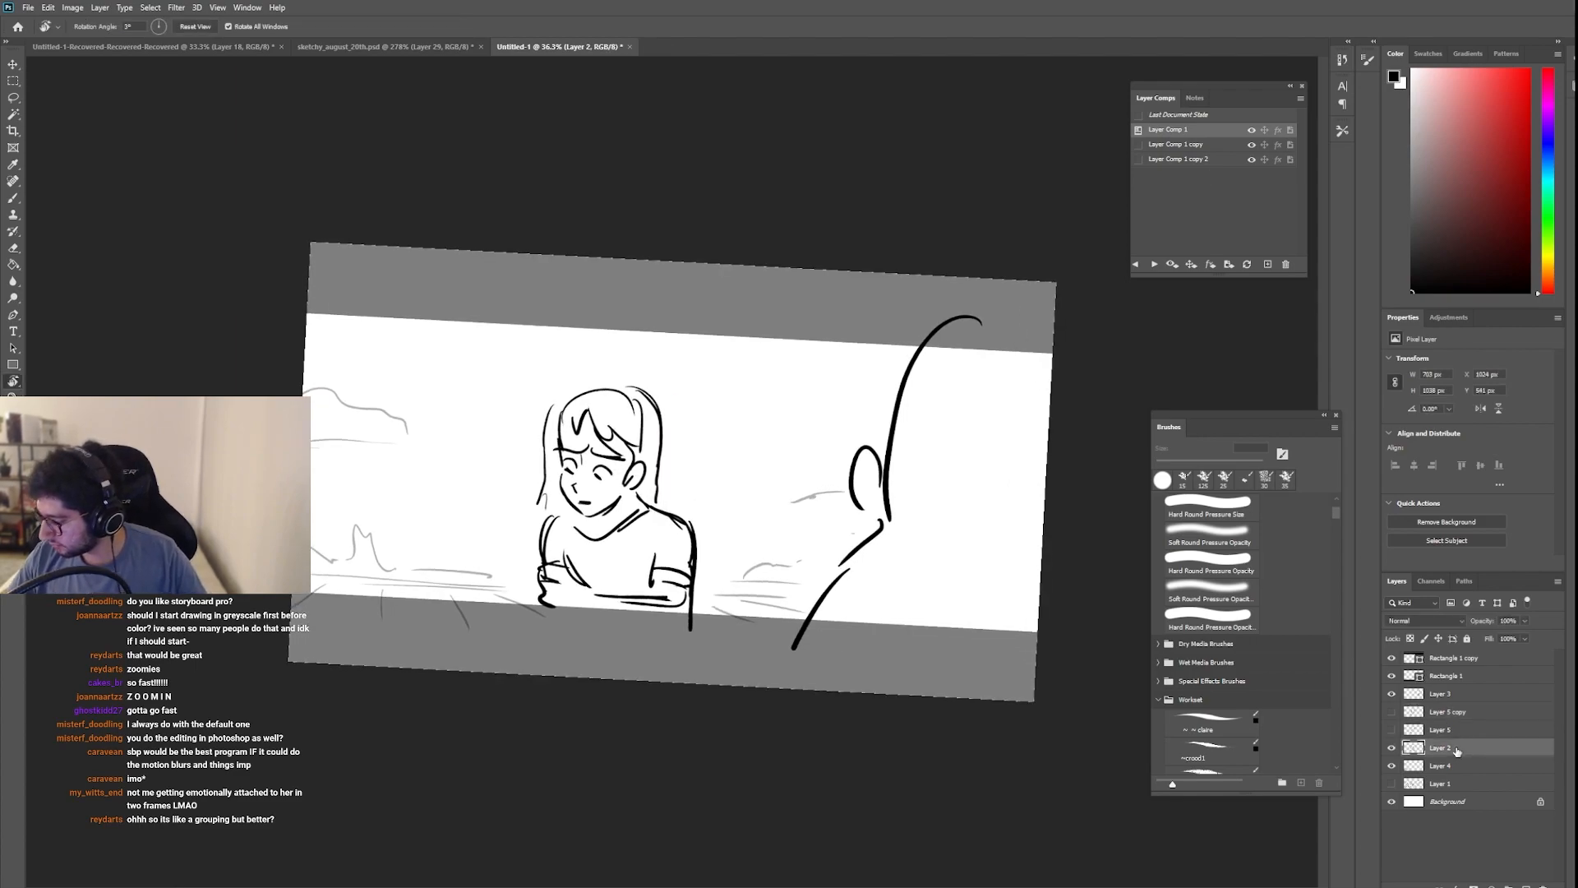
# Step: Compare the frowning close-up comp, then return to Layer Comp 1 with the girl looking down
pyautogui.click(1207, 513)
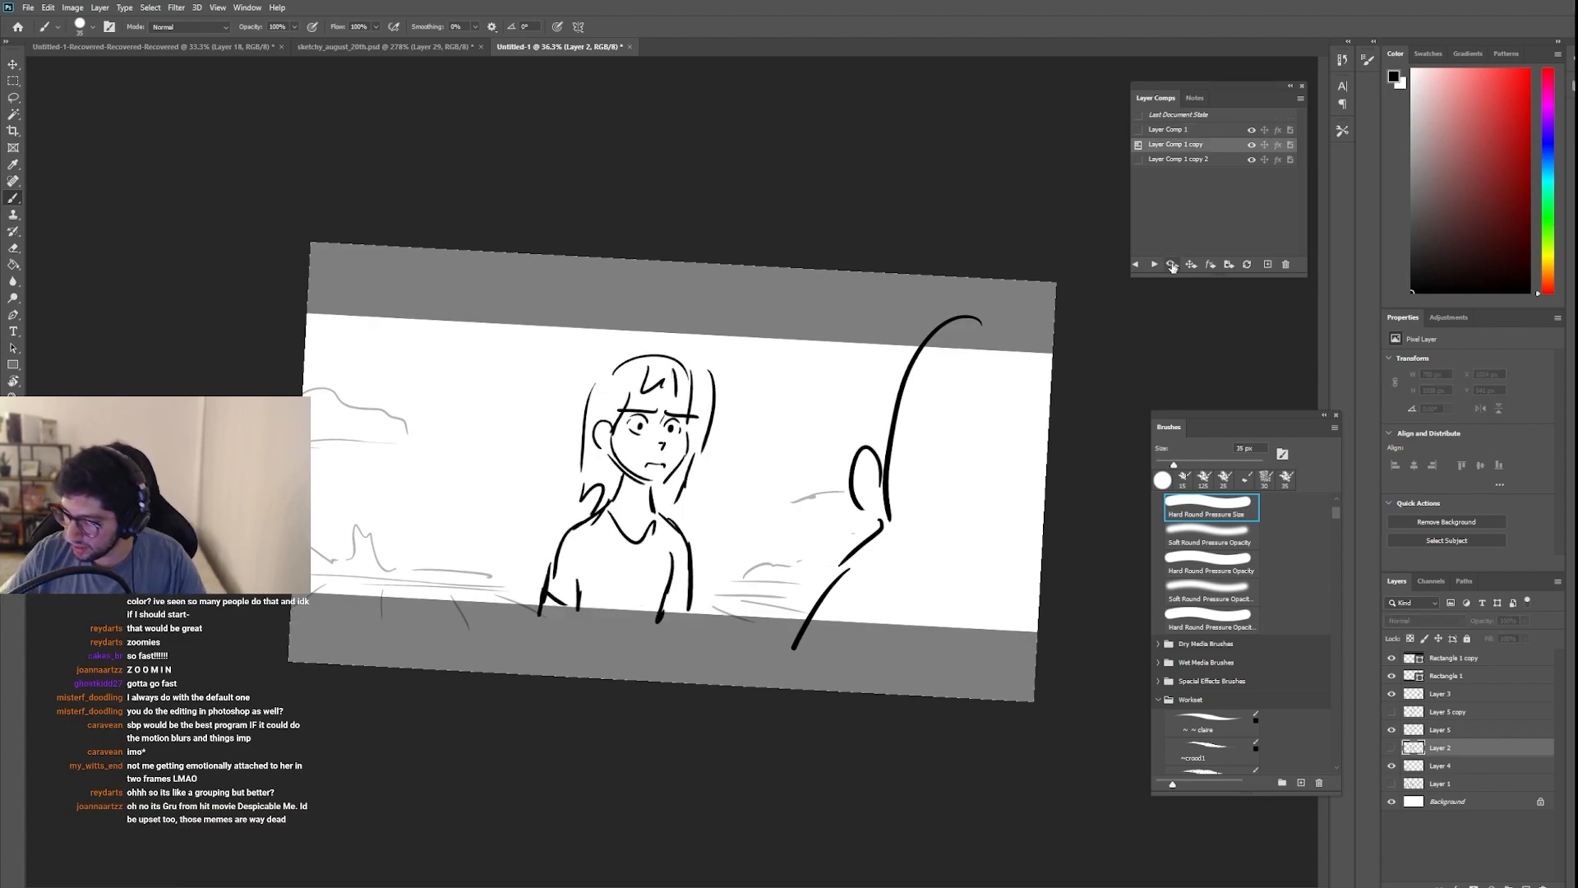
pyautogui.click(1176, 159)
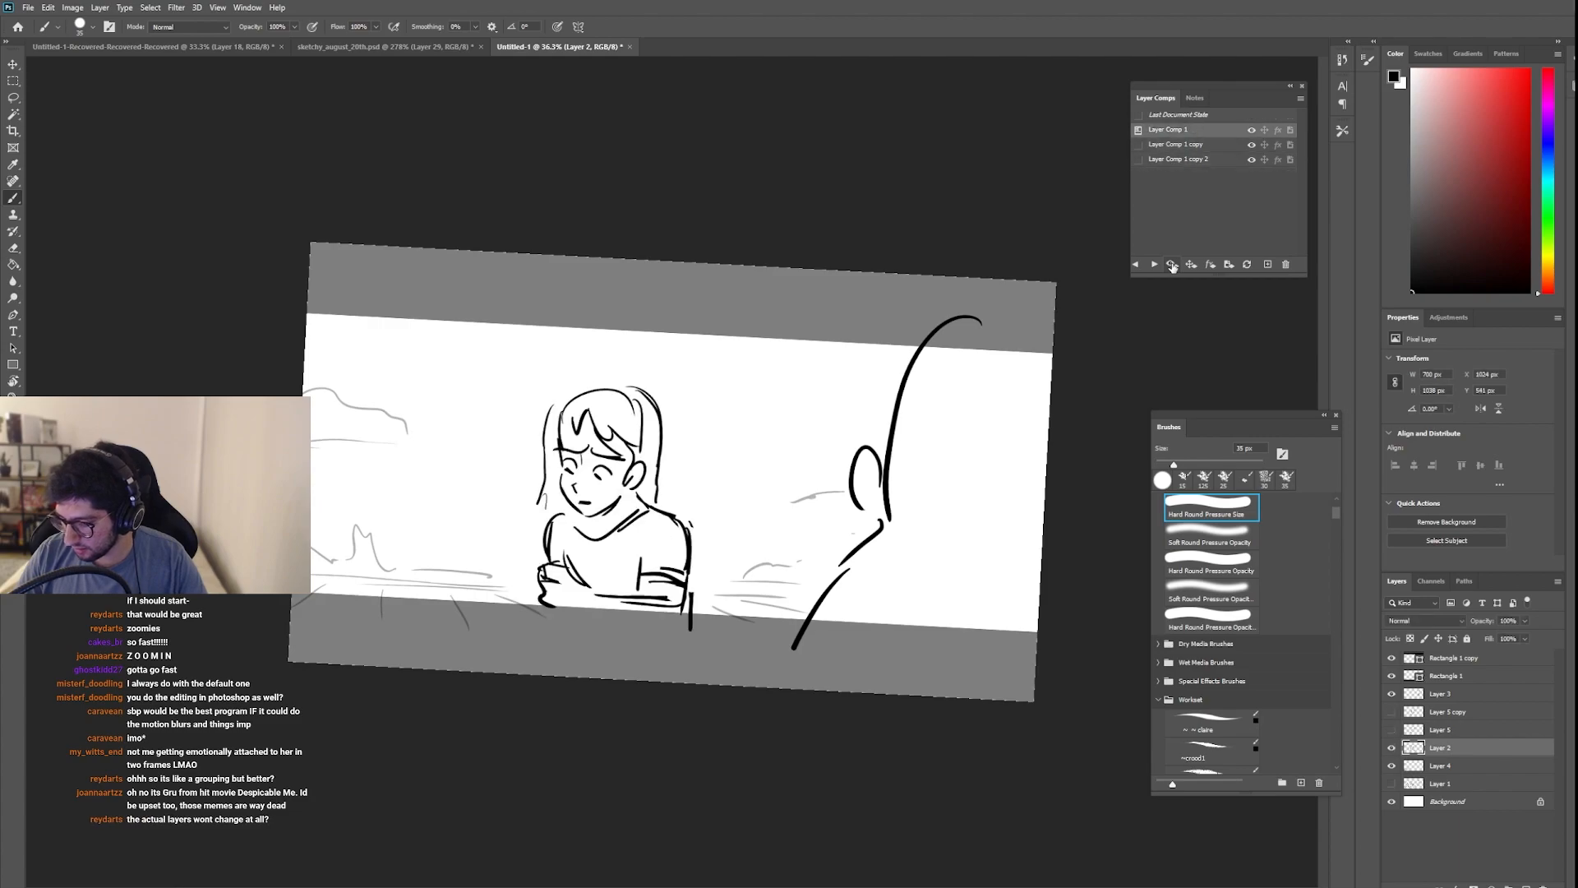
pyautogui.moveTo(1172, 263)
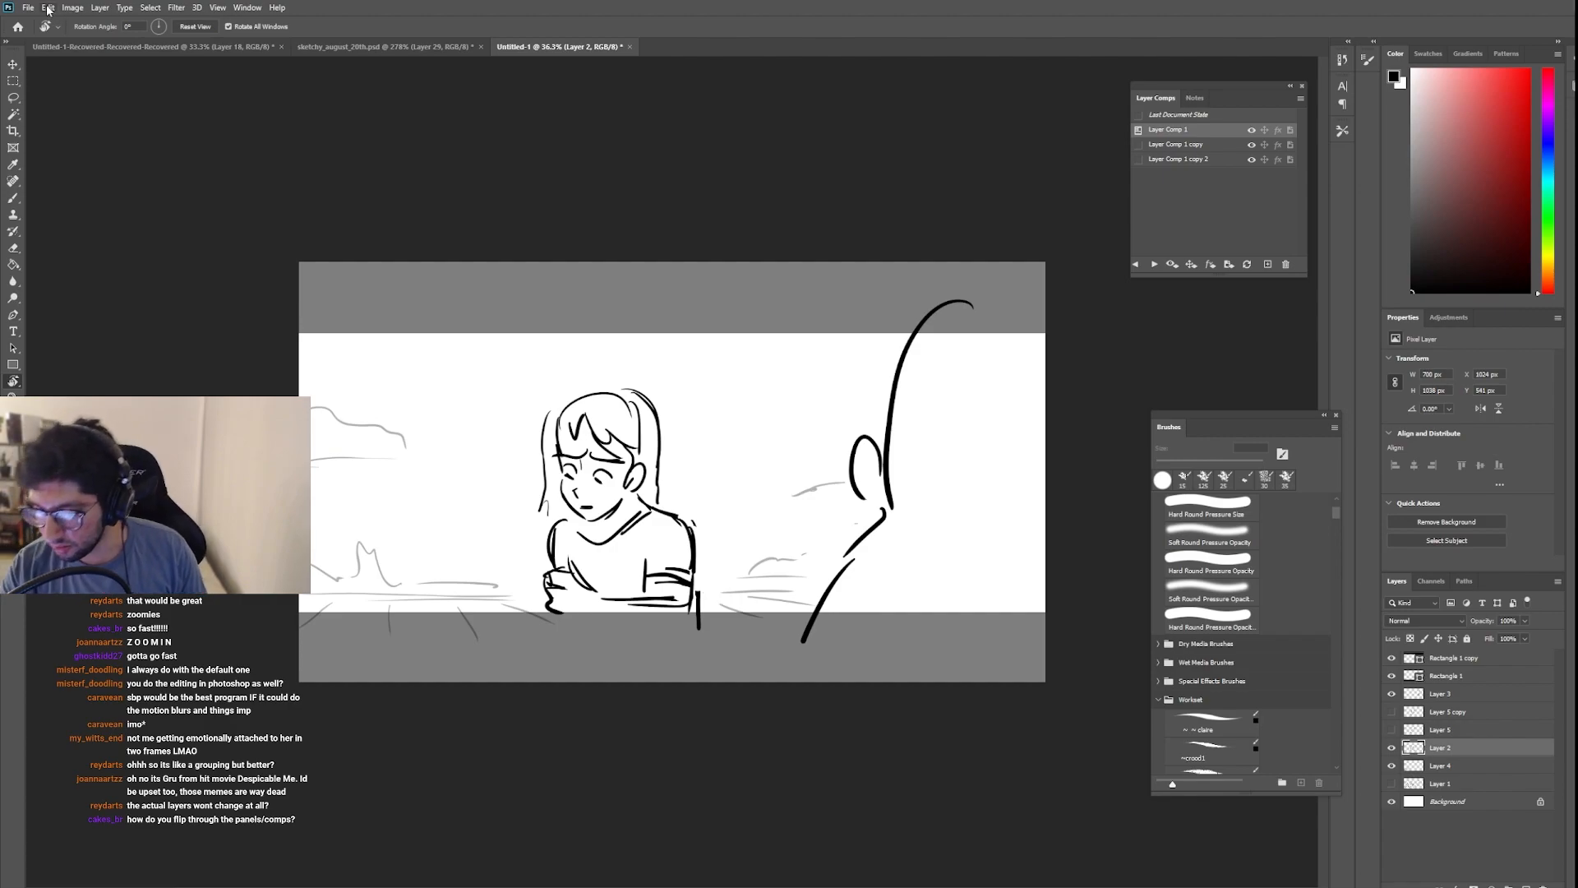
pyautogui.click(48, 7)
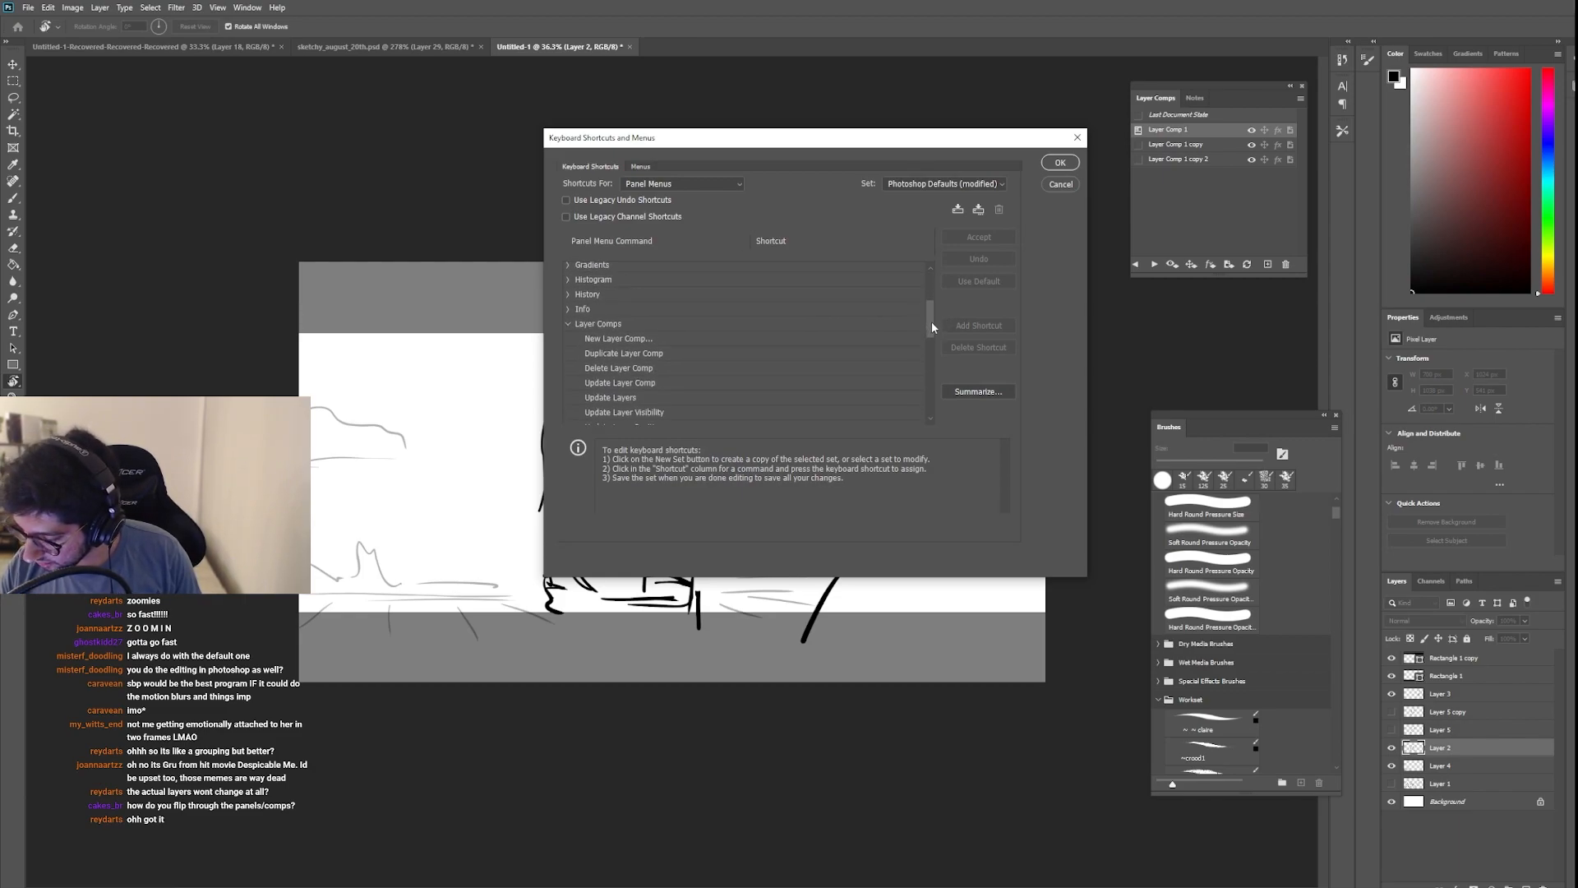
pyautogui.scroll(-3)
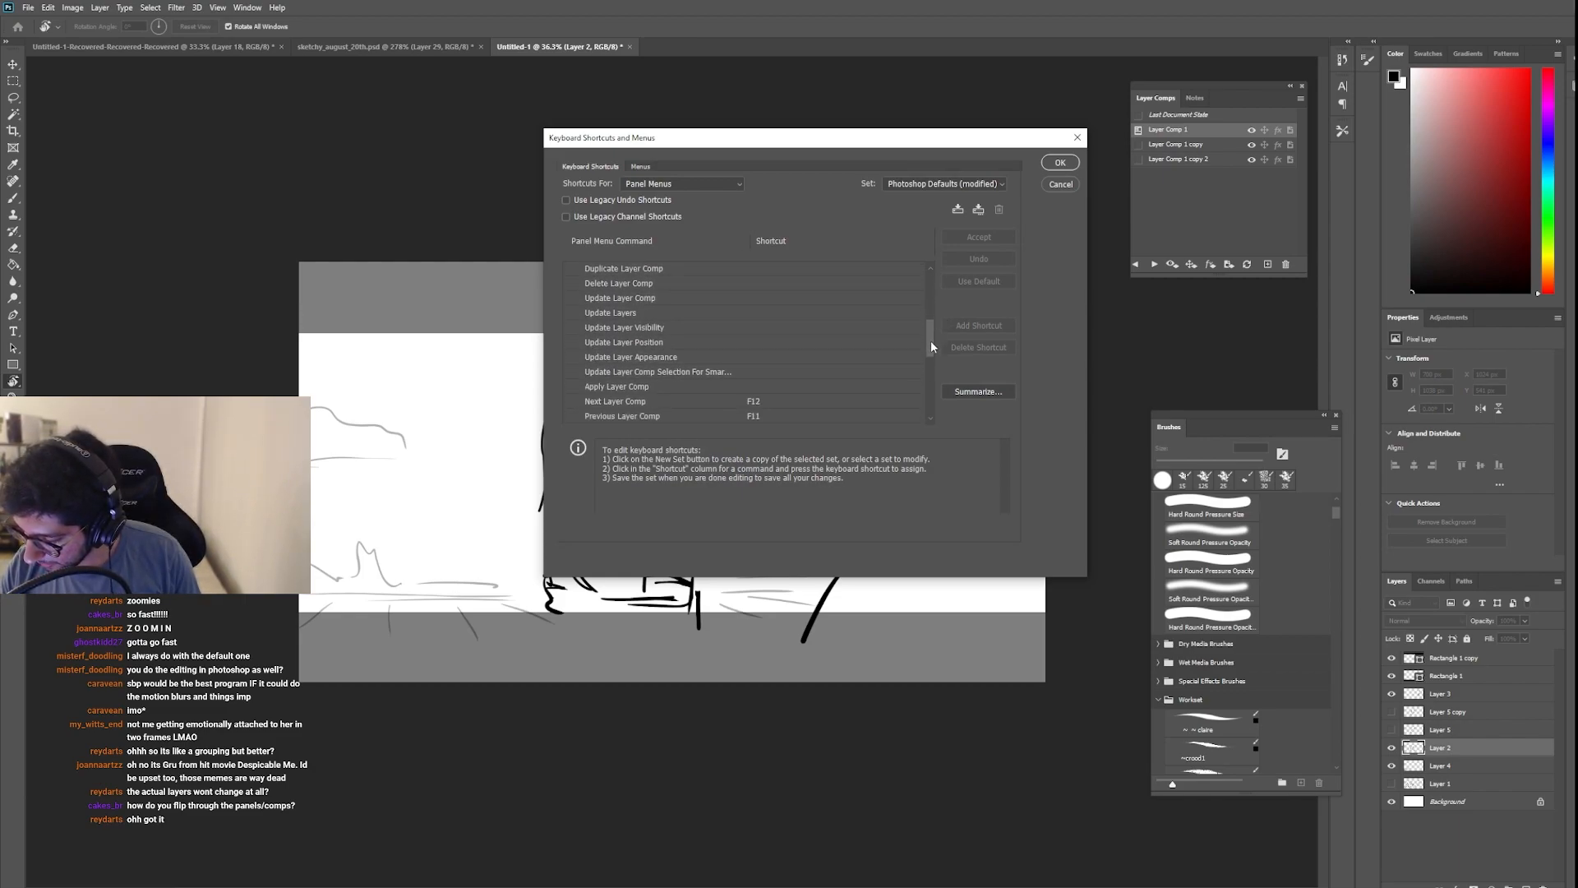
pyautogui.scroll(-3)
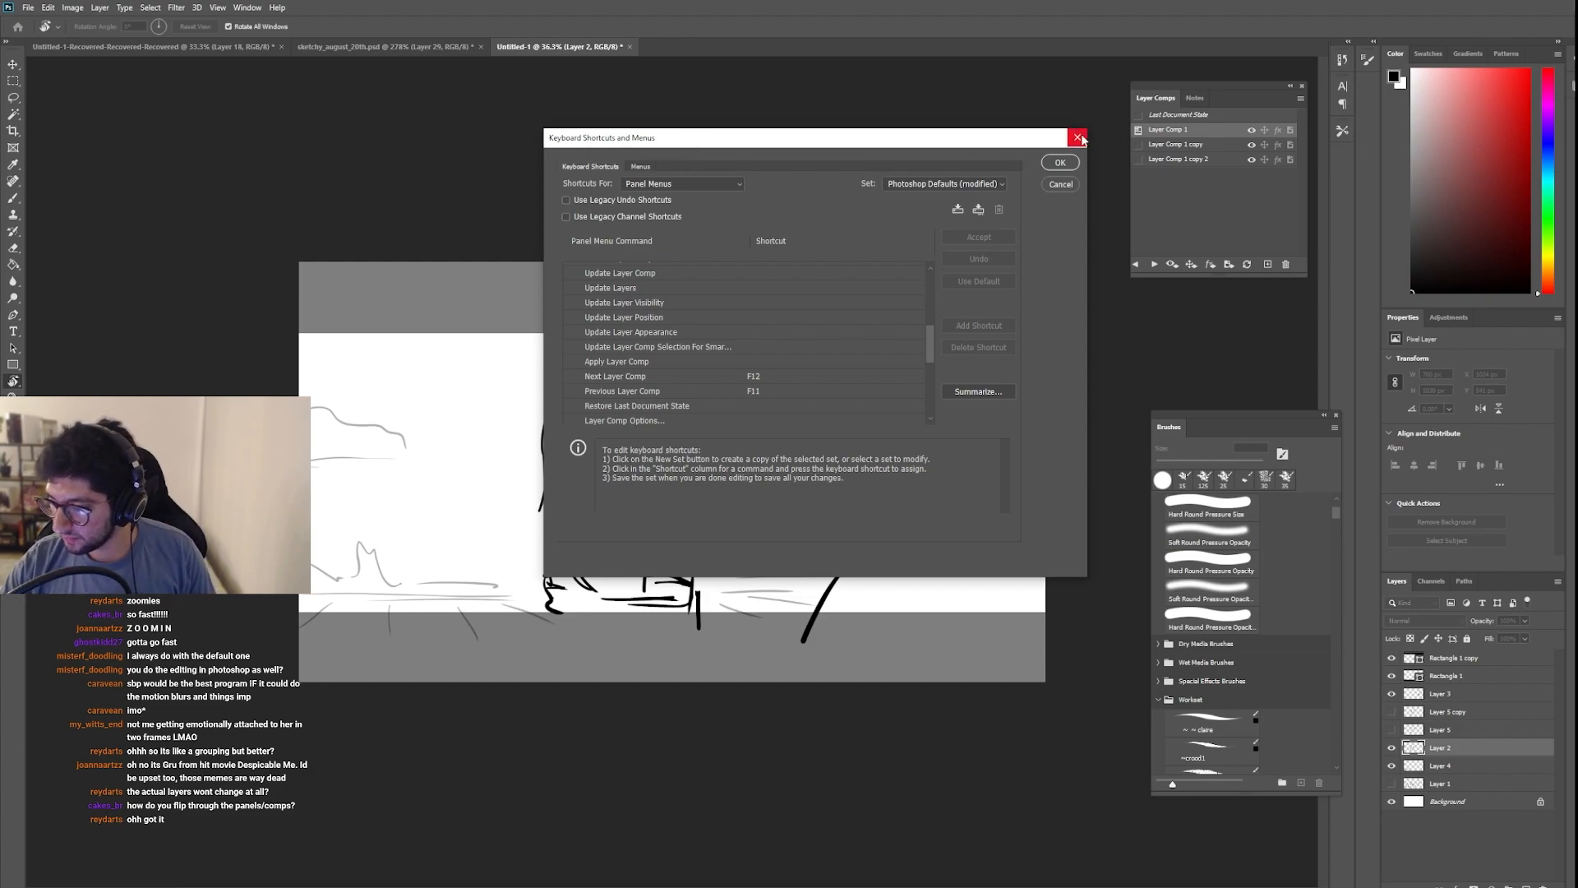
pyautogui.moveTo(1078, 138)
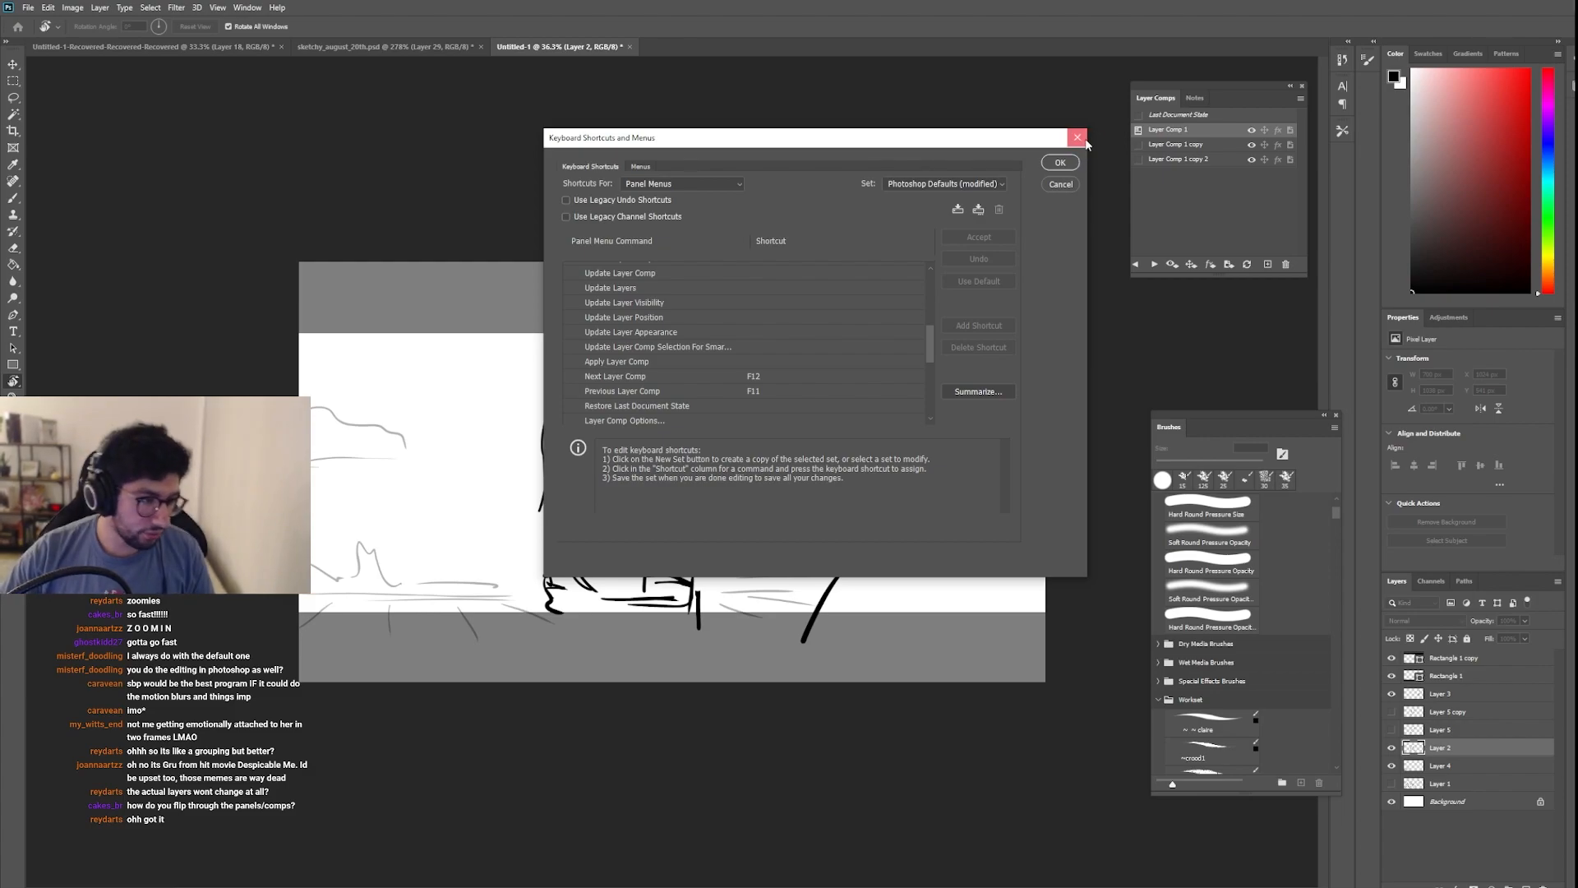
pyautogui.click(1078, 138)
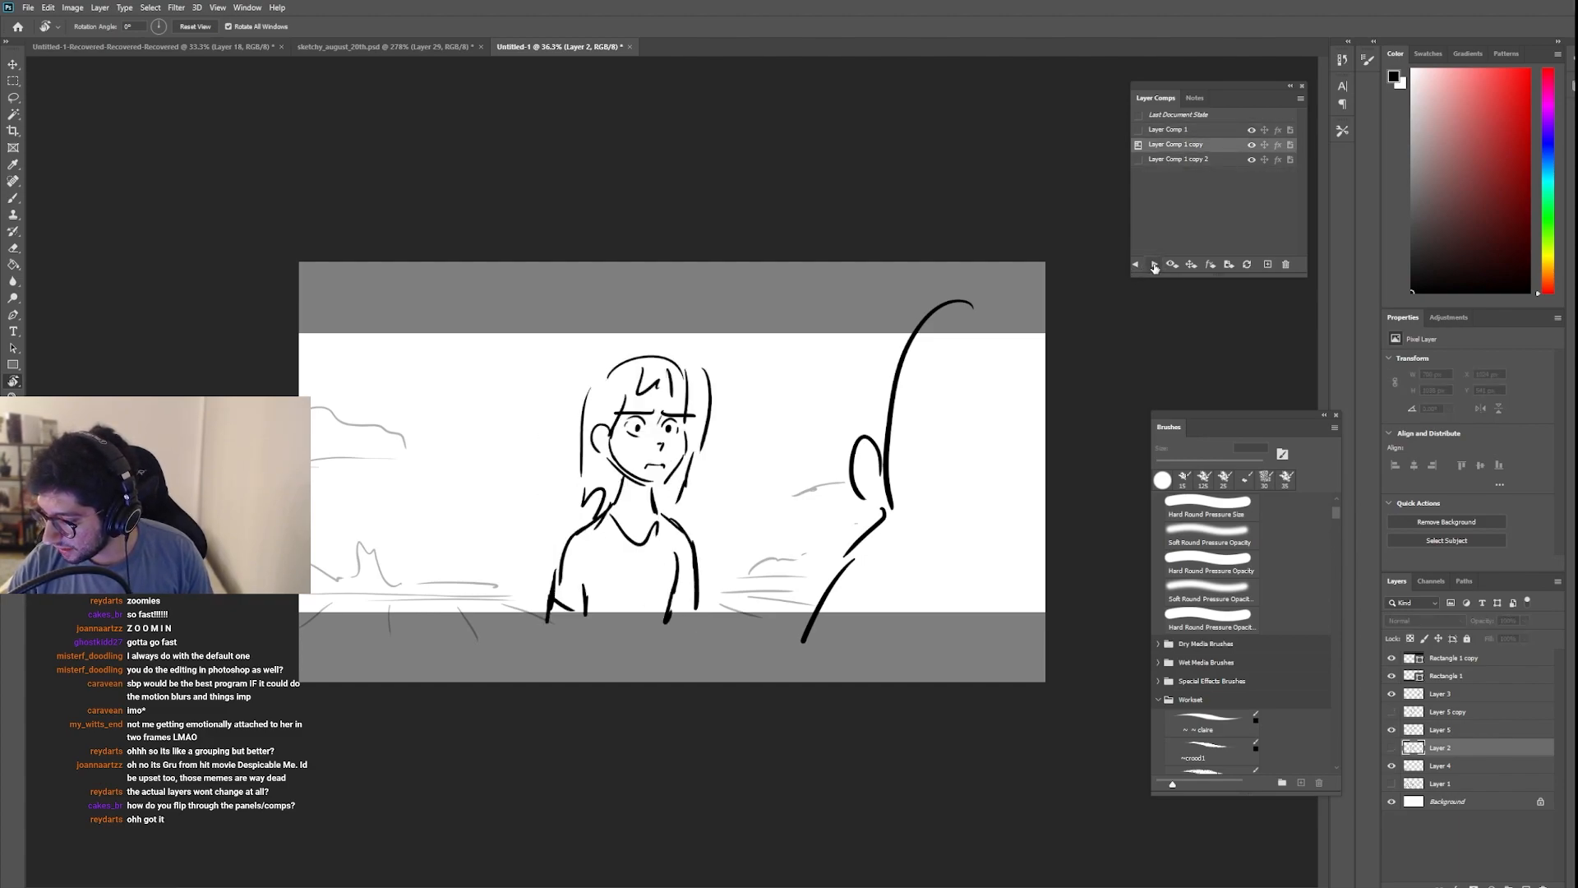
# Step: Duplicate Layer Comp 1 copy 2 into Layer Comp 1 copy 3 without the foreground hand
pyautogui.click(1168, 129)
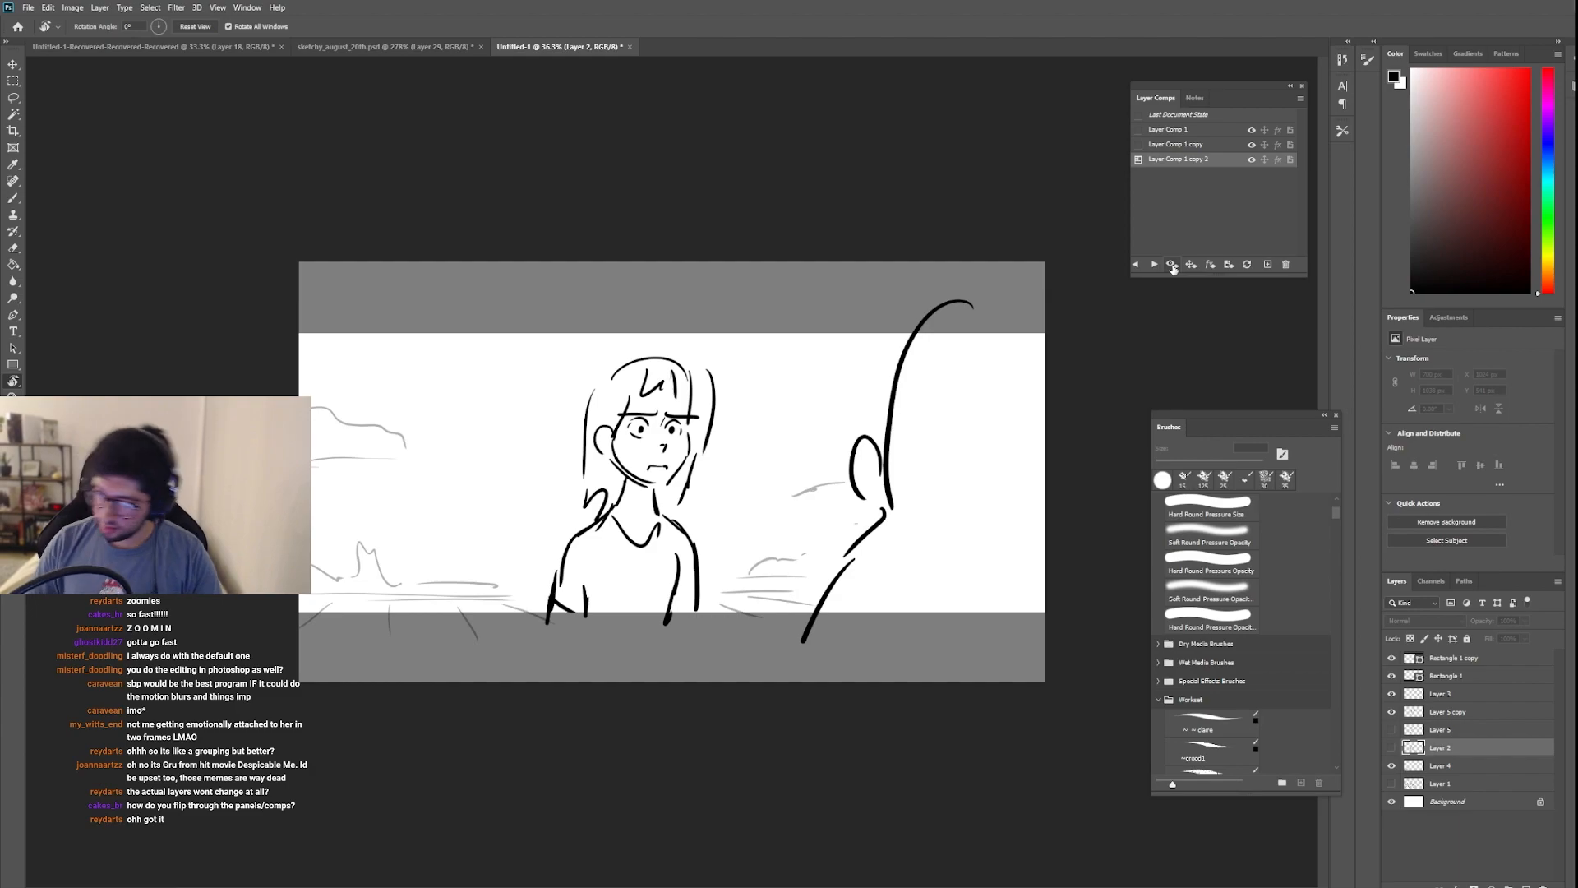
pyautogui.click(1208, 513)
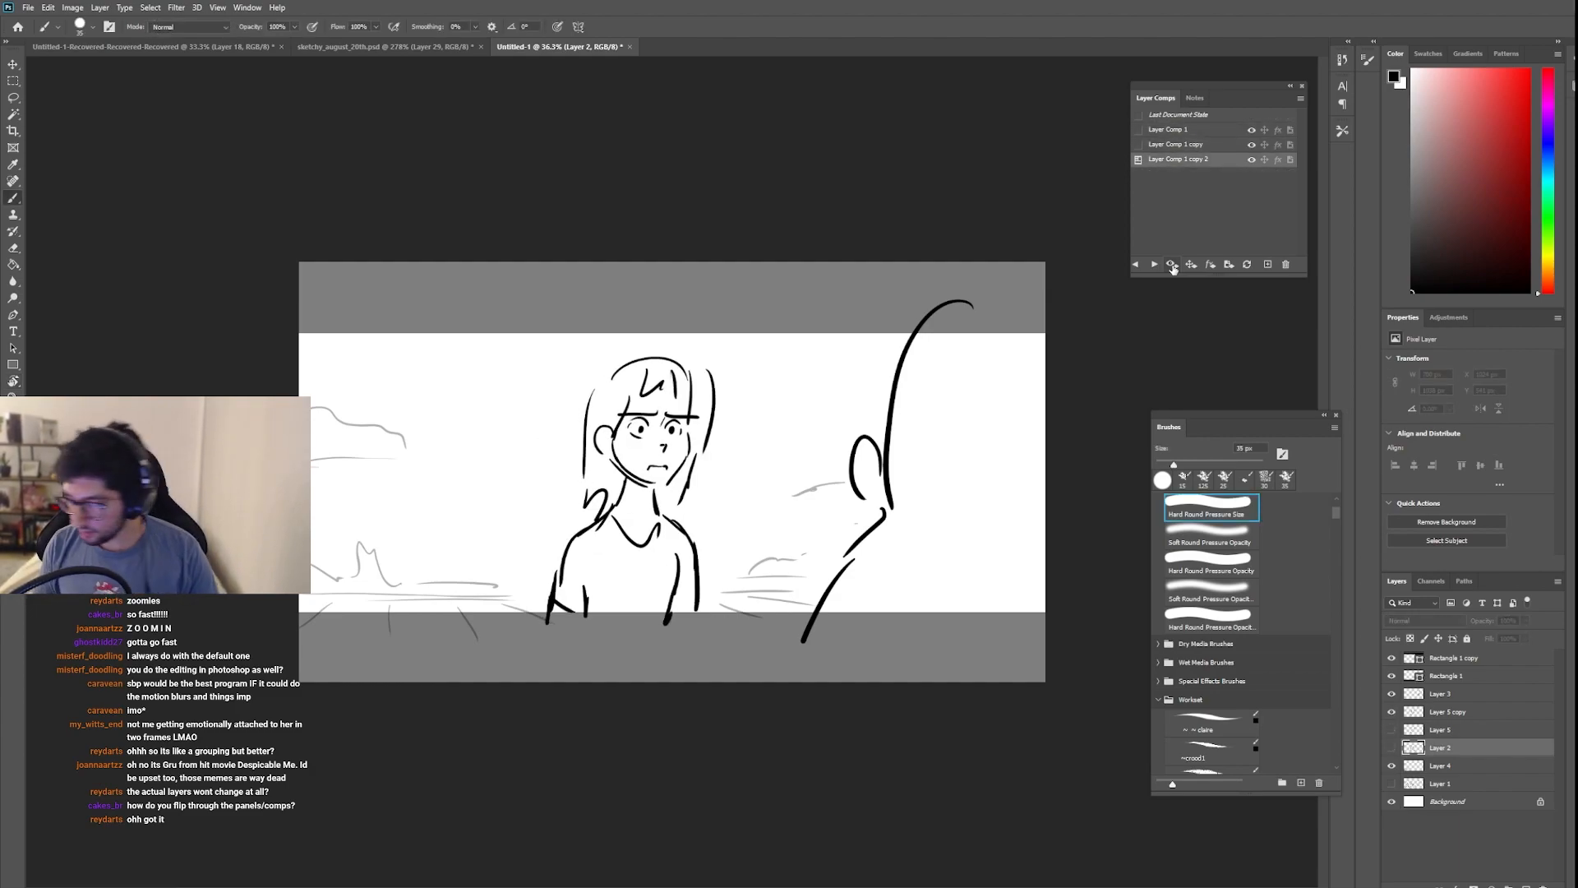
pyautogui.click(1267, 262)
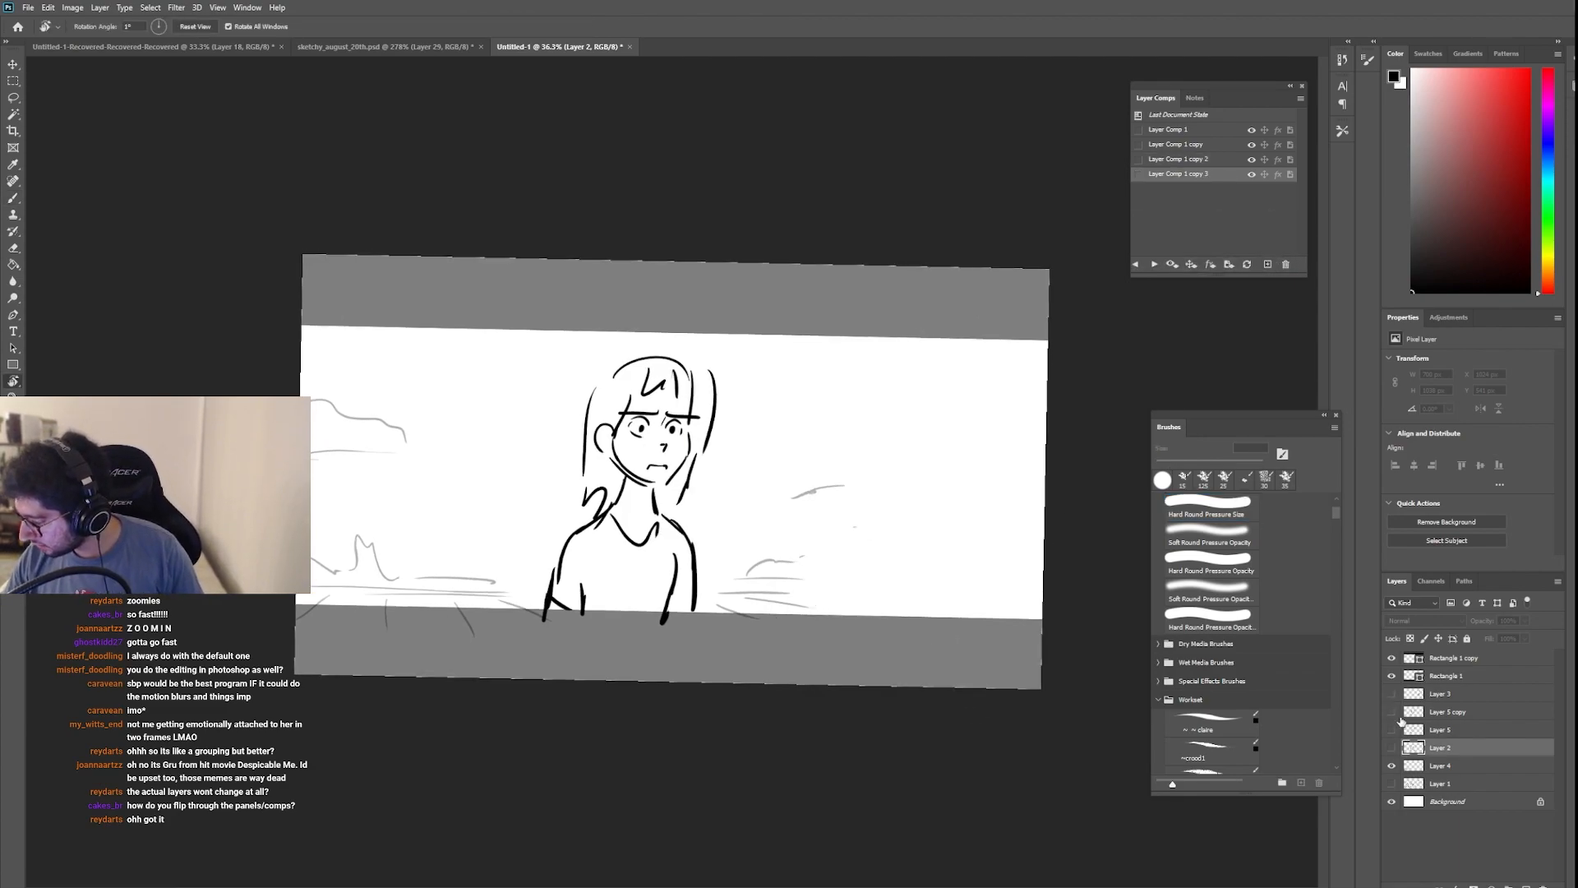
pyautogui.click(1392, 694)
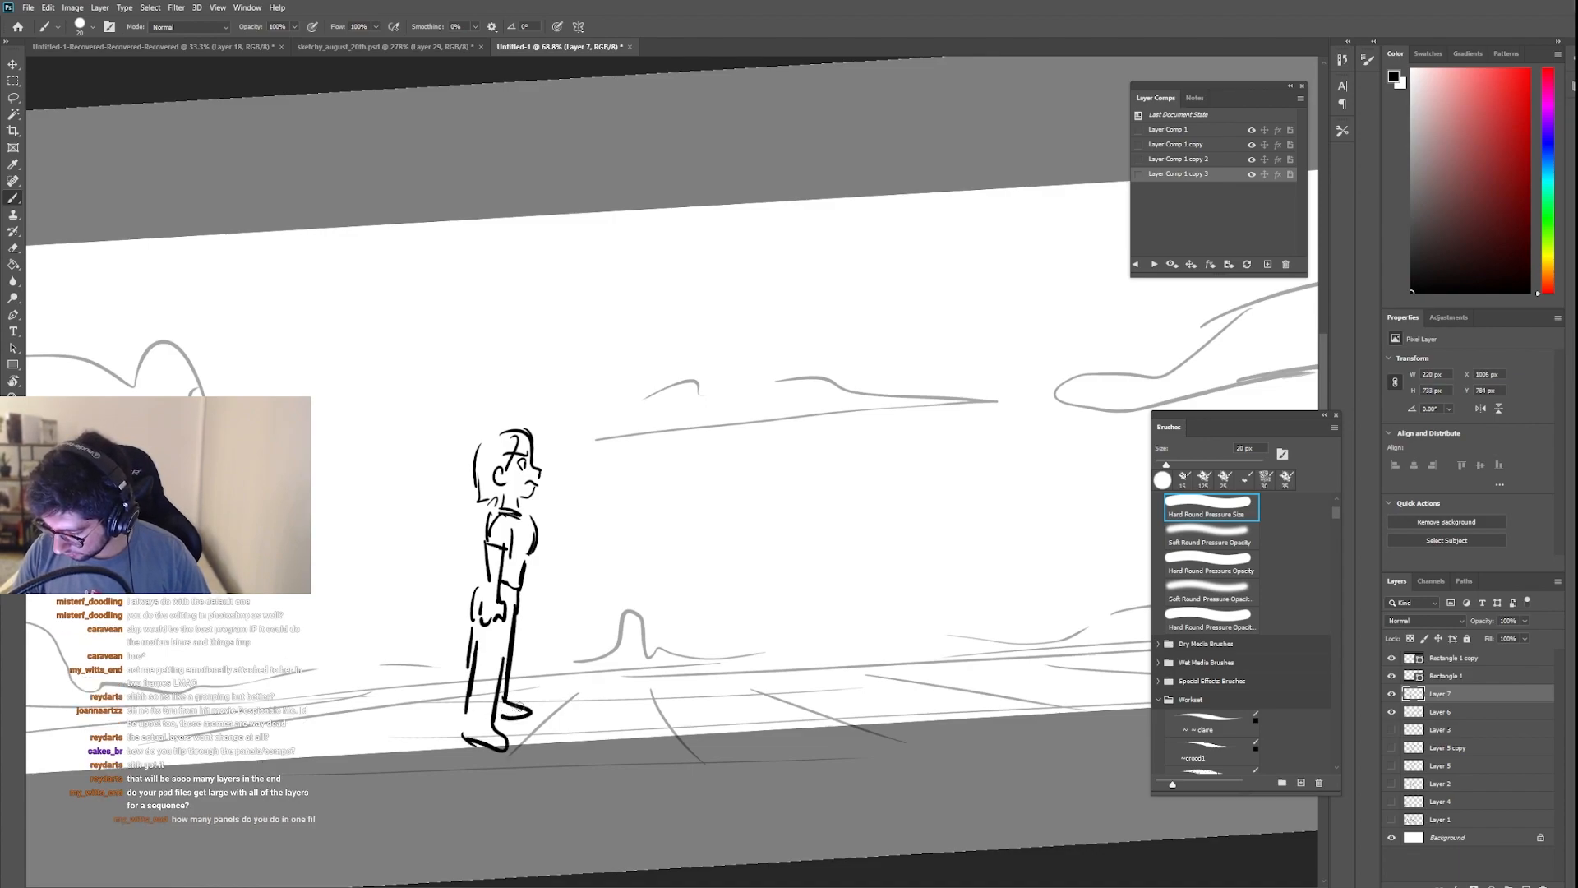
# Step: Cut the sketched head to its own layer, reposition it, and brush in the capped man's body
pyautogui.press('ctrl+t')
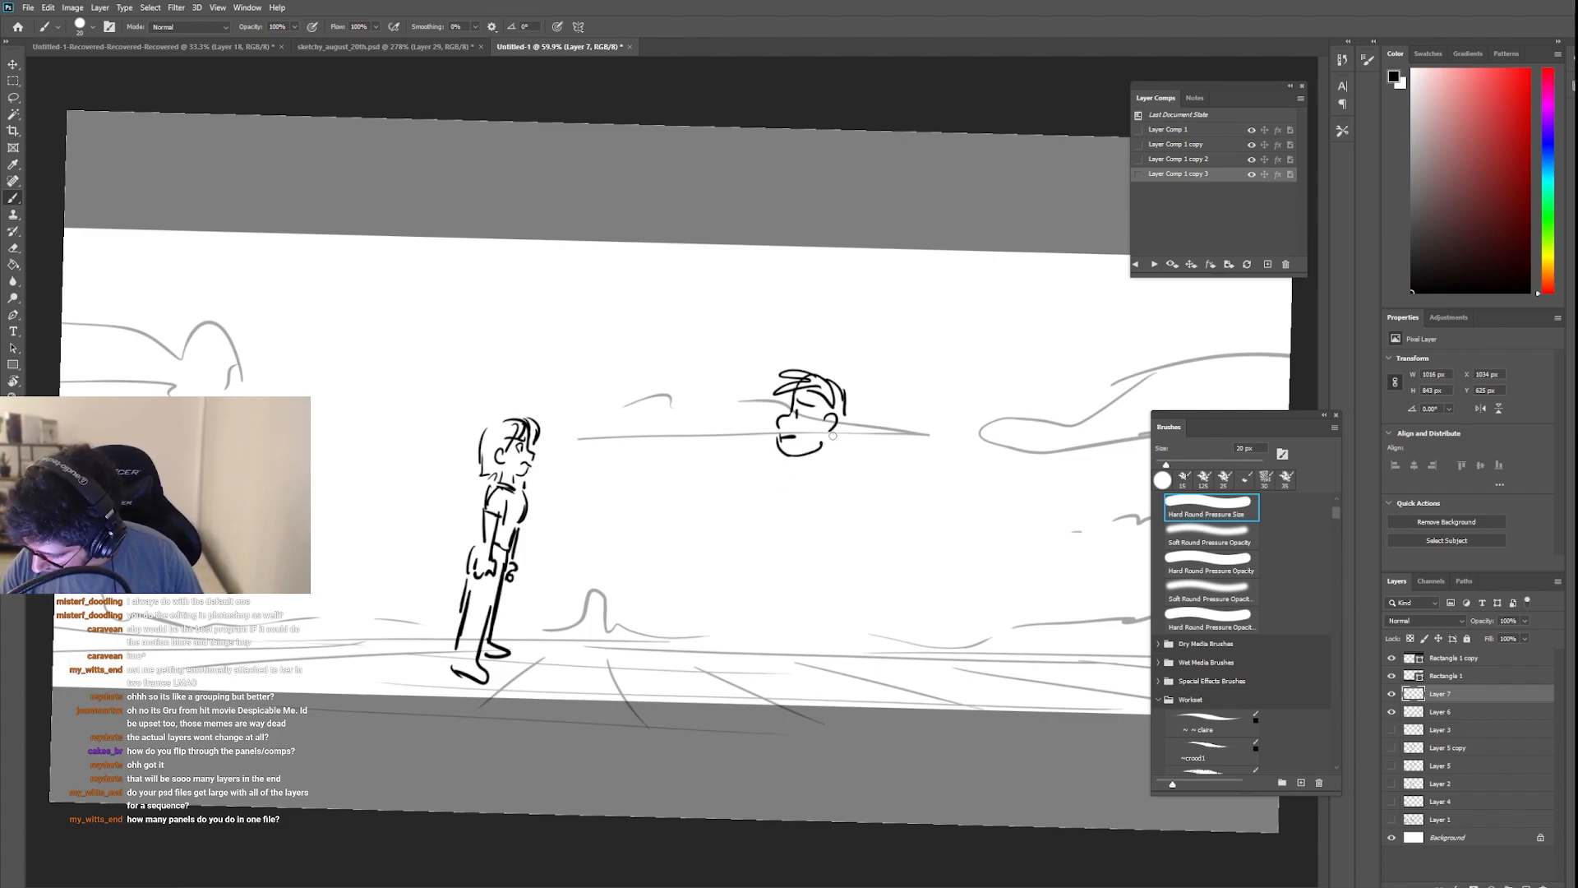
pyautogui.click(13, 97)
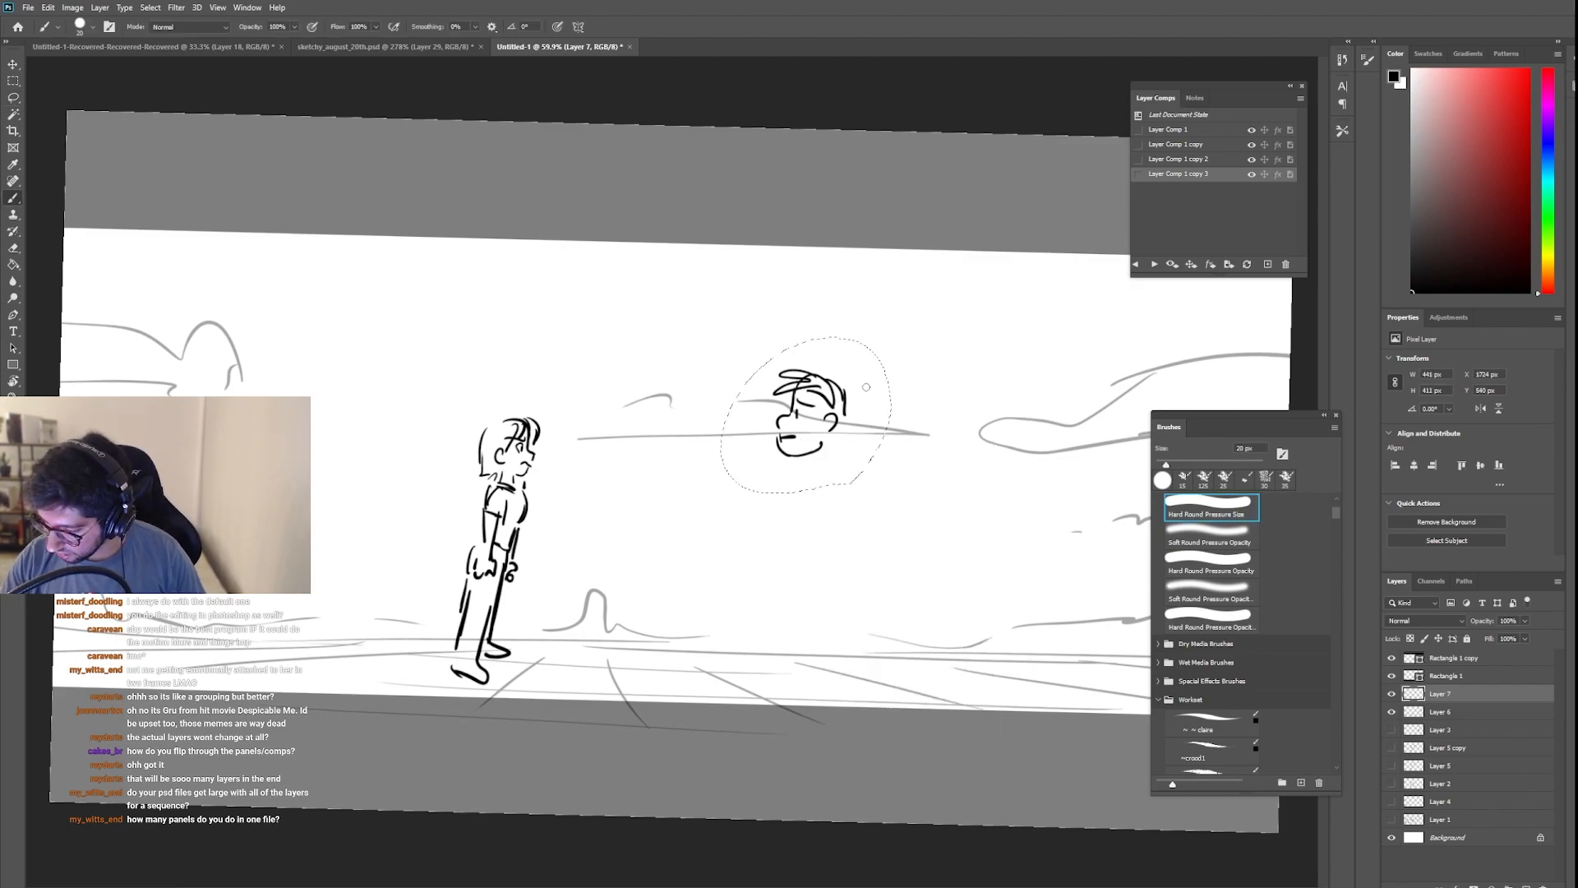
pyautogui.rightClick(835, 423)
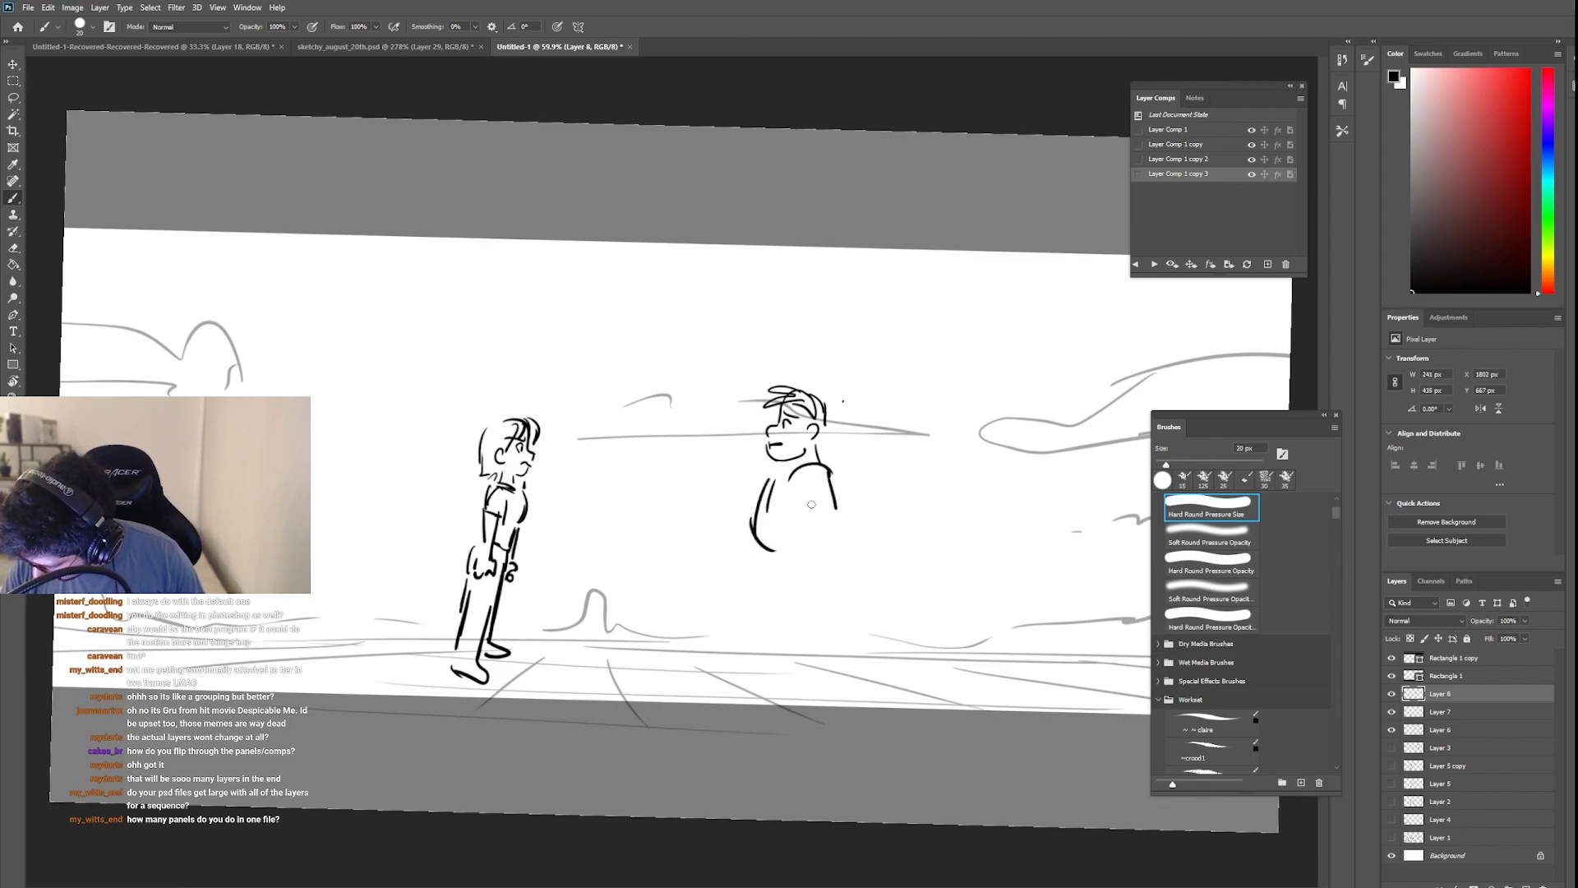
pyautogui.moveTo(795, 474); pyautogui.dragTo(786, 523)
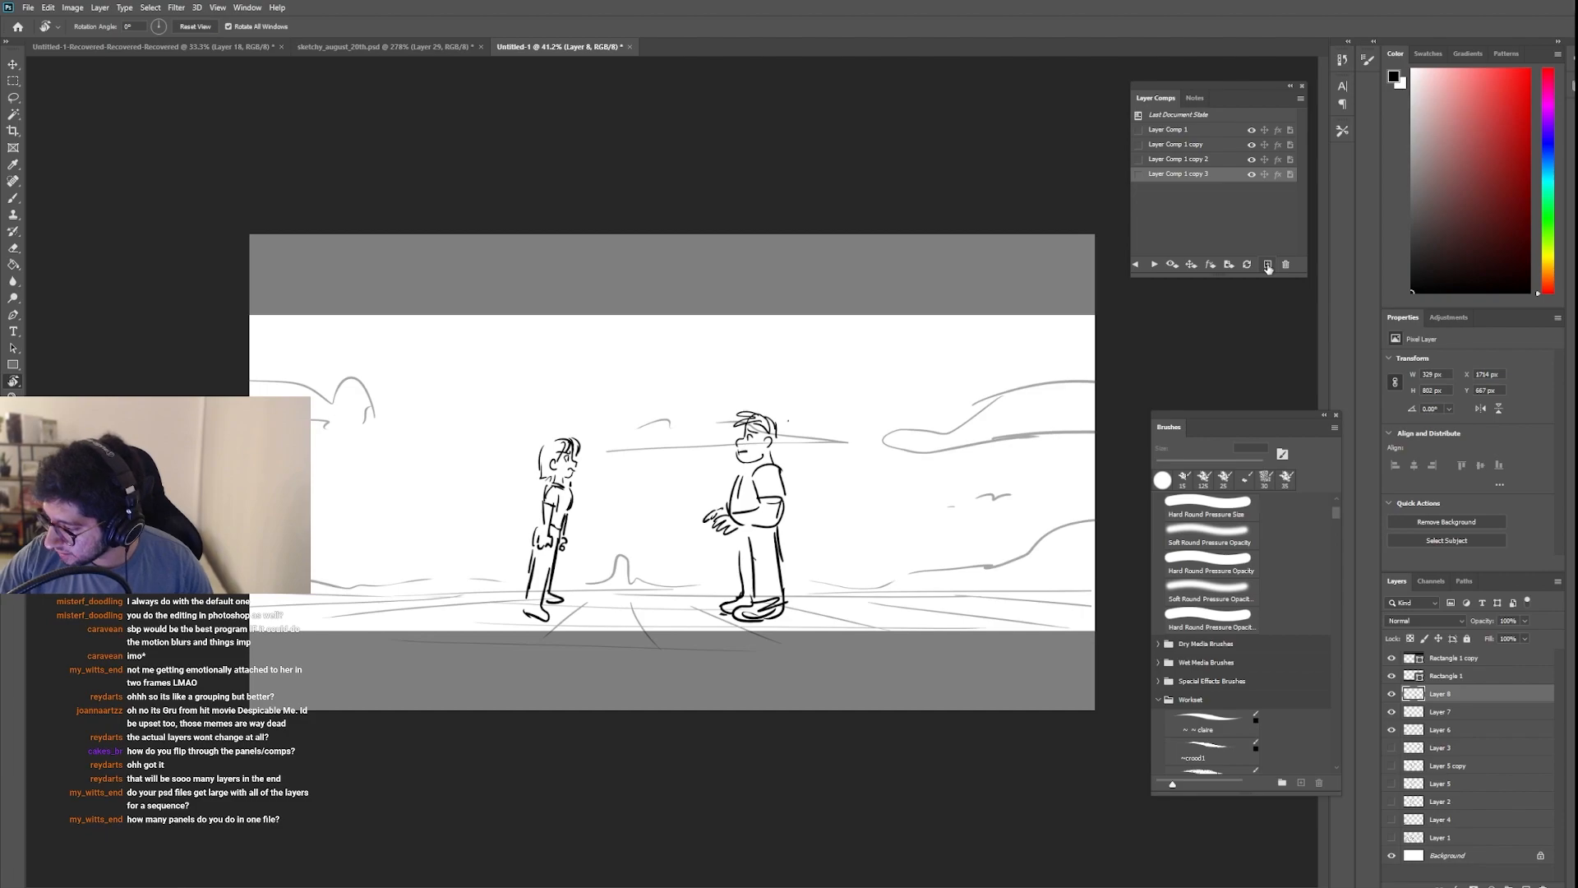
# Step: Create a new layer comp named scene2 for the two-figure desert shot
pyautogui.click(1267, 263)
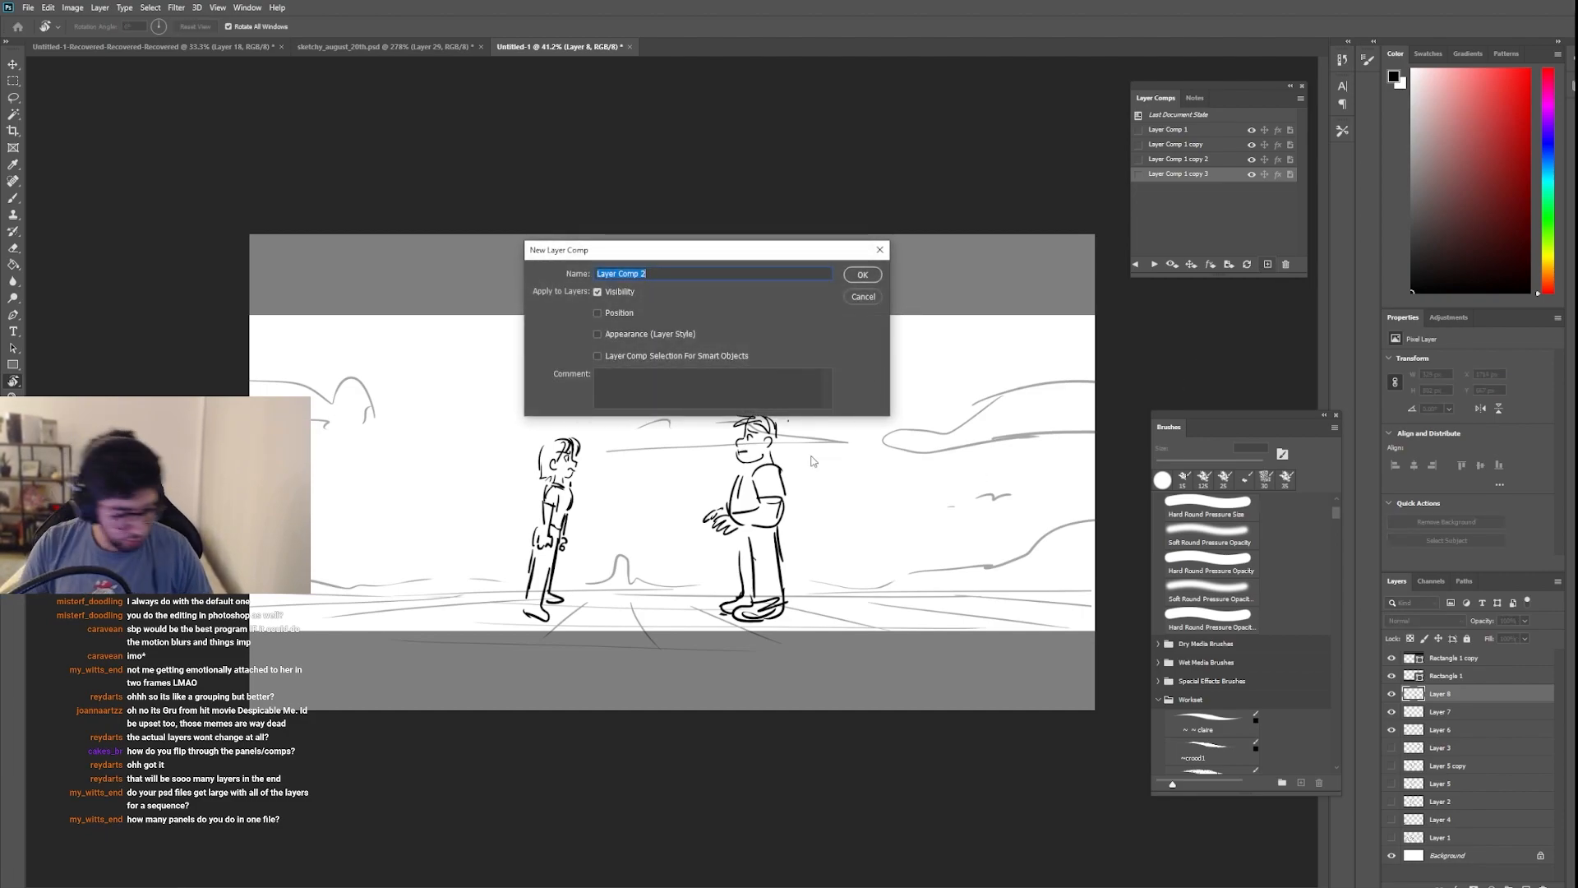
pyautogui.write('scene2')
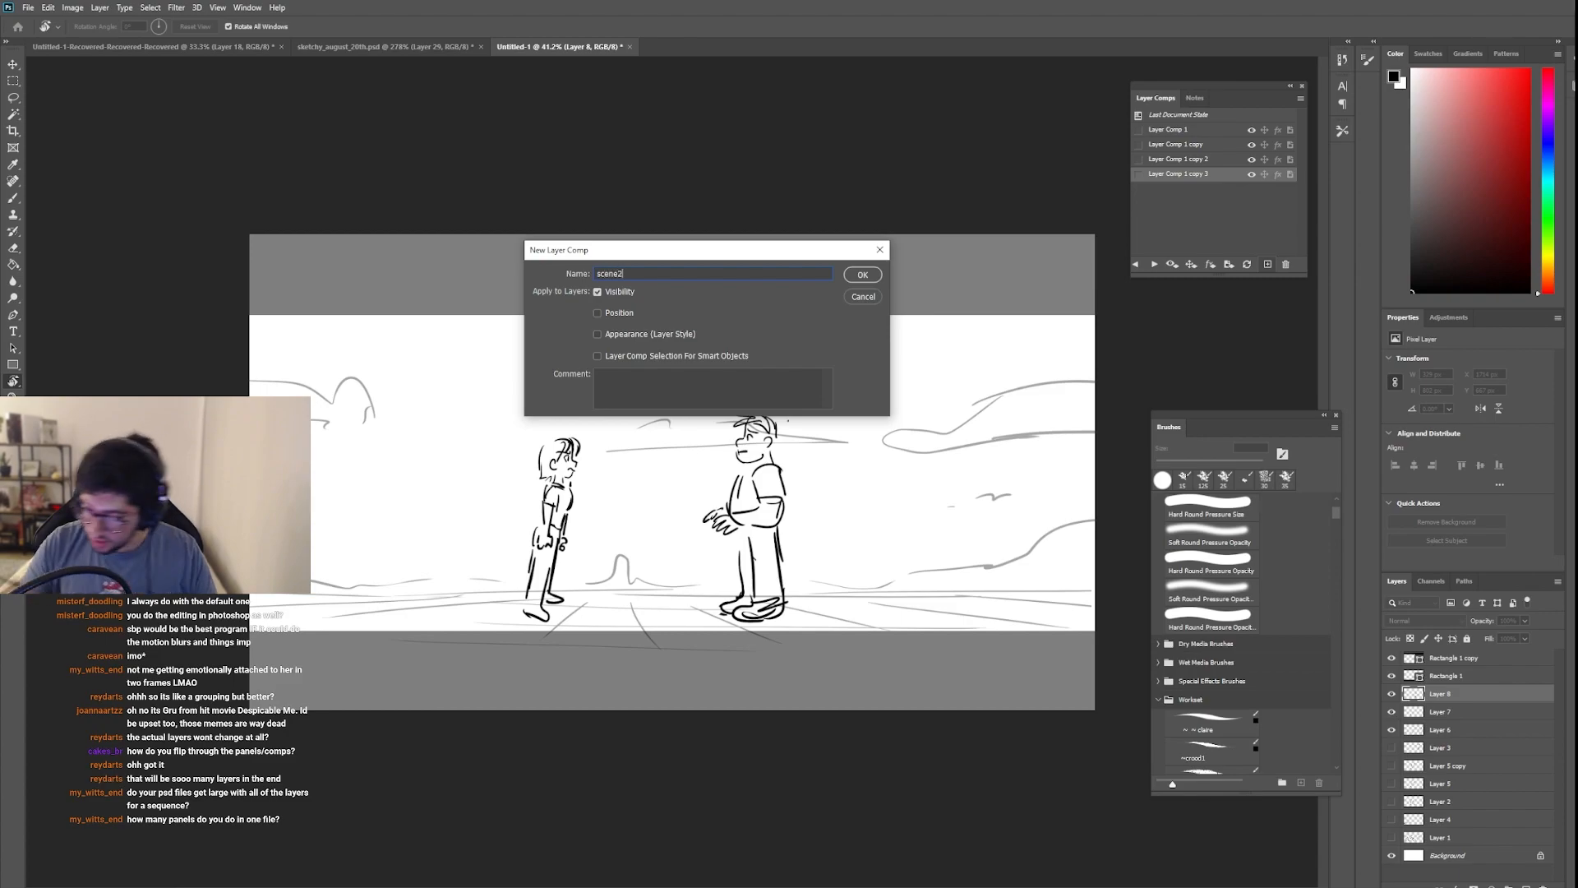
pyautogui.click(859, 275)
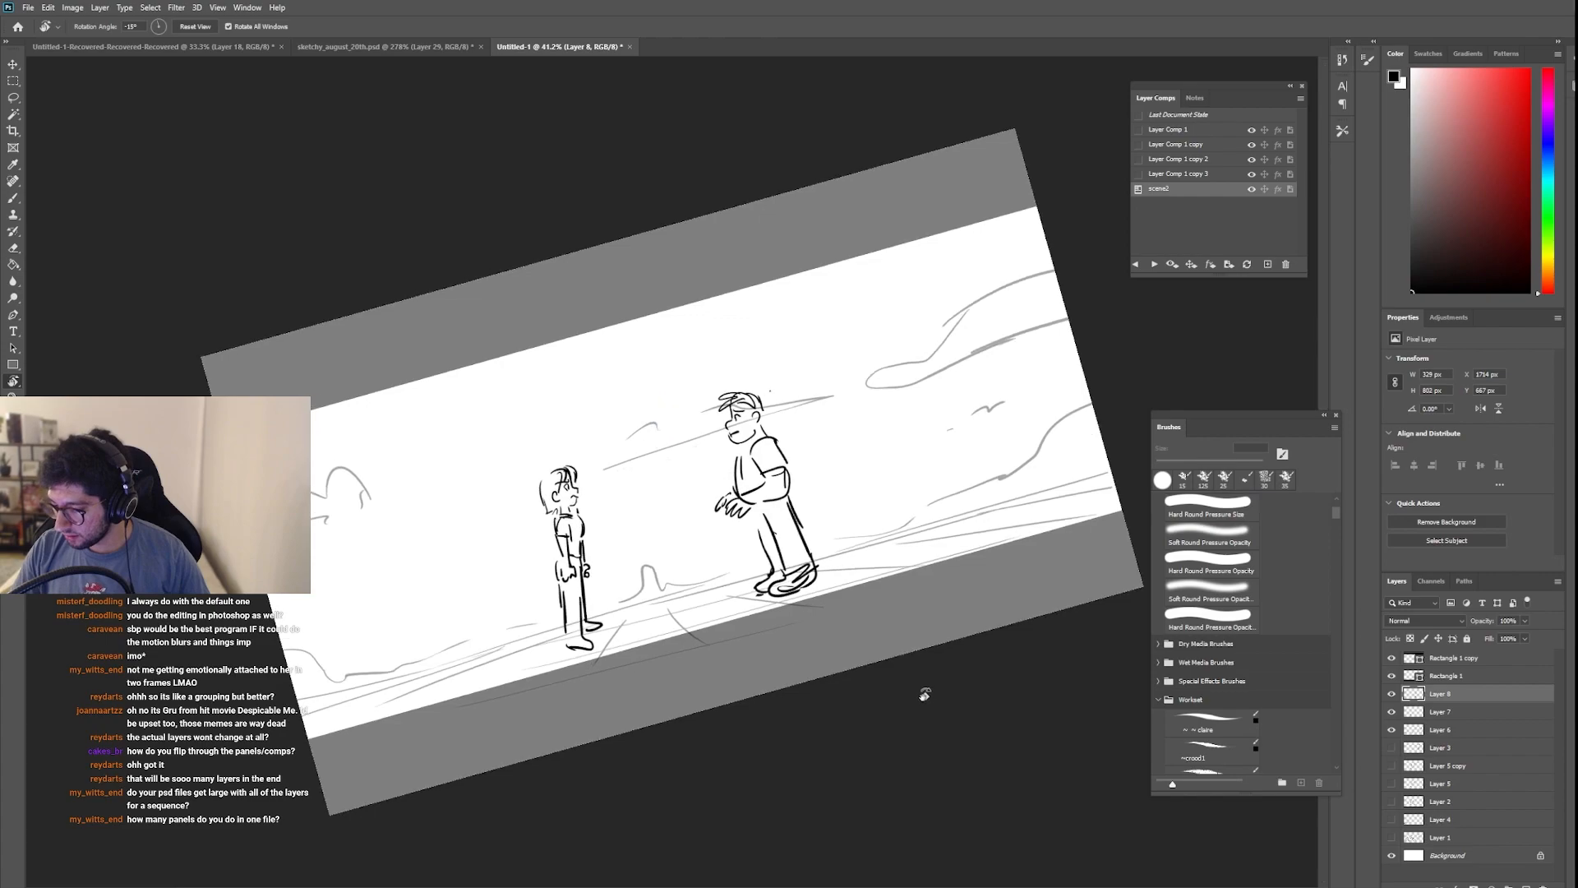
# Step: Step through the comps and delete Layer Comp 1 copy 3, leaving four comps
pyautogui.click(194, 26)
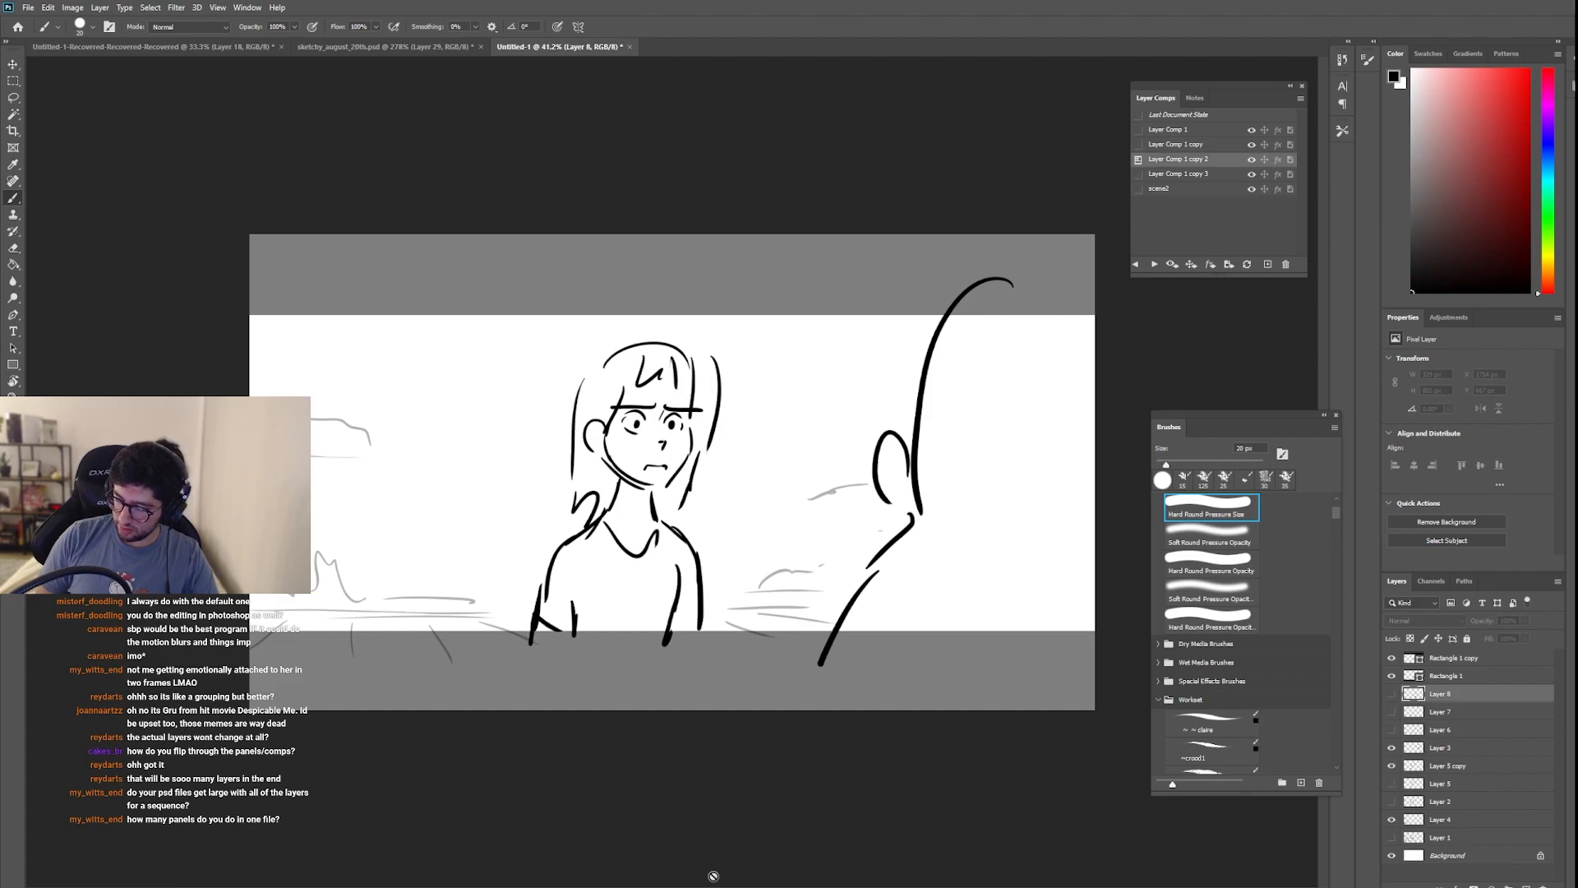
pyautogui.click(1177, 172)
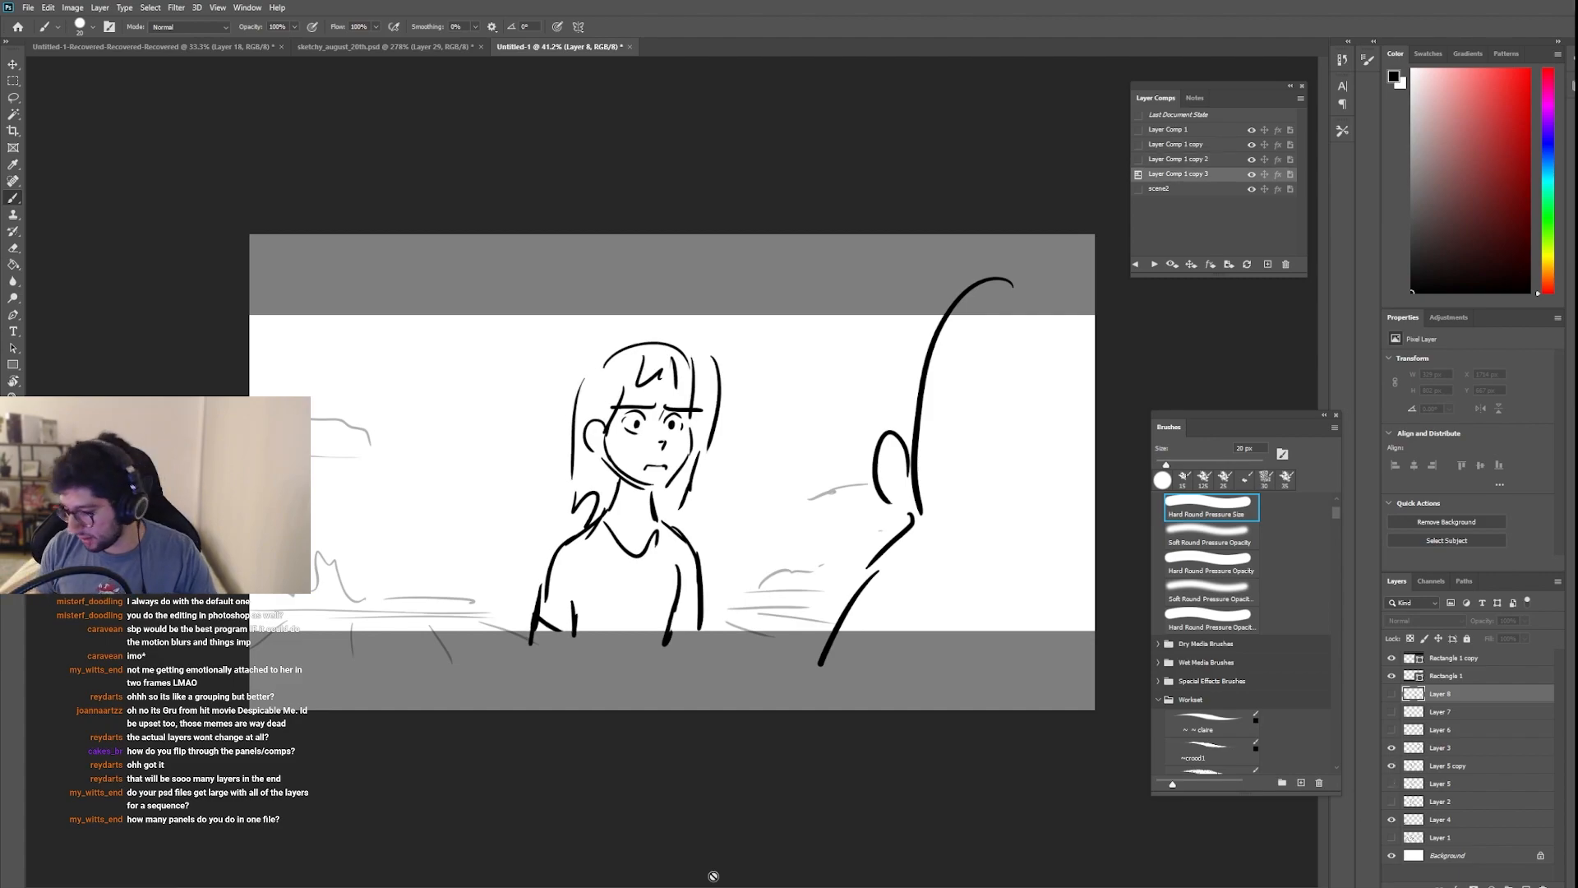
pyautogui.click(1159, 188)
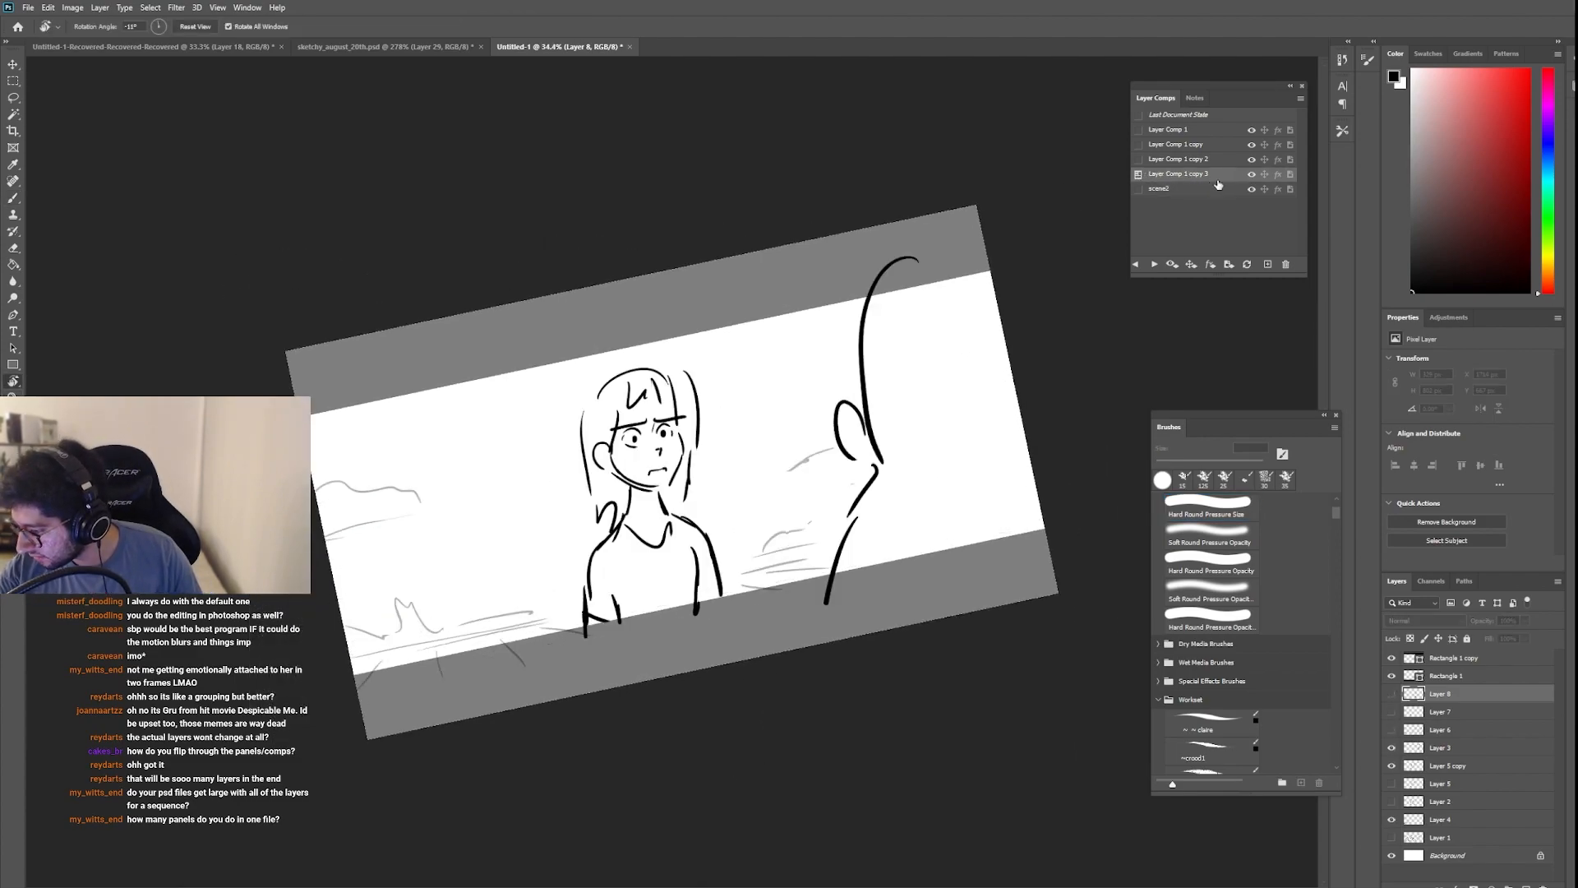
pyautogui.click(1285, 263)
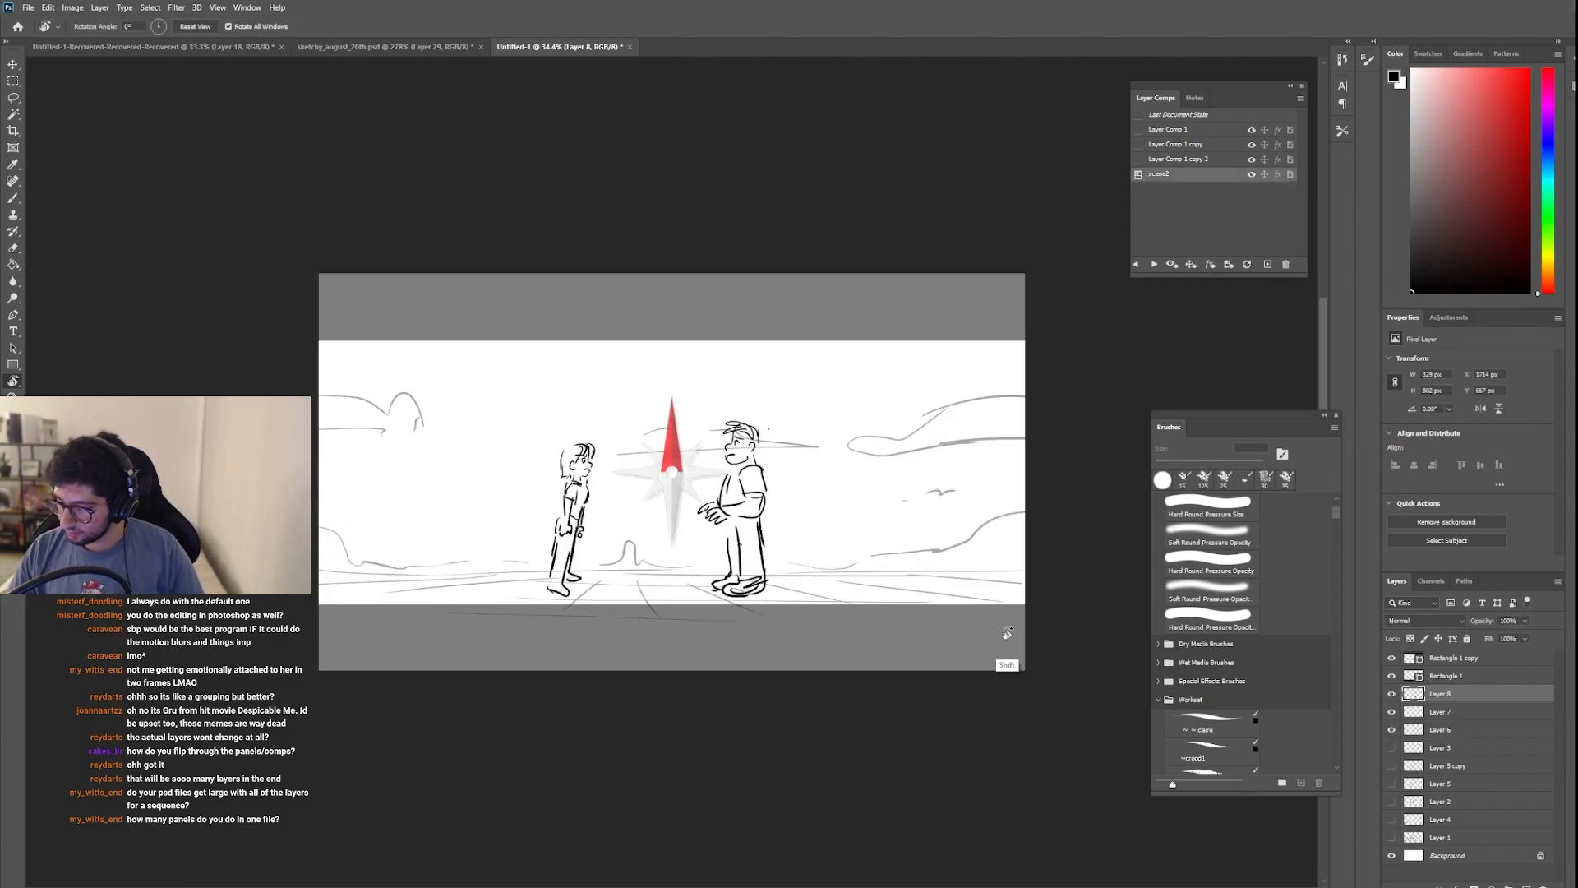
pyautogui.click(1172, 128)
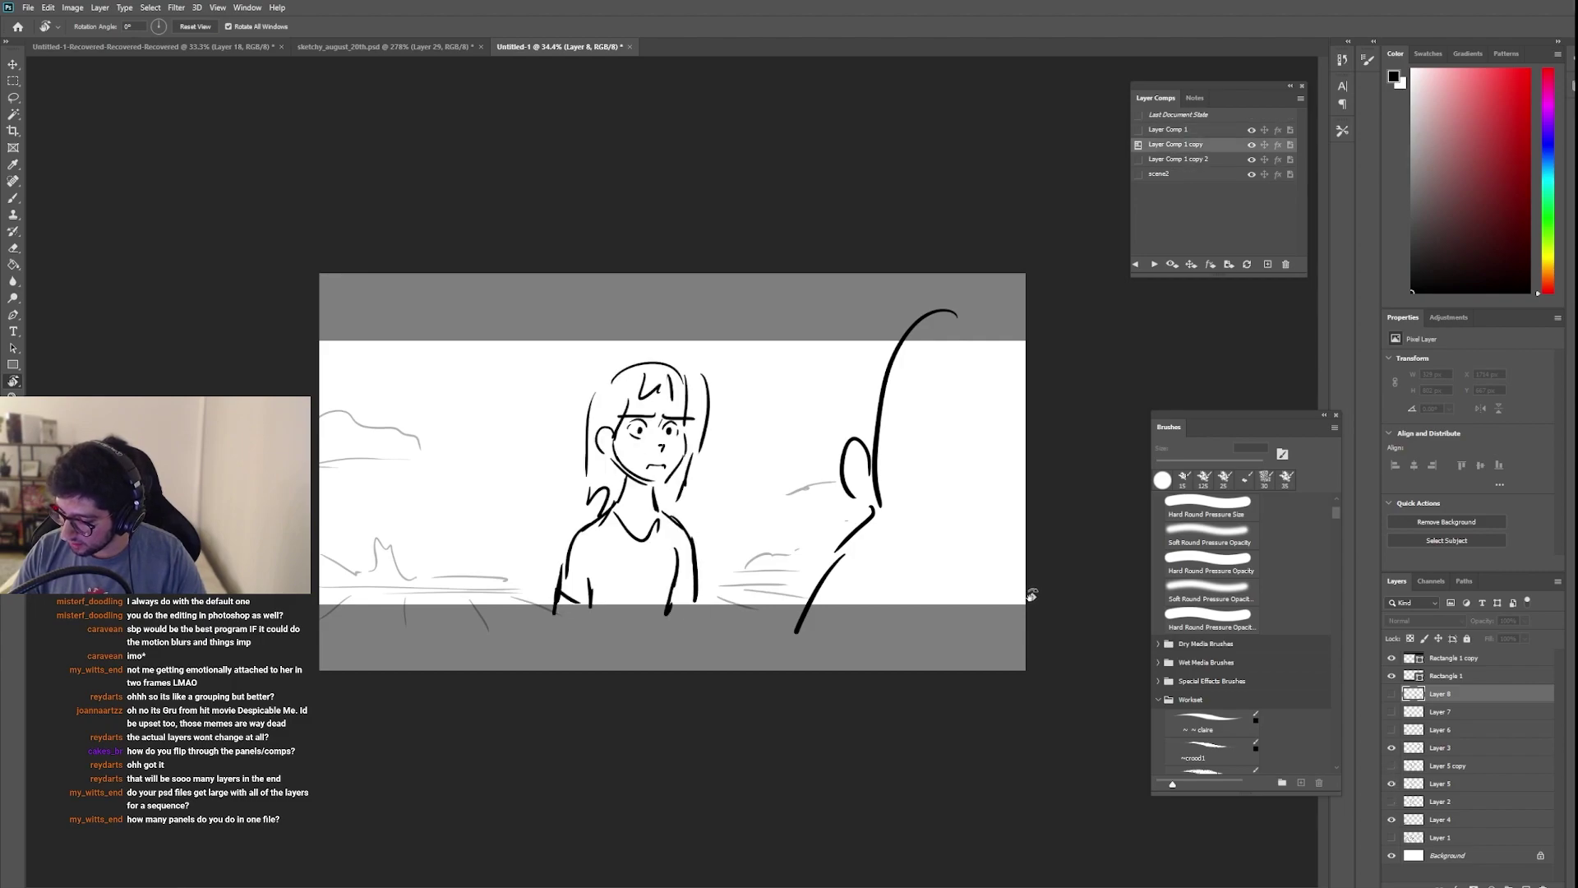
pyautogui.click(1177, 159)
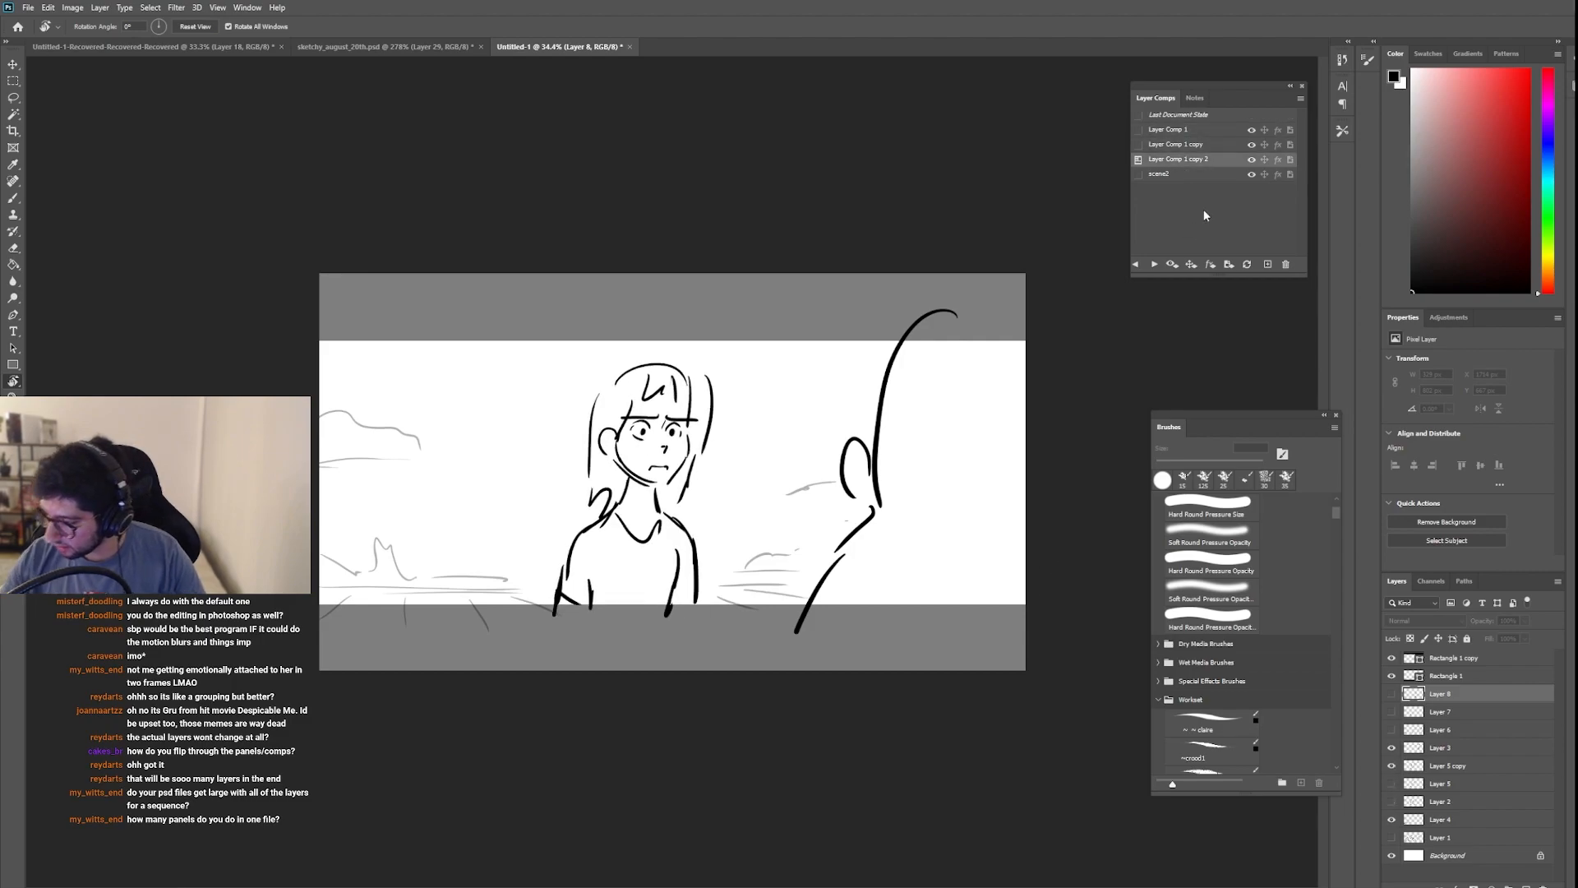
# Step: Delete Layer Comp 1 copy 2, confirming, so only Layer Comp 1, its copy and scene2 remain
pyautogui.click(1285, 263)
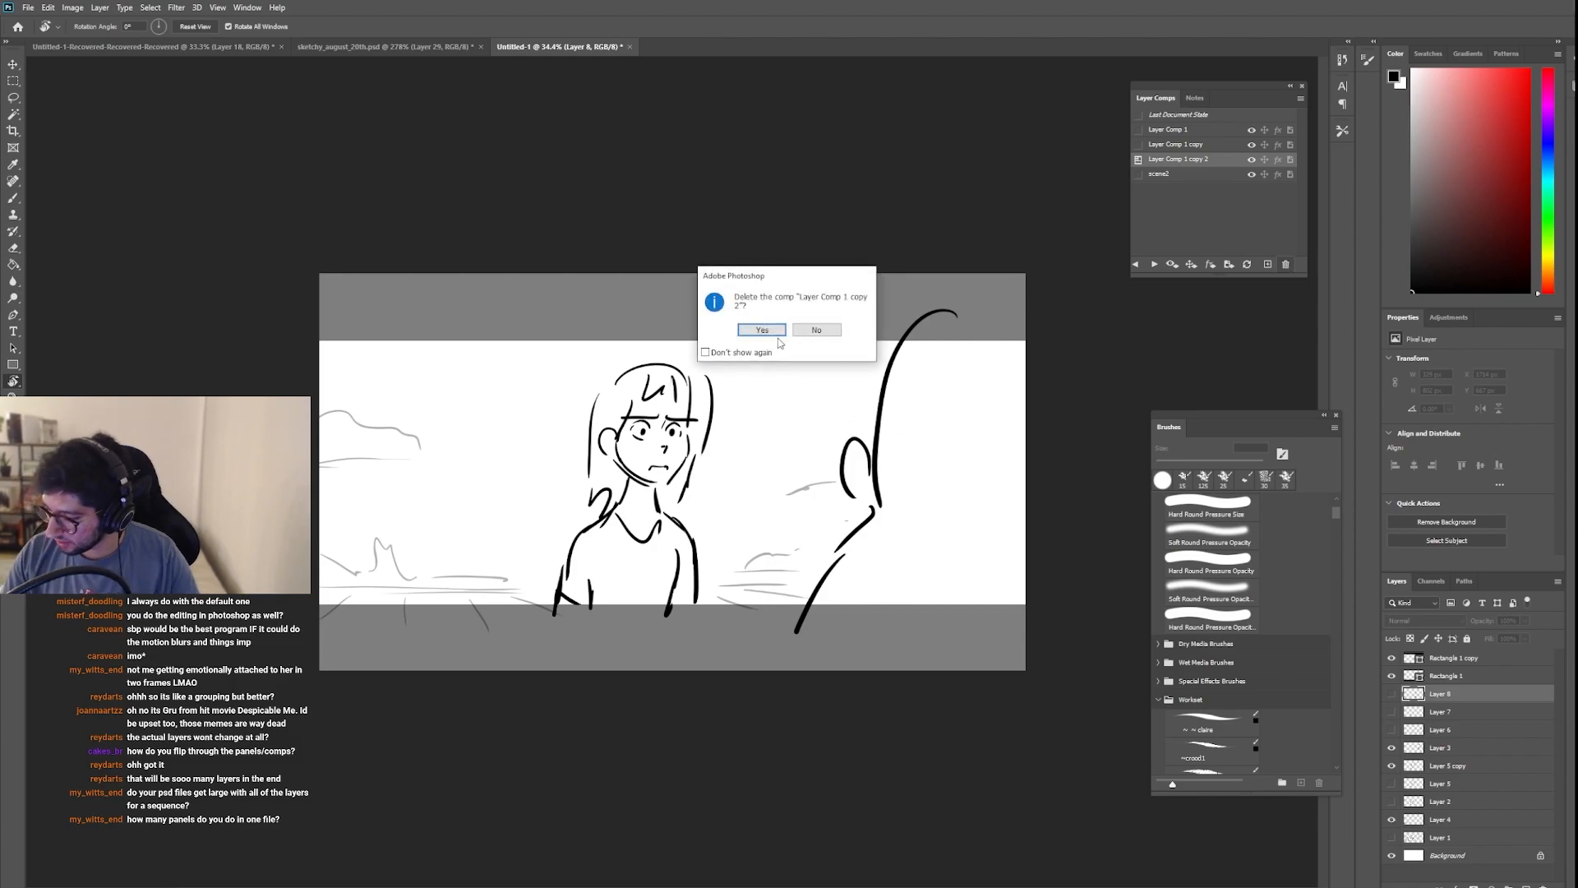
pyautogui.click(761, 328)
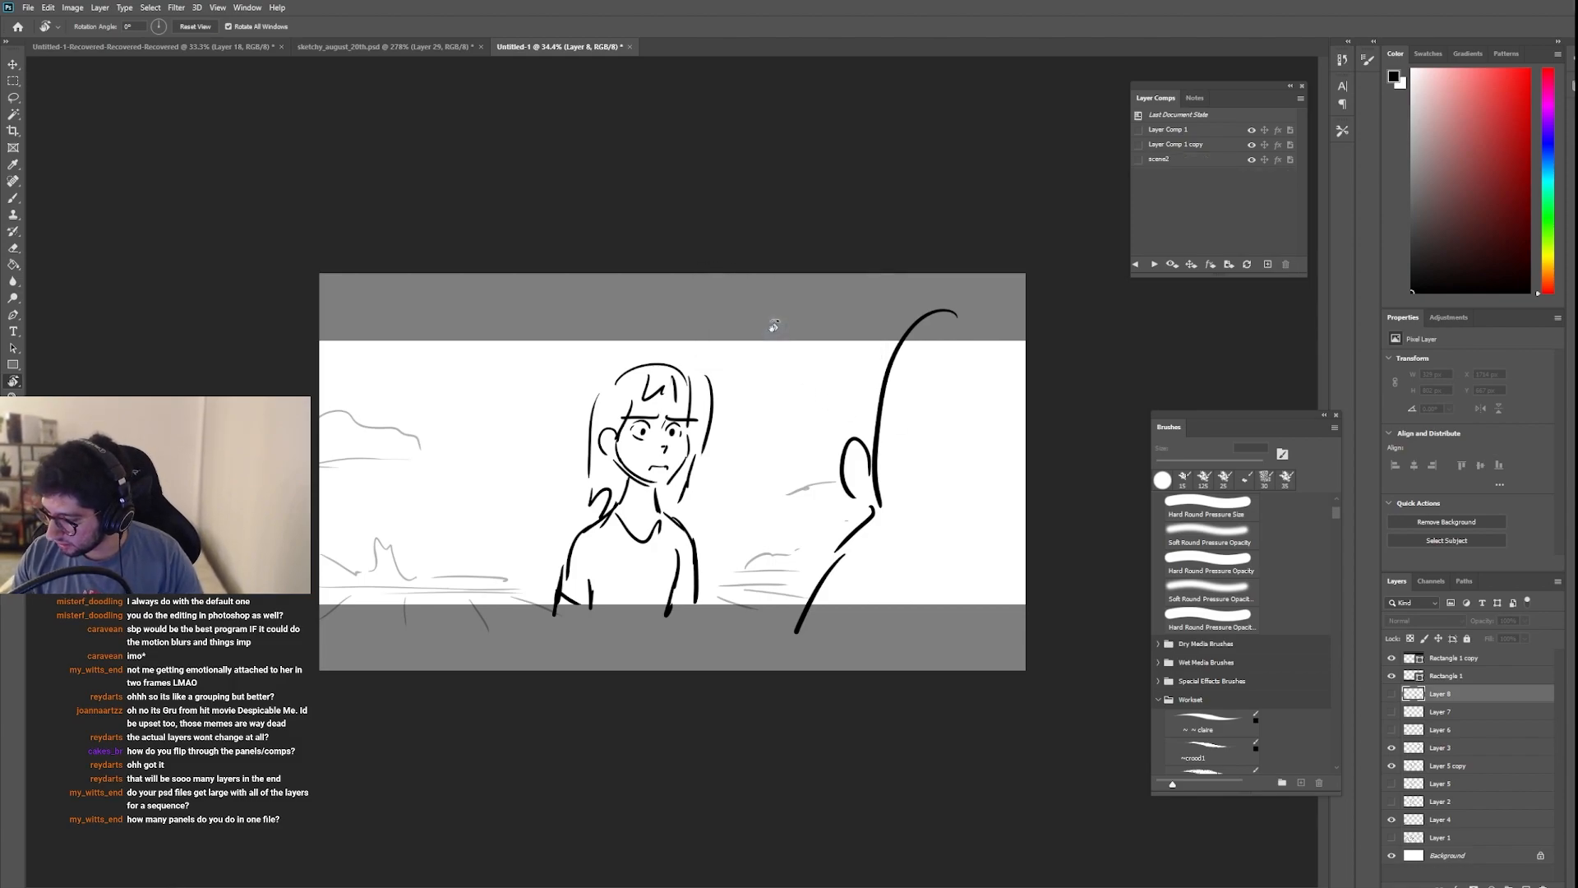
pyautogui.click(1157, 159)
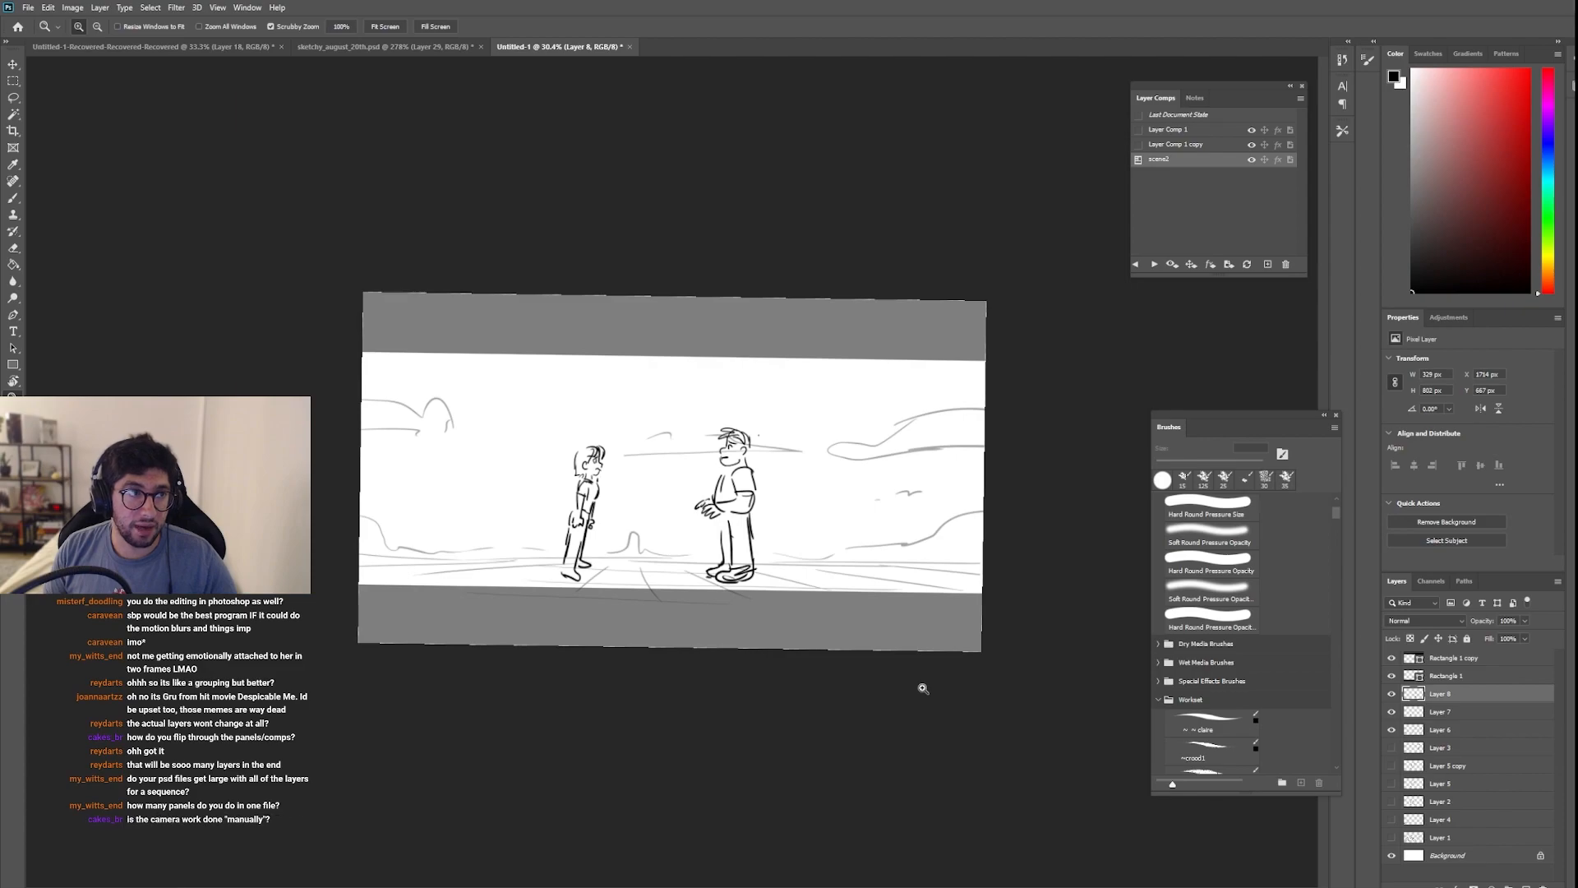
# Step: Duplicate scene2 and group the two-shot layers into a shifted copy
pyautogui.click(15, 379)
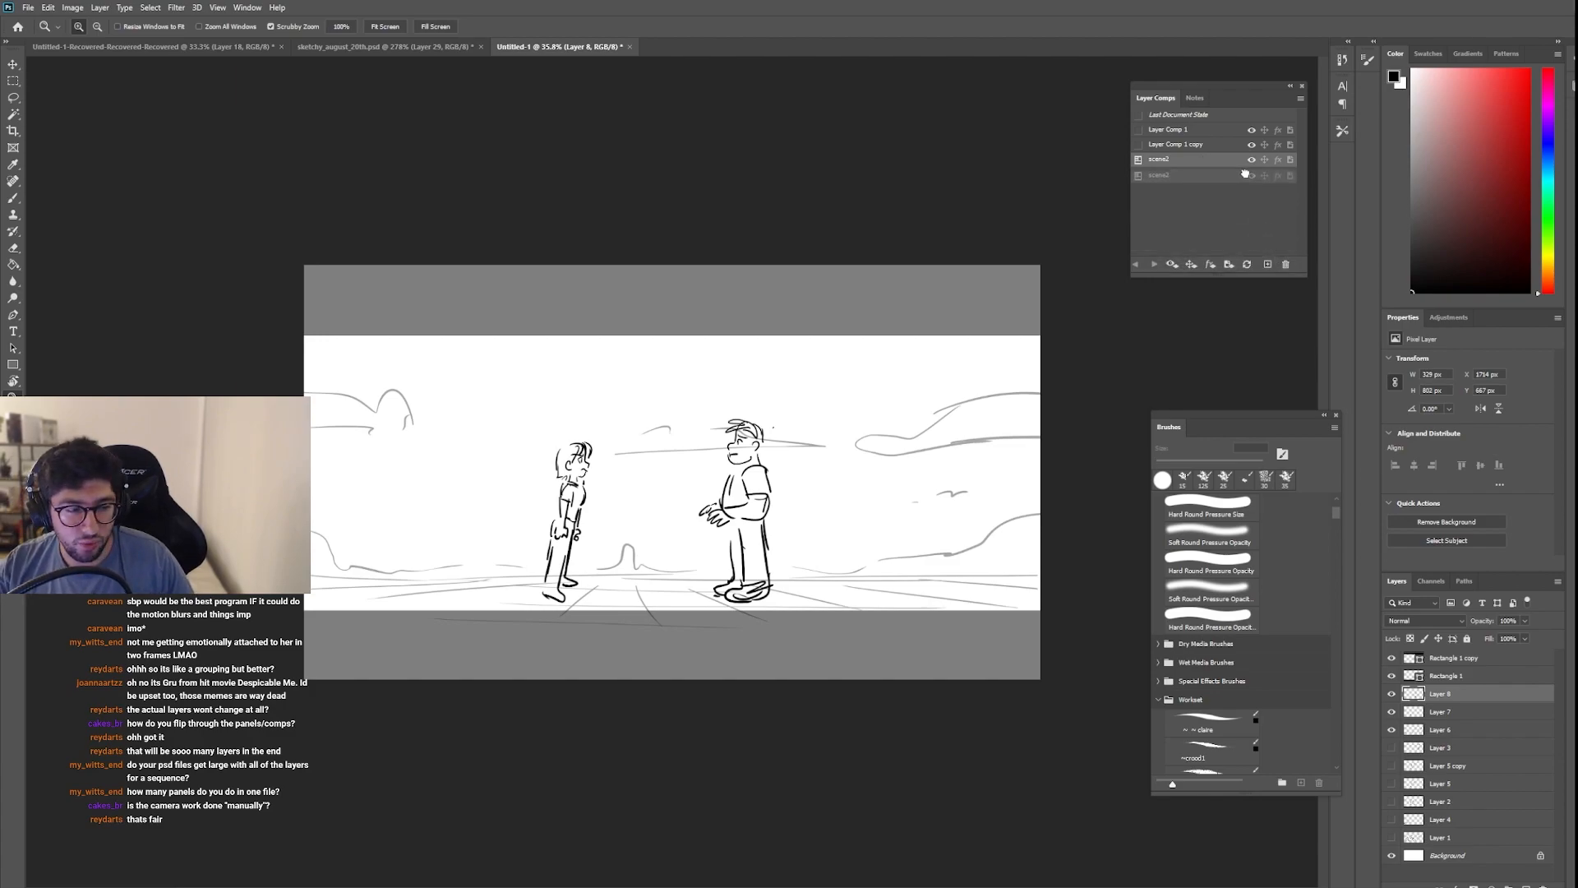
pyautogui.click(1285, 263)
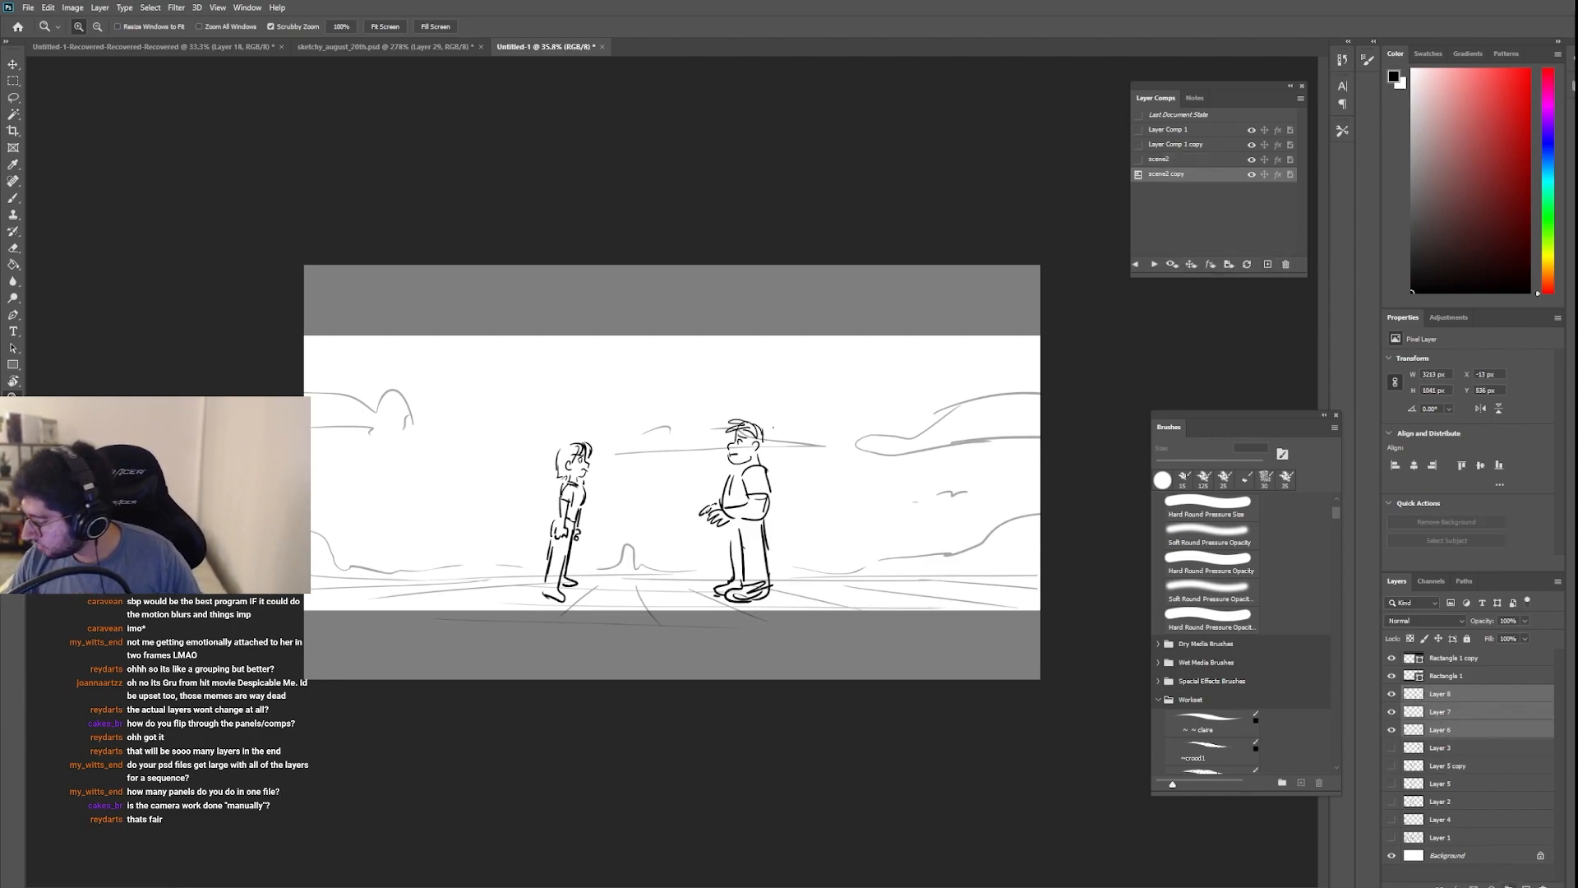
pyautogui.rightClick(1450, 692)
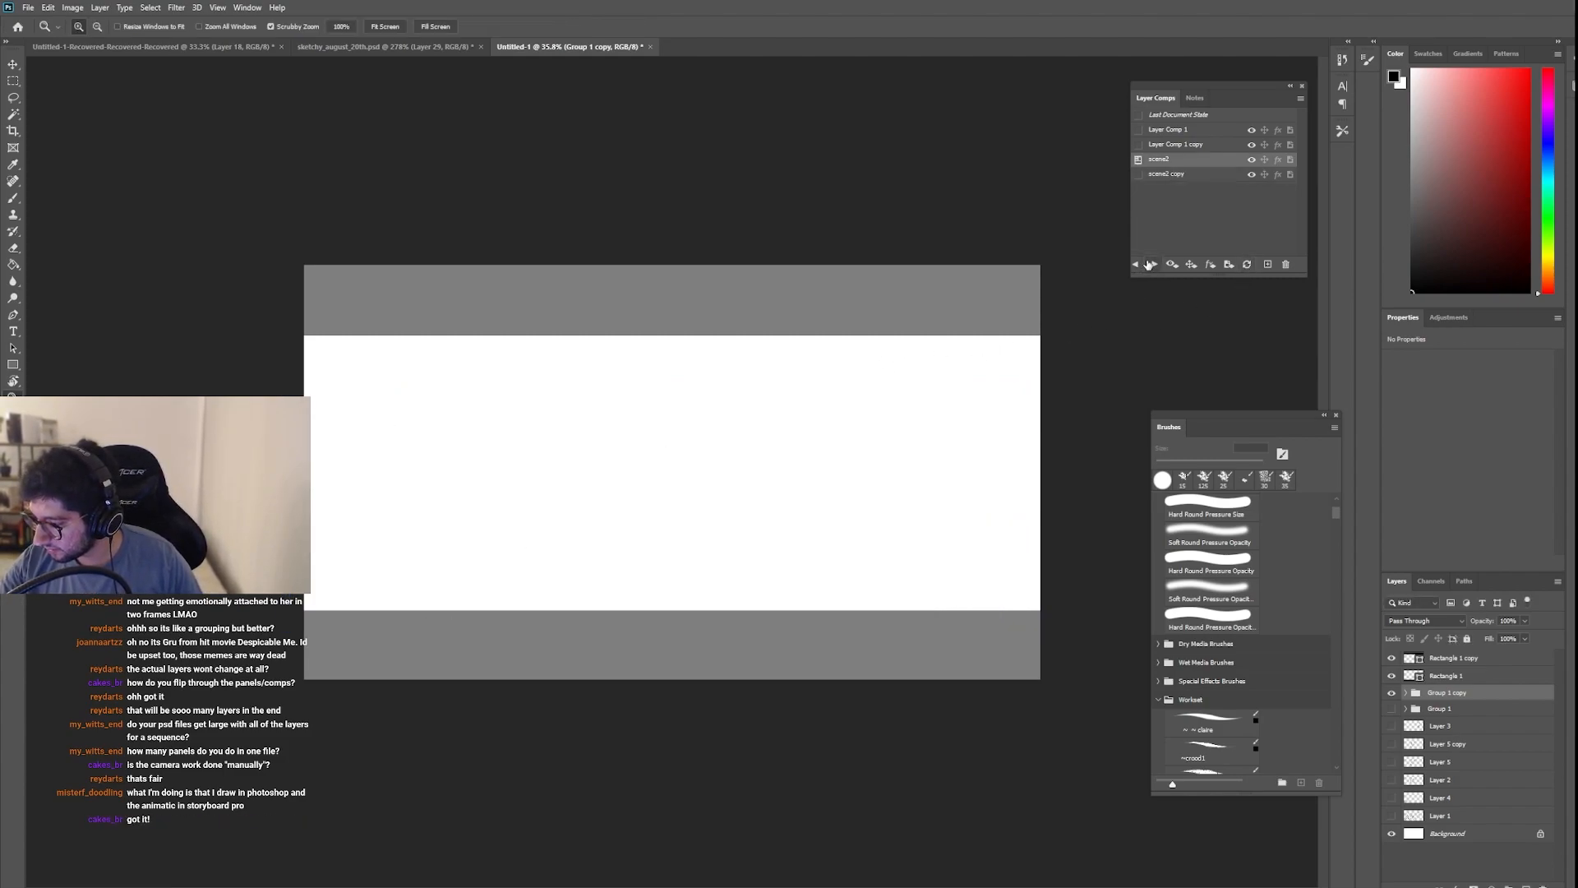
# Step: Flip between scene2 and scene2 copy to check the sideways pan
pyautogui.click(1136, 263)
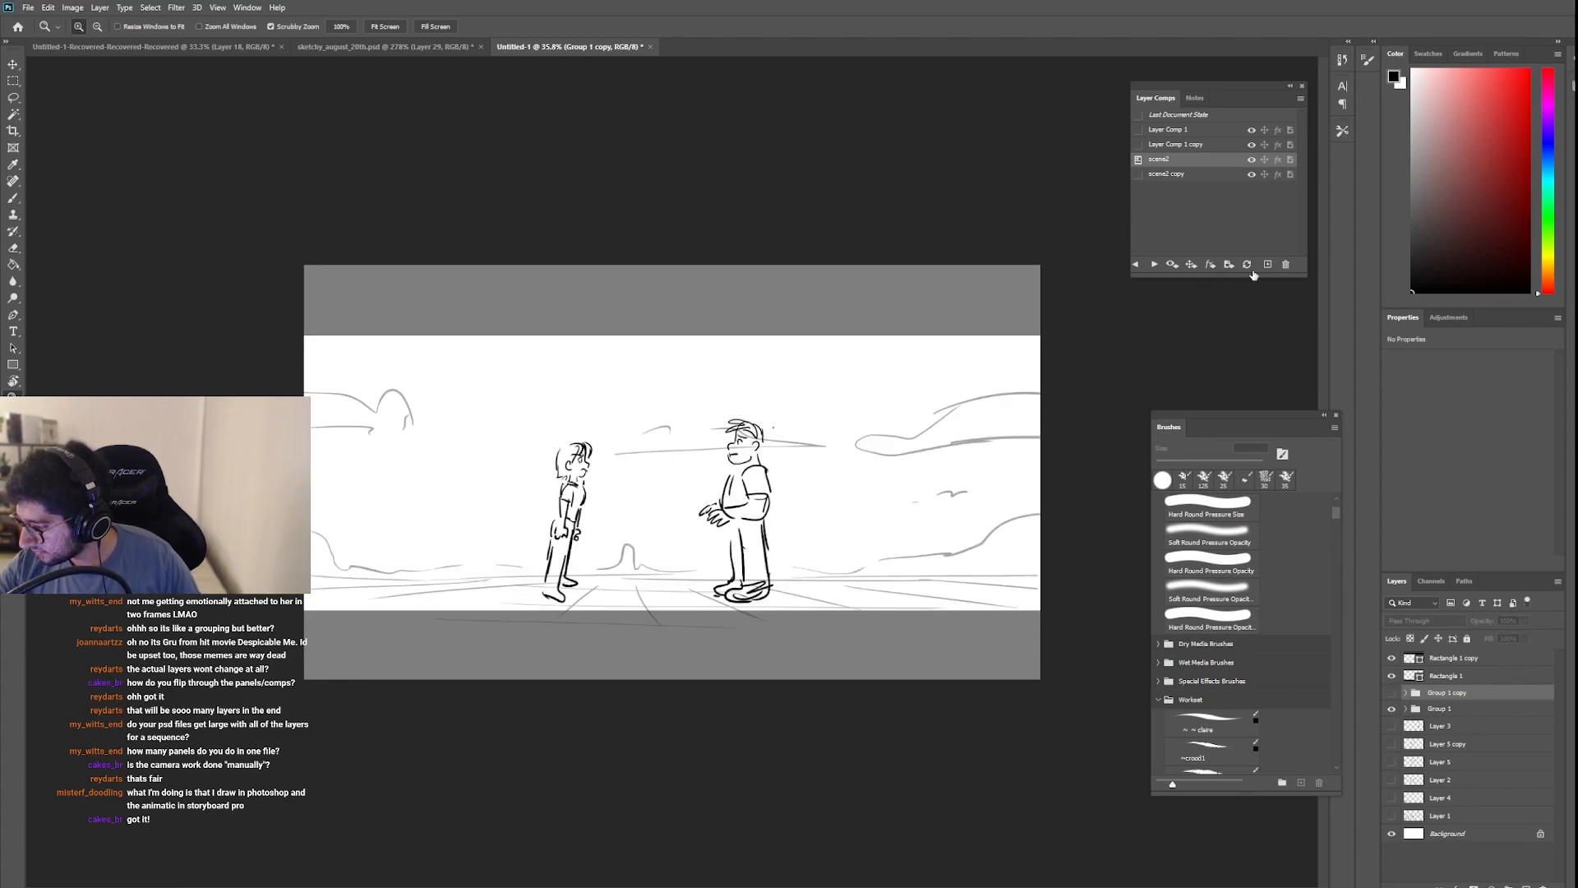
pyautogui.click(1163, 172)
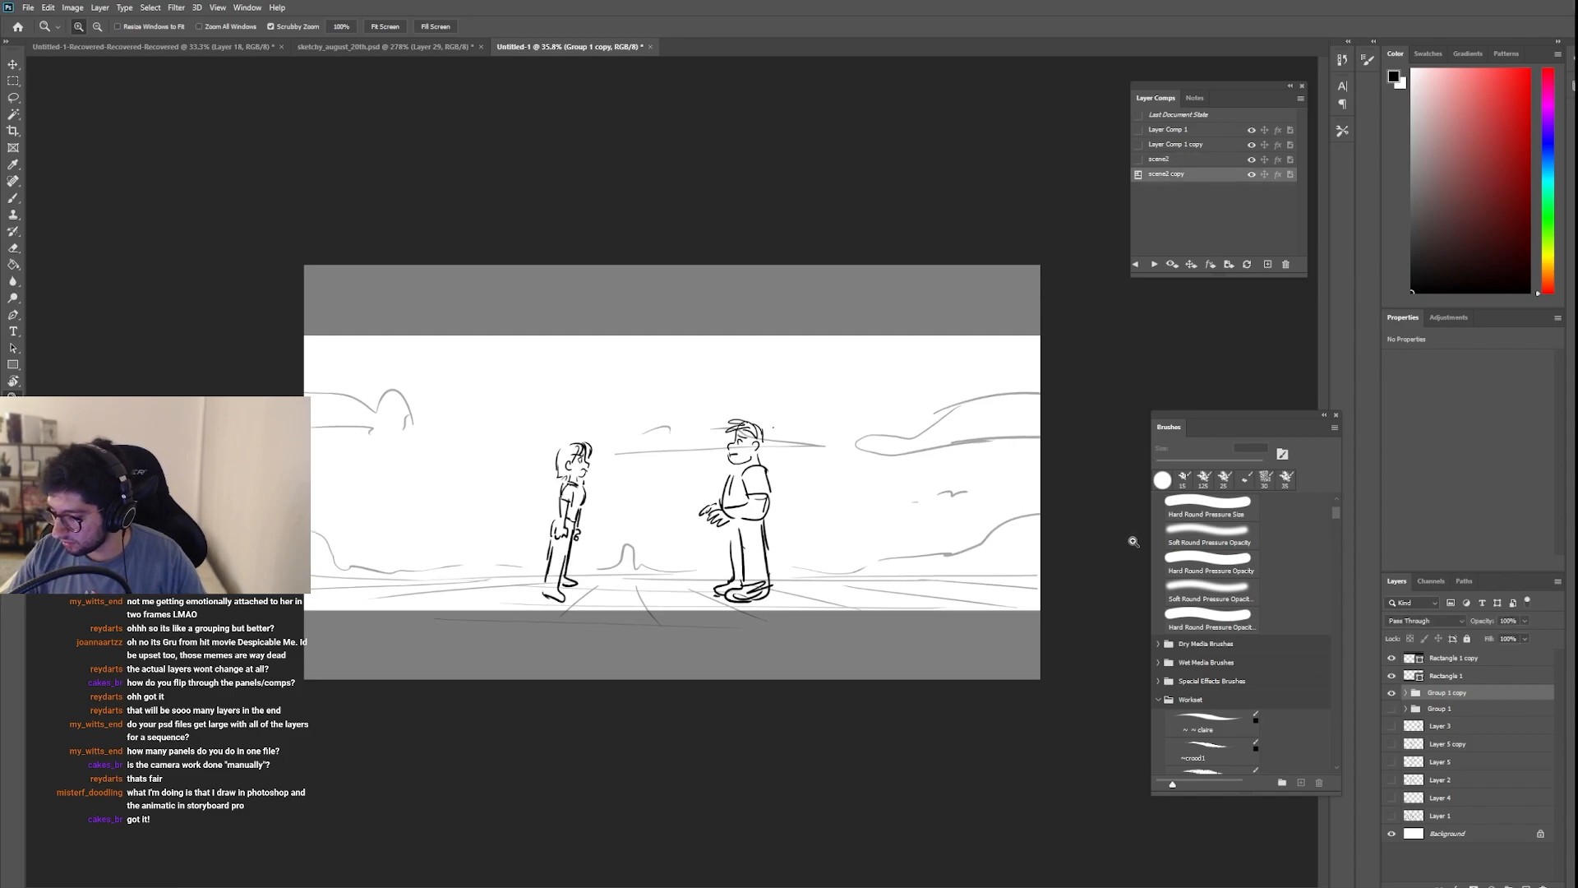
pyautogui.click(1158, 157)
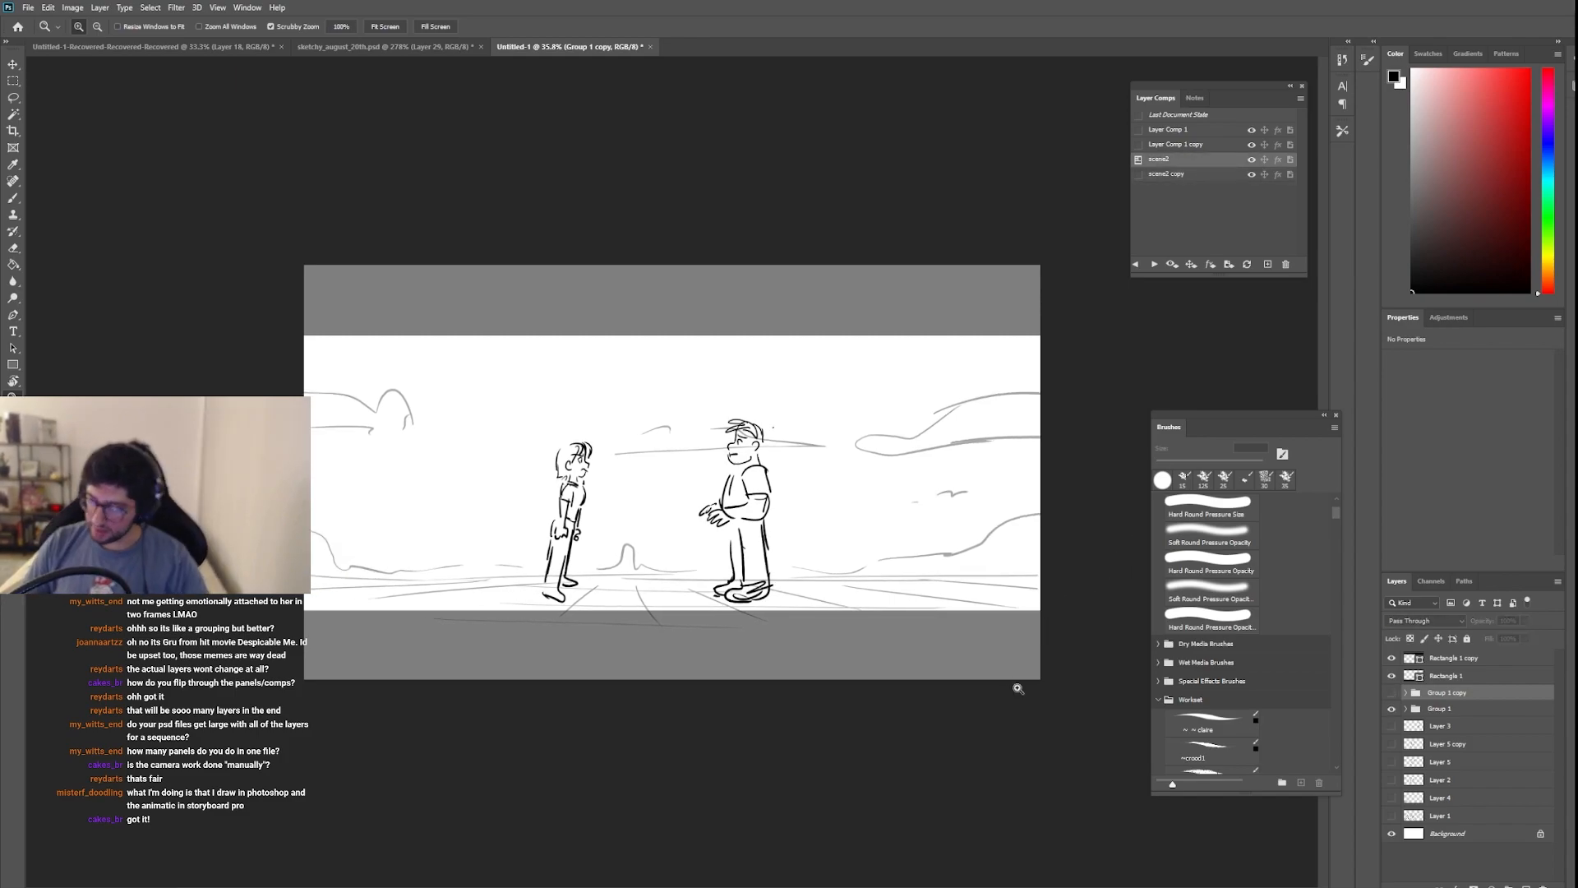
pyautogui.click(1165, 172)
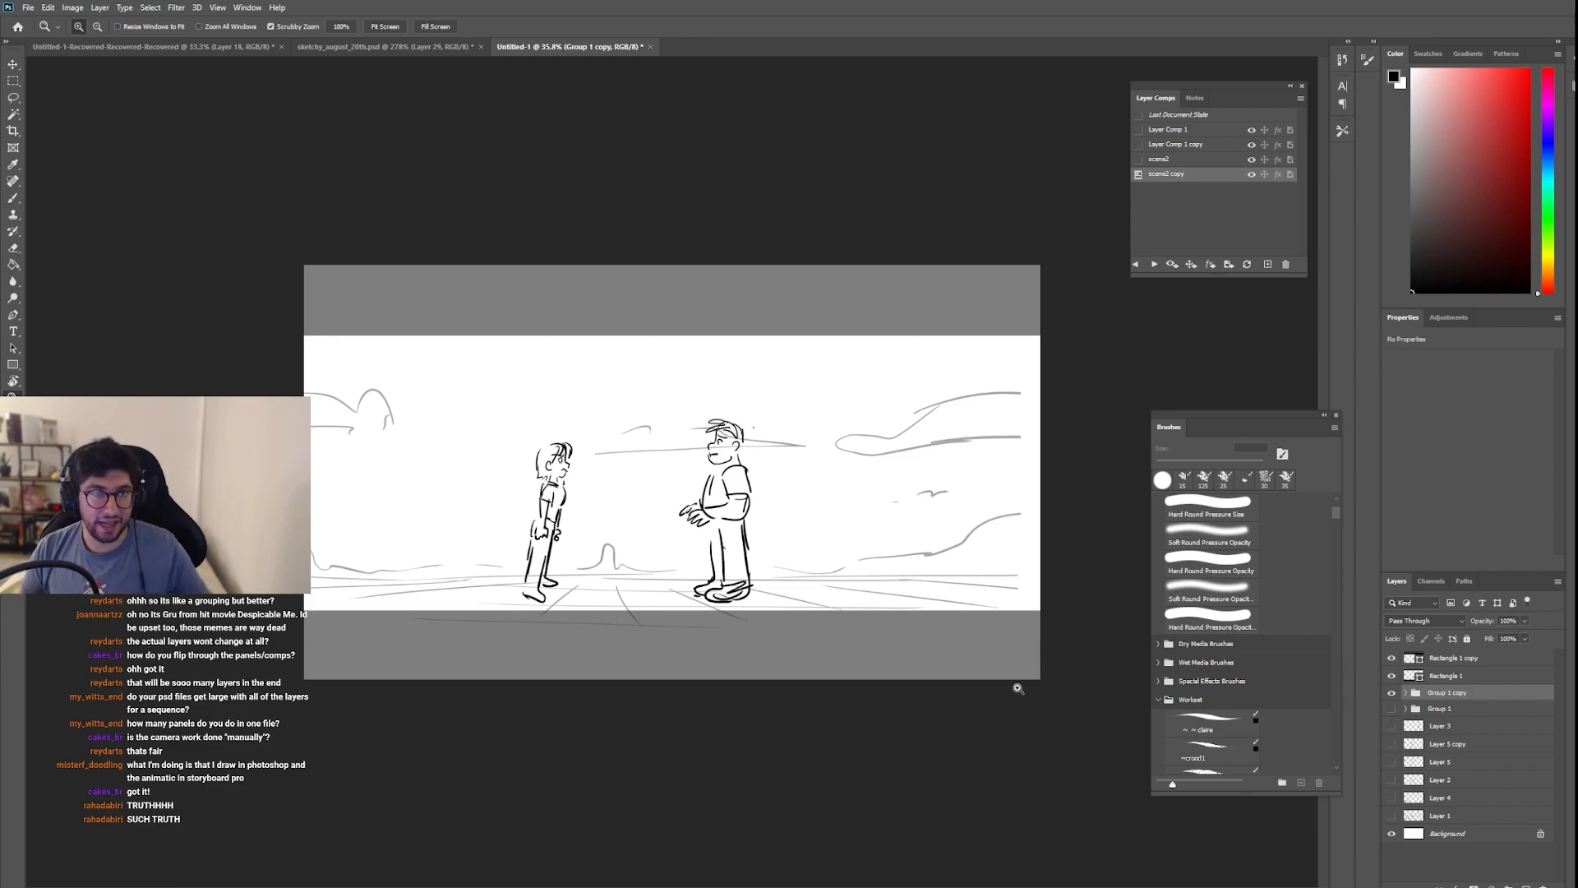
pyautogui.moveTo(611, 629)
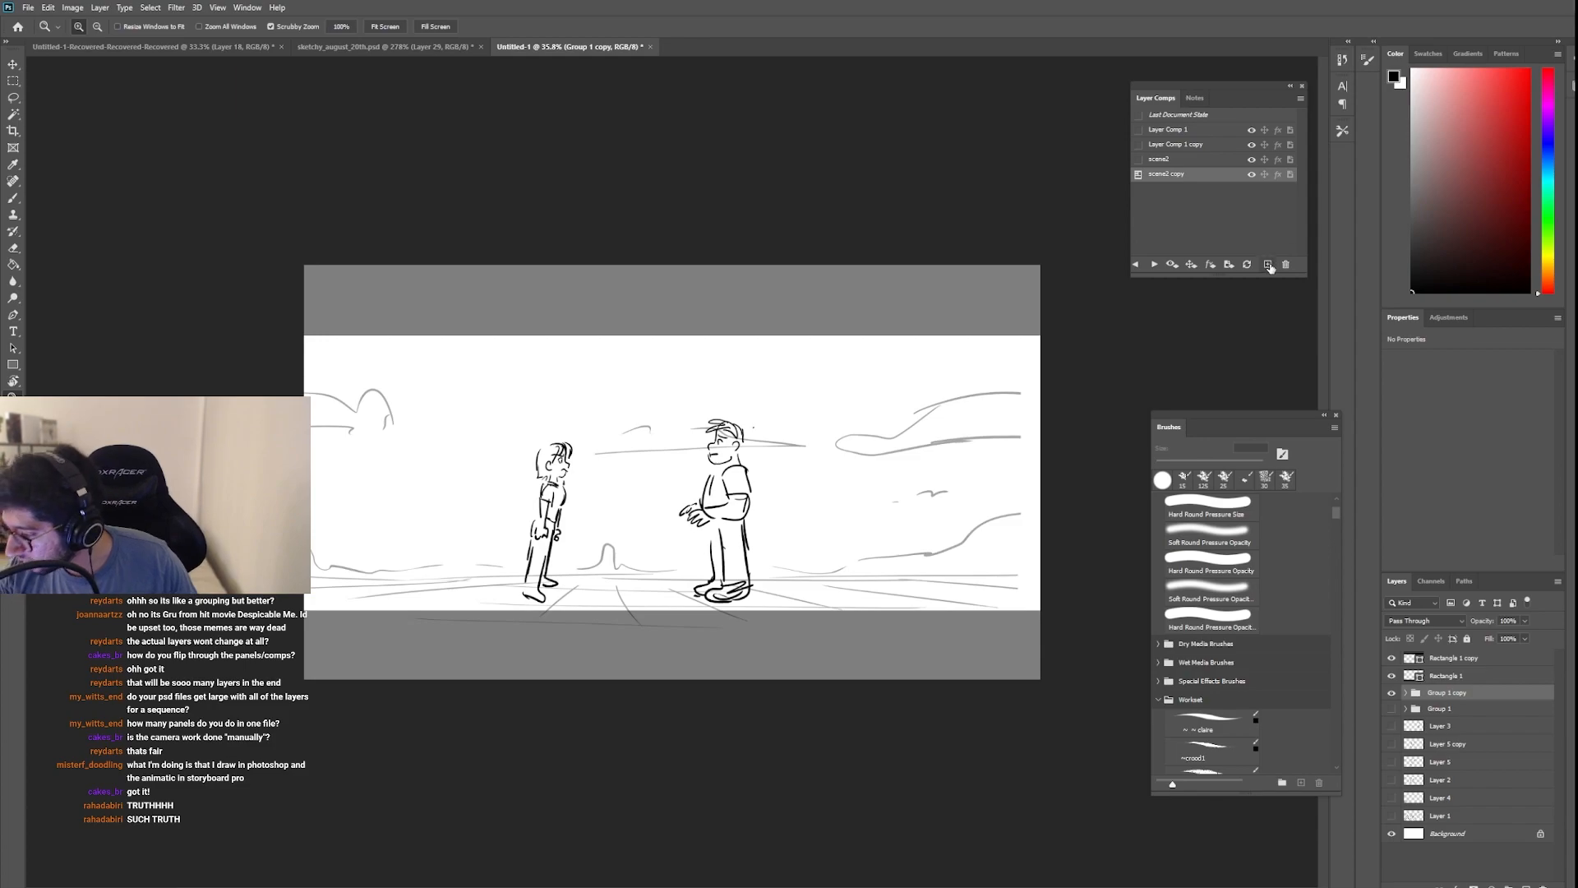
# Step: Create Layer Comp 2 of the character at the cube and duplicate it for the running pose
pyautogui.click(1269, 263)
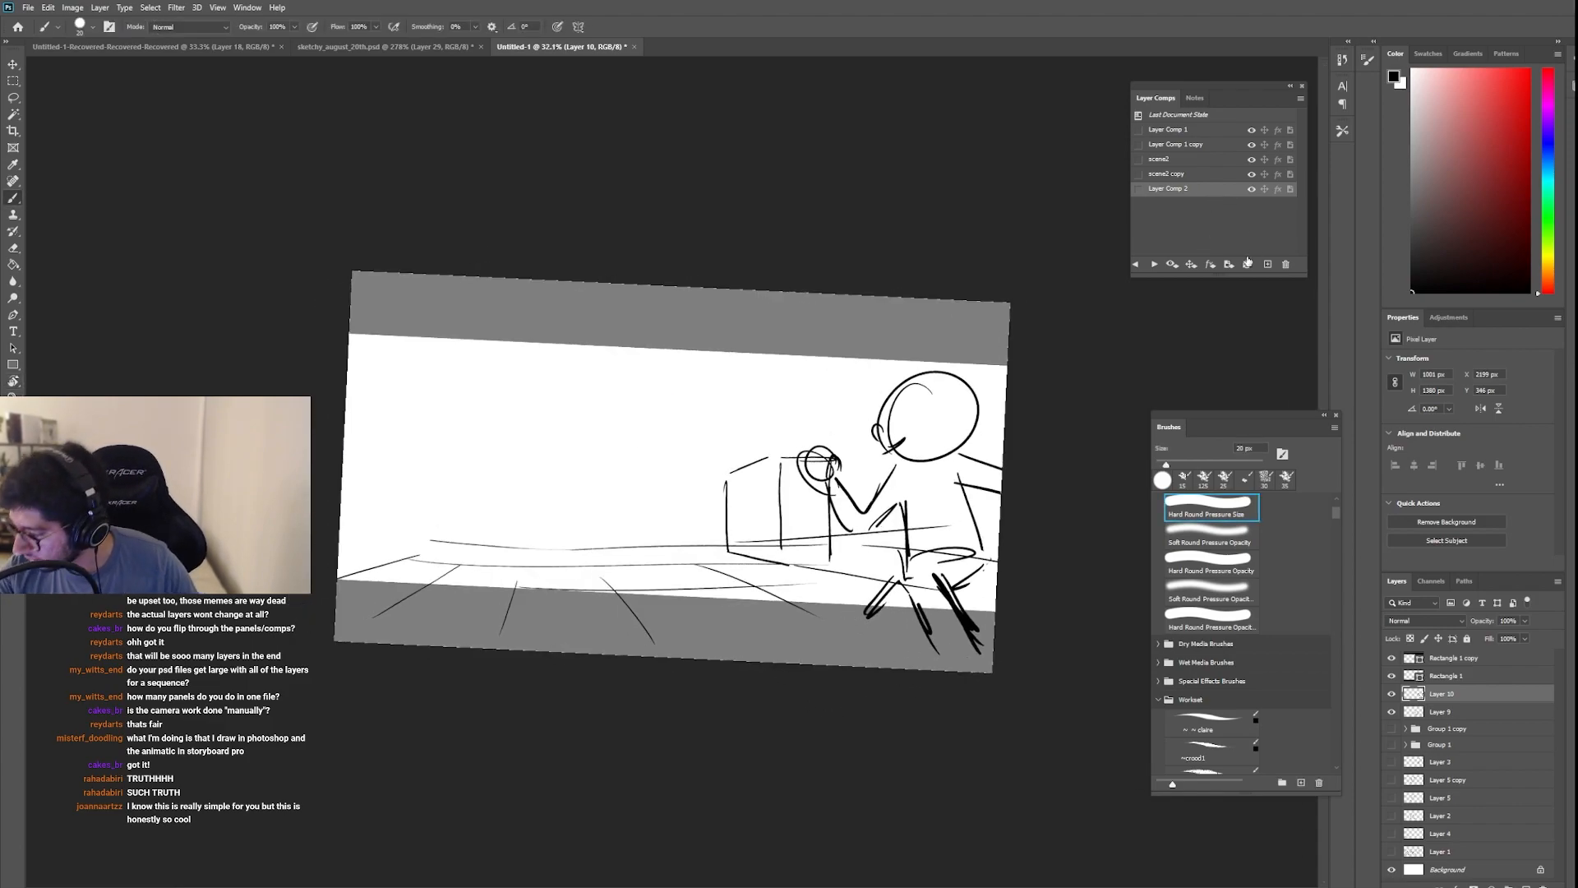
pyautogui.click(1265, 263)
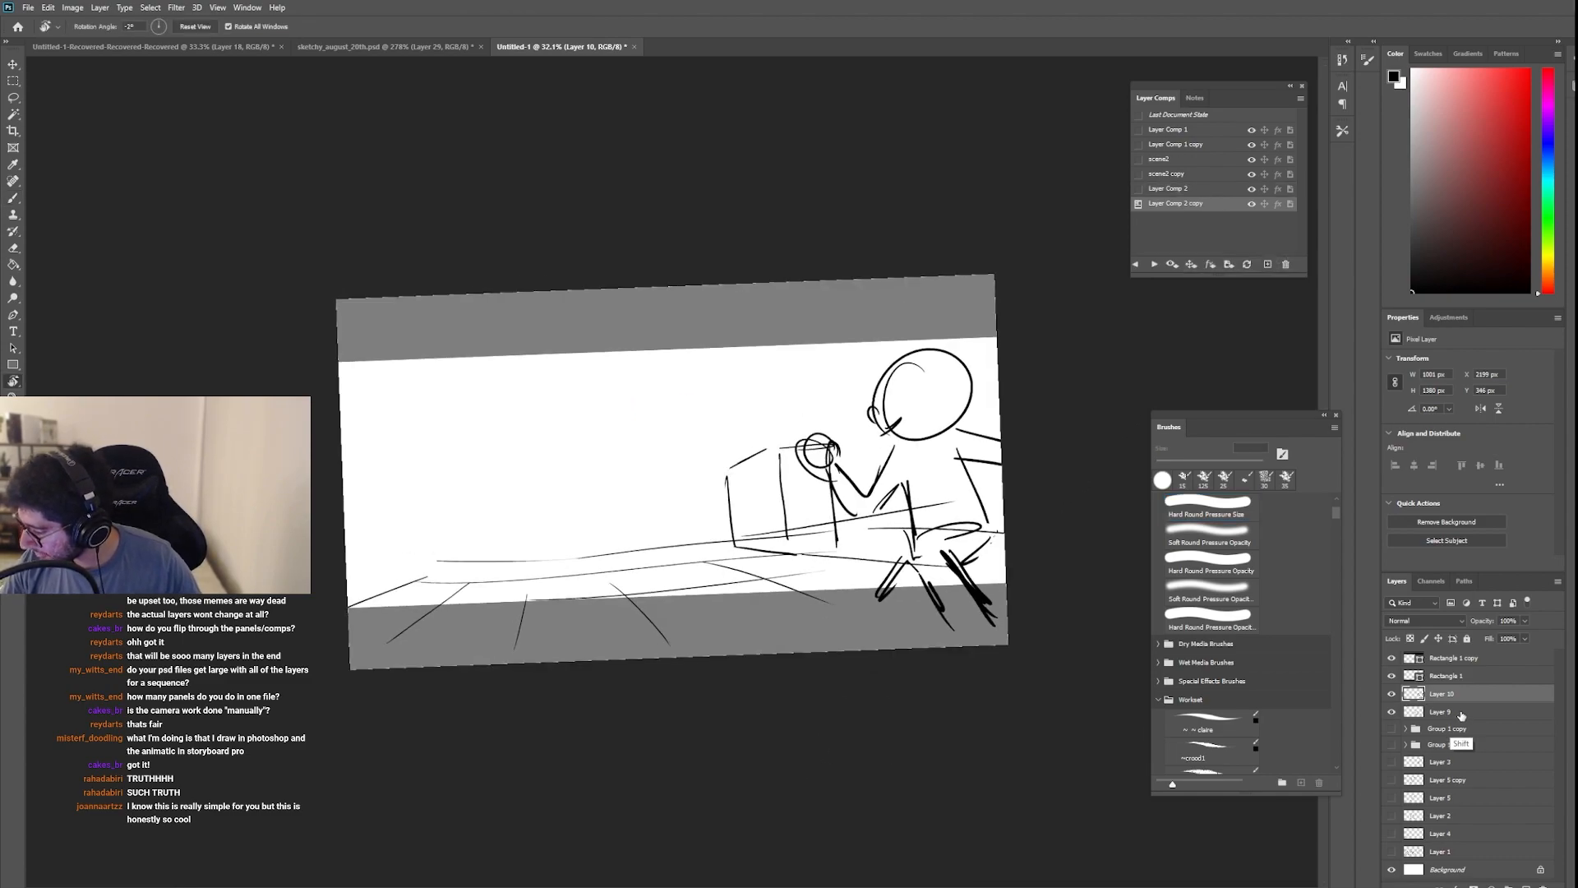
pyautogui.click(1514, 620)
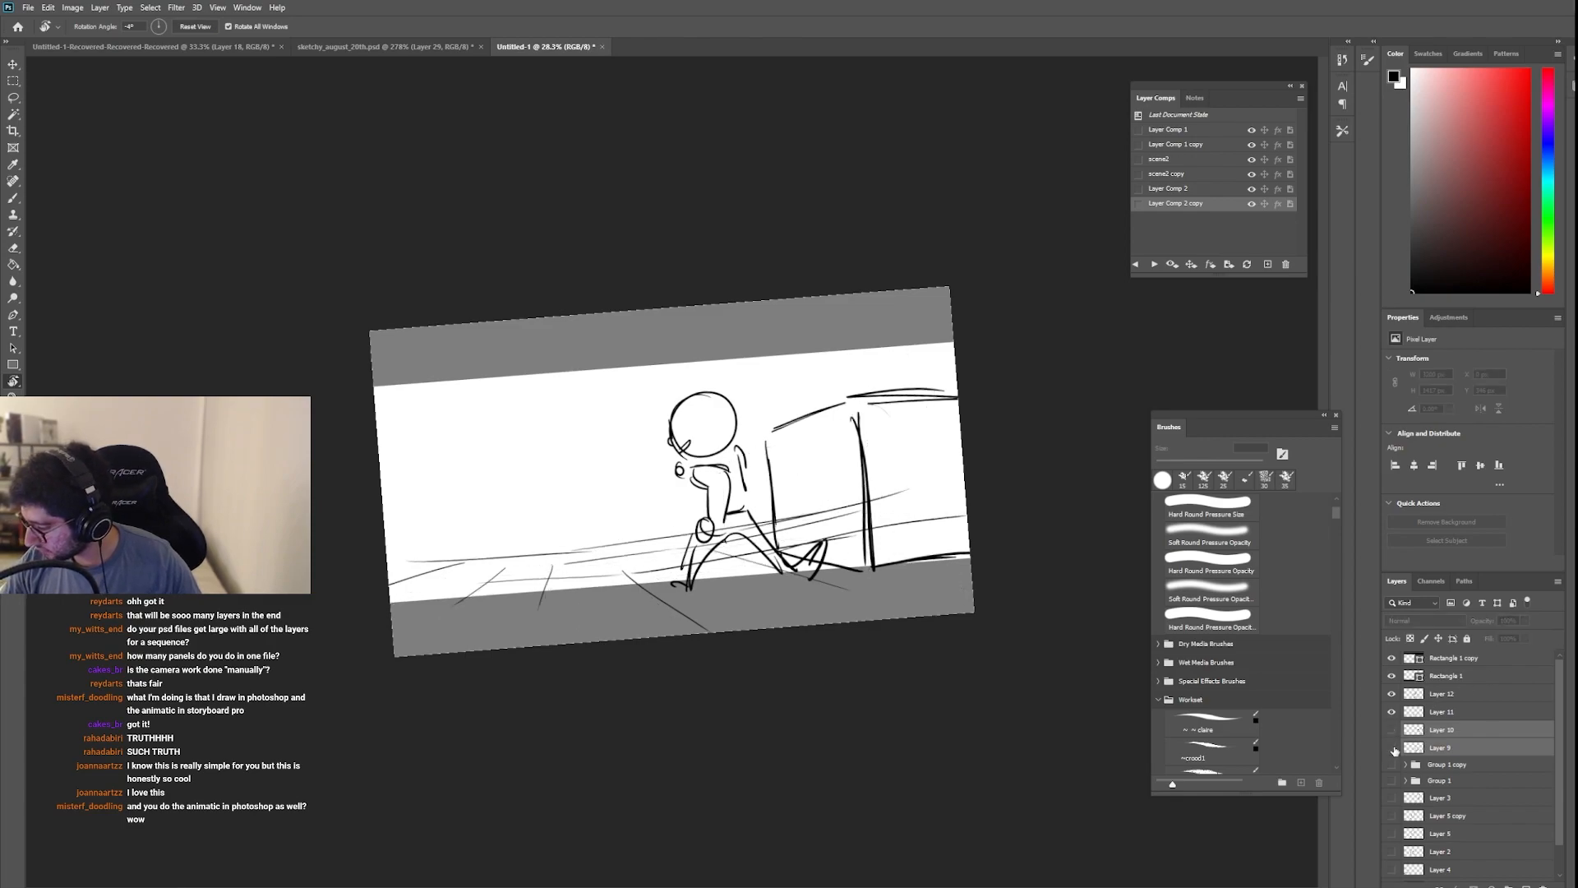
# Step: Duplicate Layer Comp 2 copy into copy 2 with the running figure scaled smaller
pyautogui.click(1170, 187)
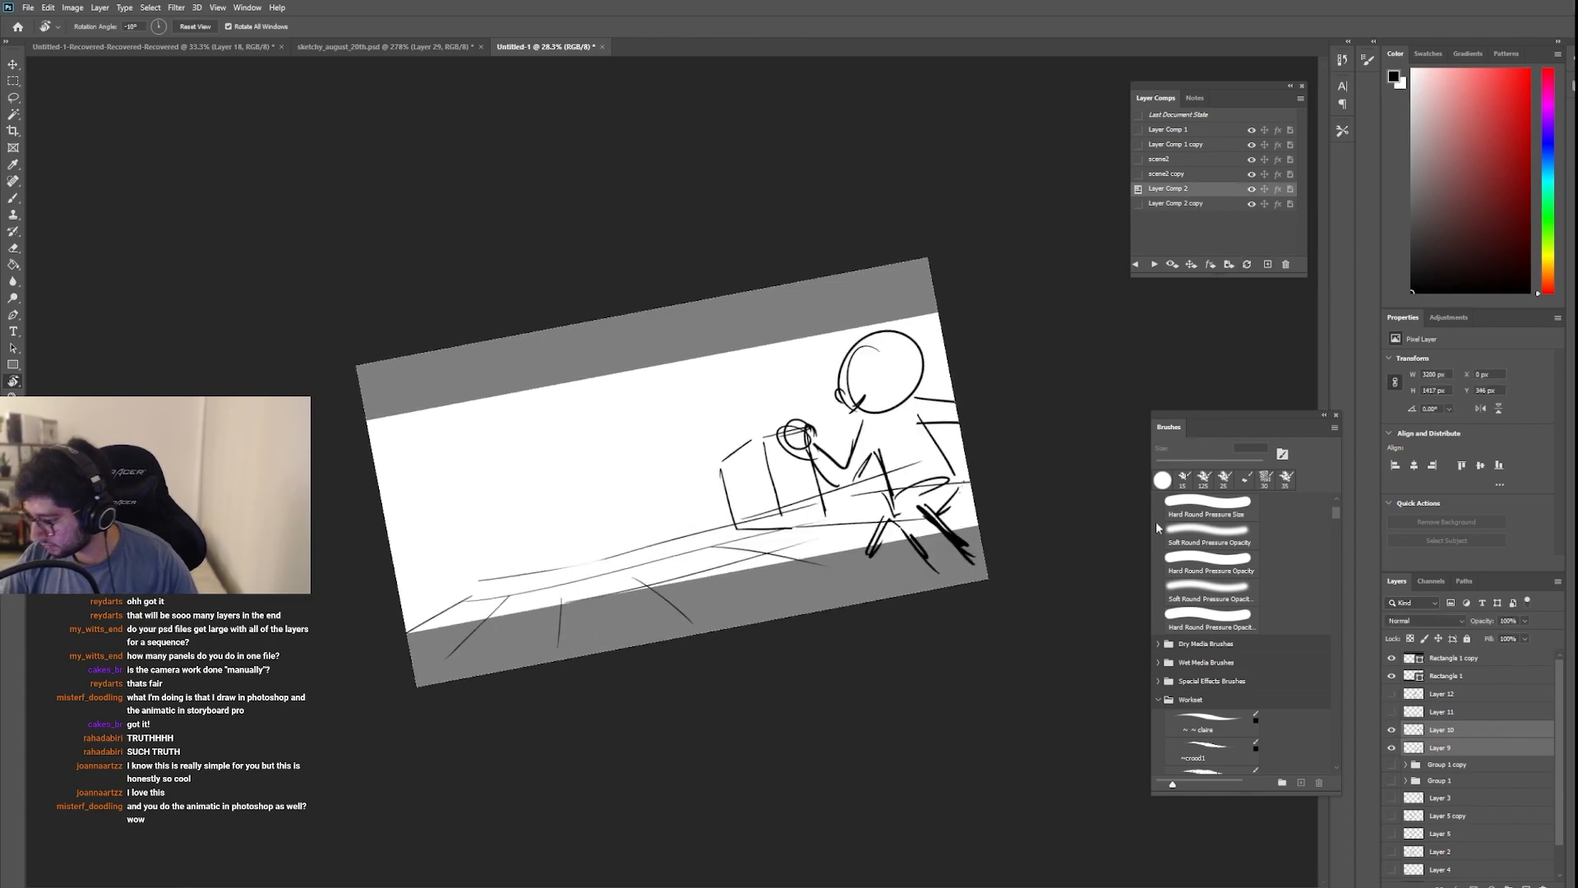
pyautogui.click(1174, 204)
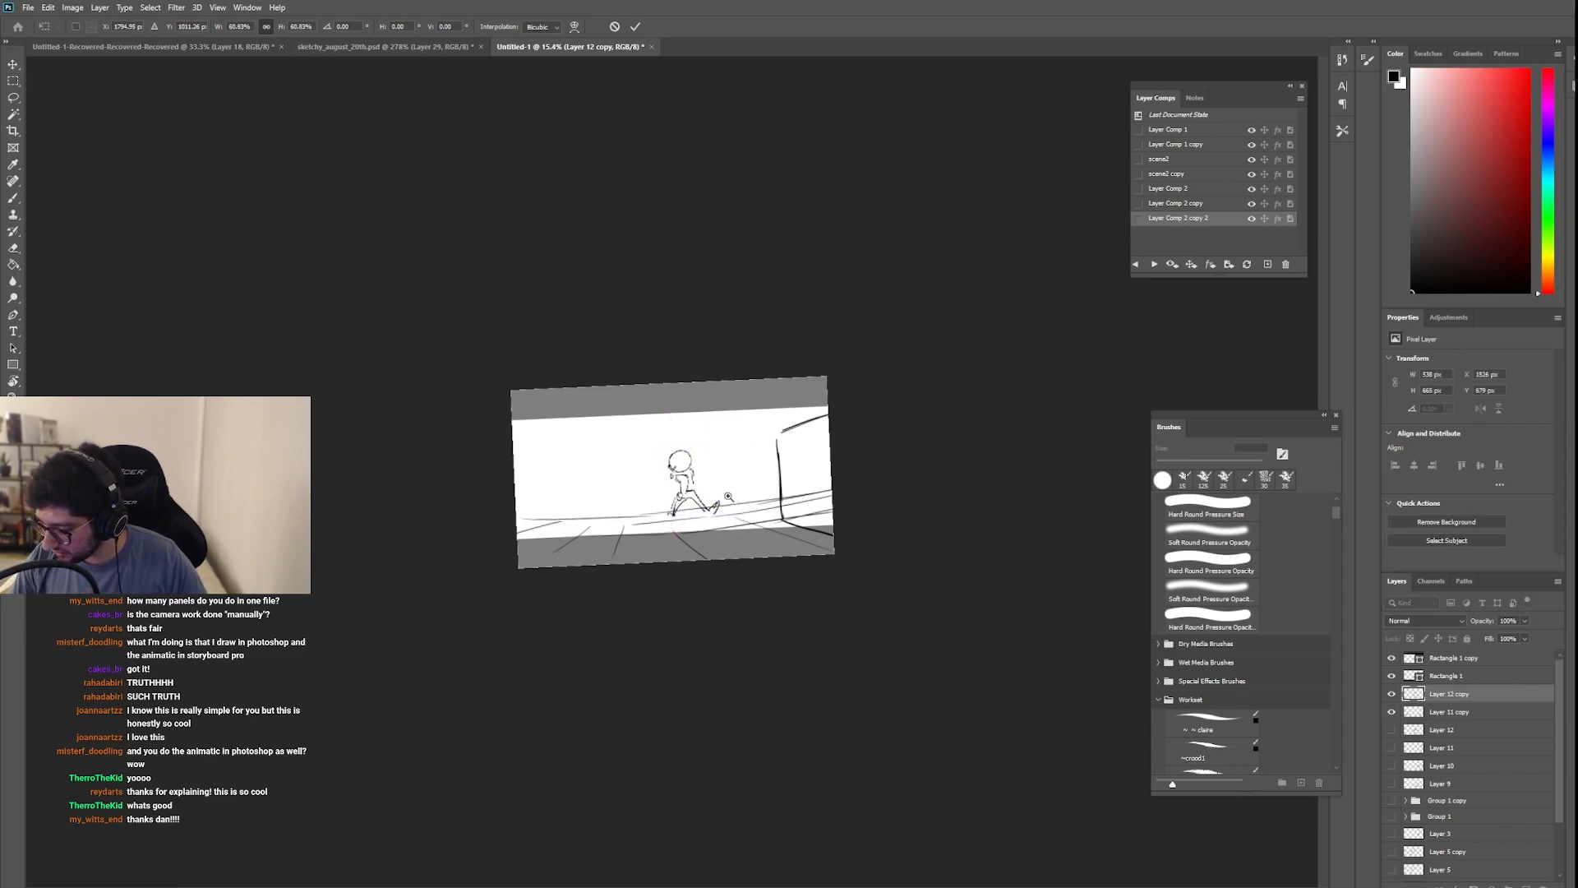
pyautogui.click(1167, 128)
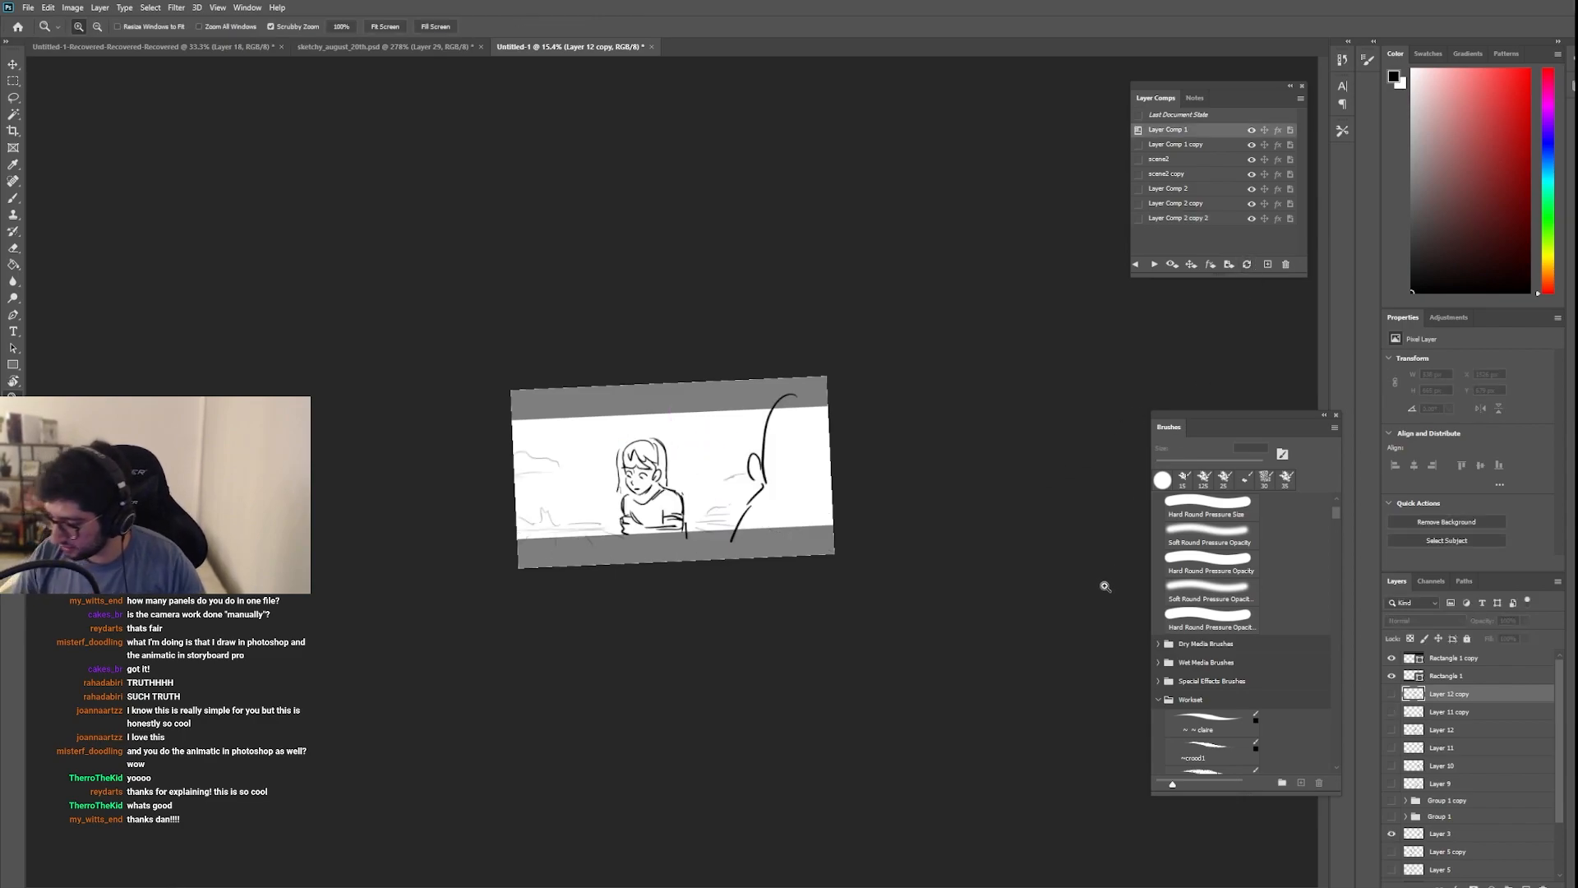
pyautogui.click(1177, 219)
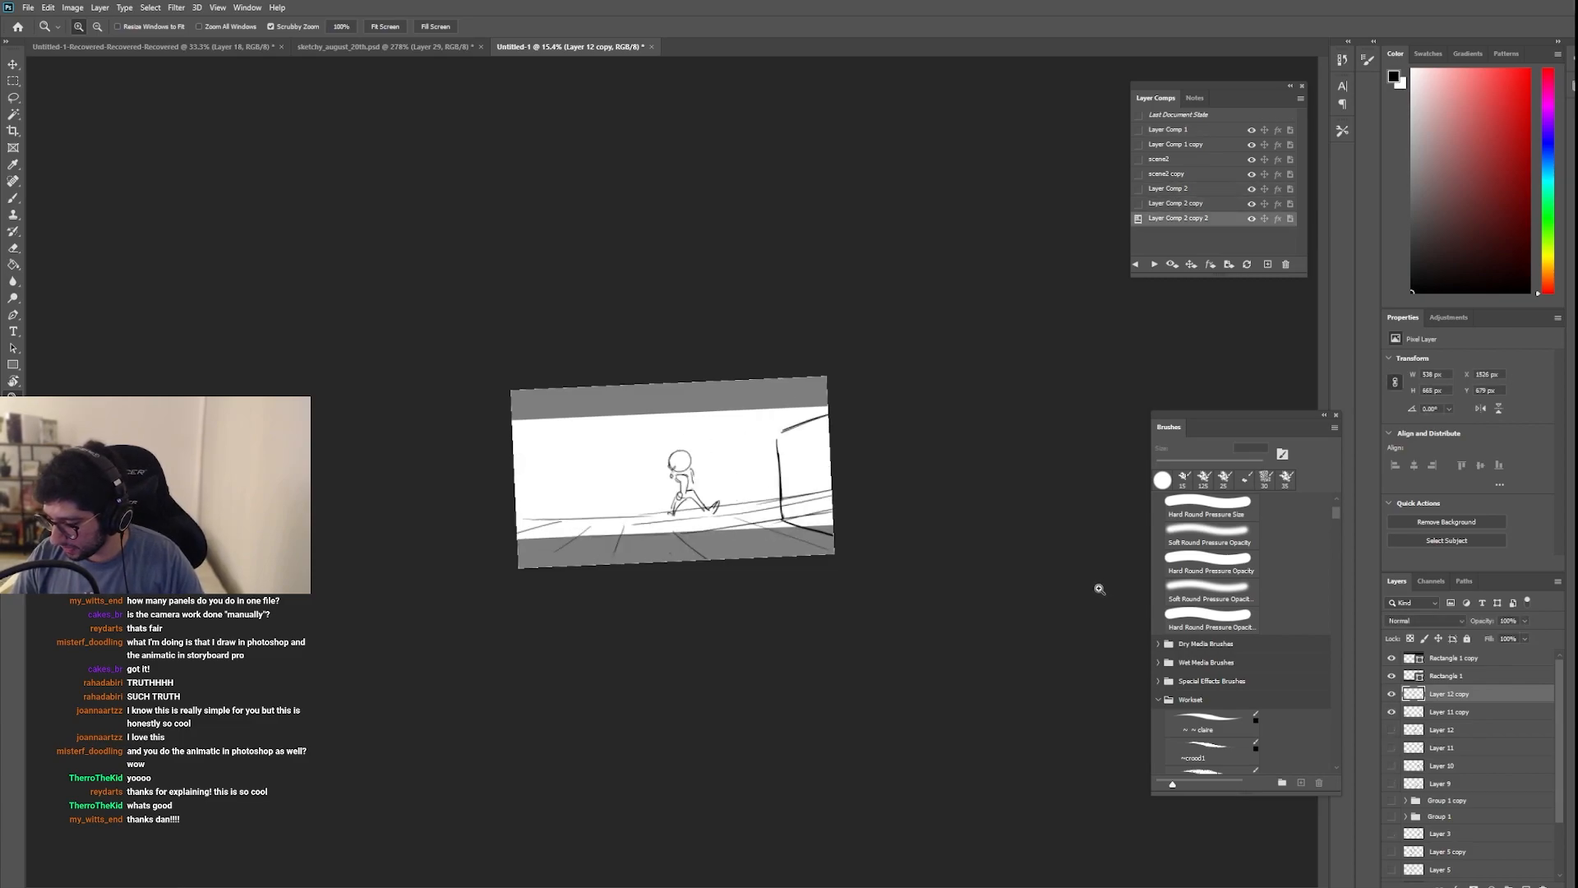
# Step: Click through Layer Comp 2, its copy and copy 2 to compare the running figure's distance
pyautogui.click(1176, 202)
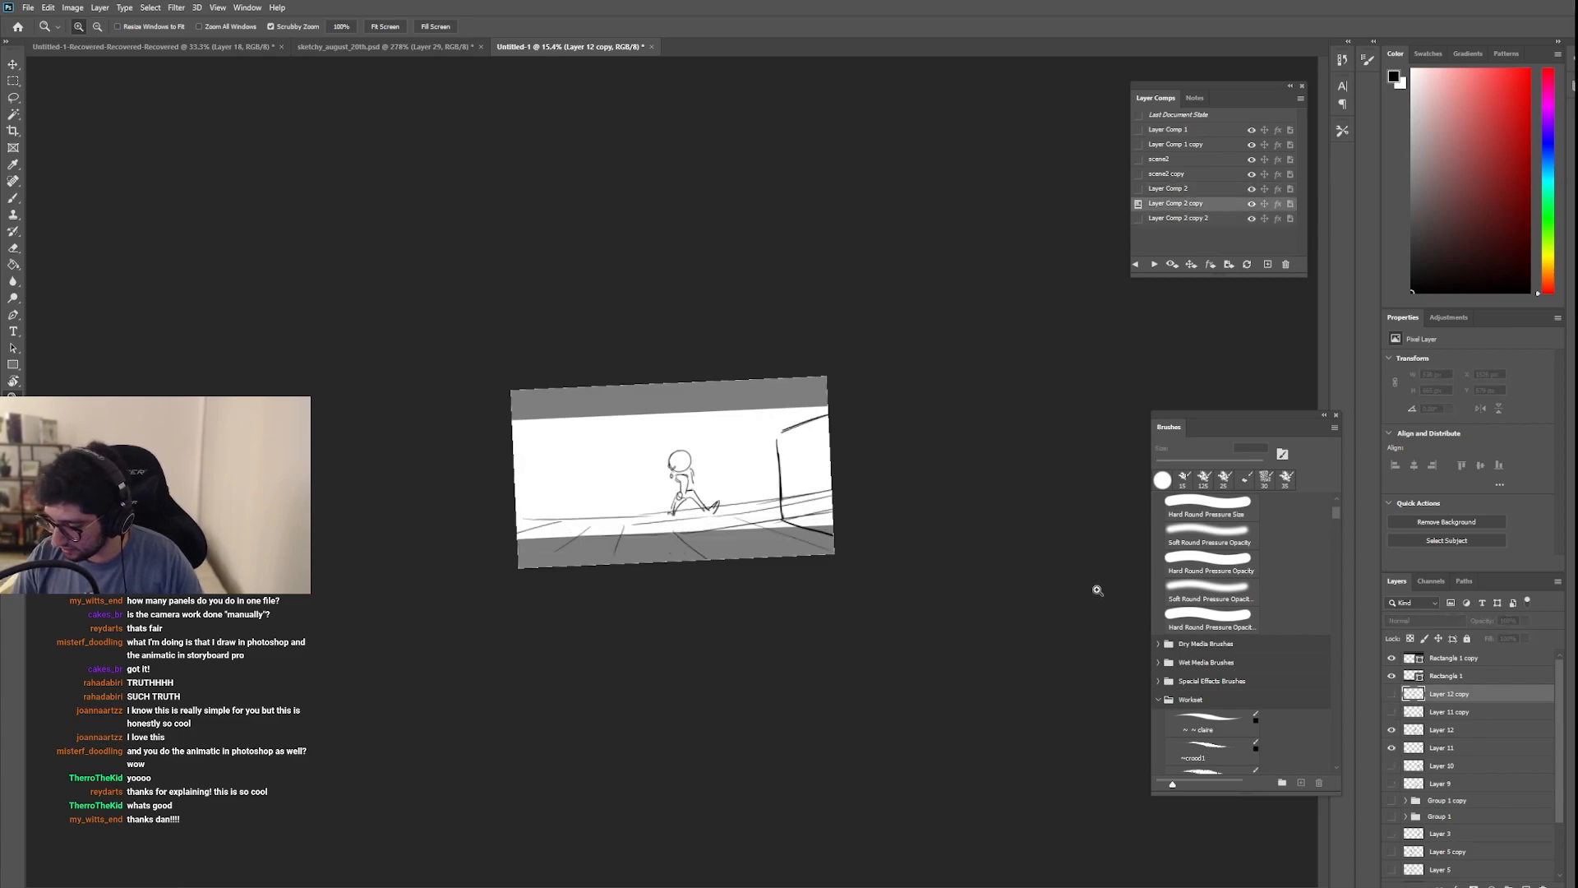
pyautogui.click(1175, 219)
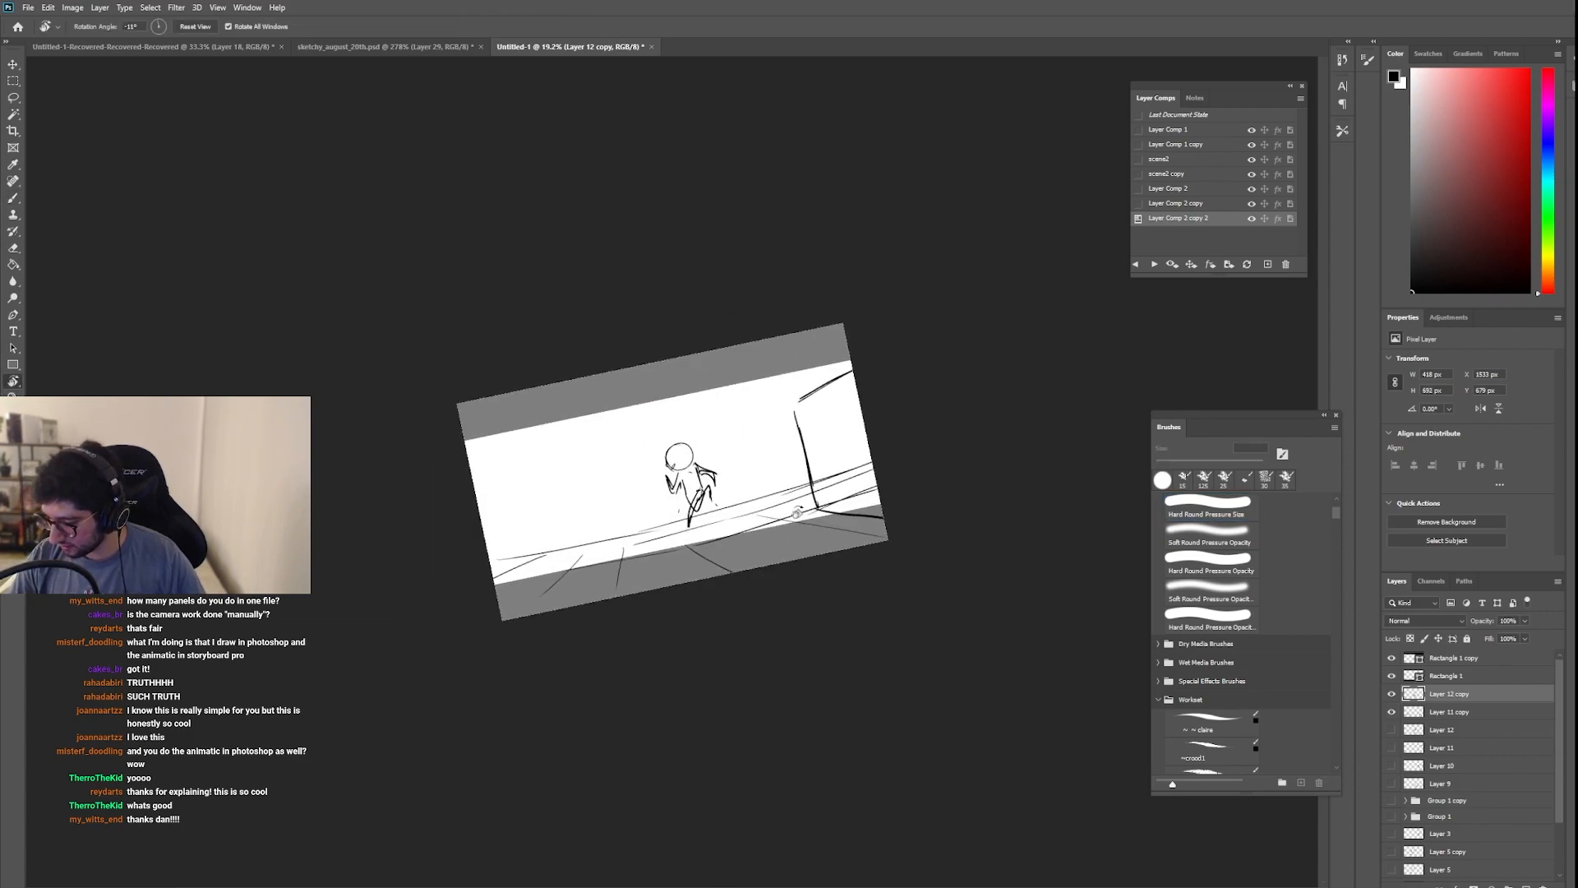
pyautogui.click(1450, 712)
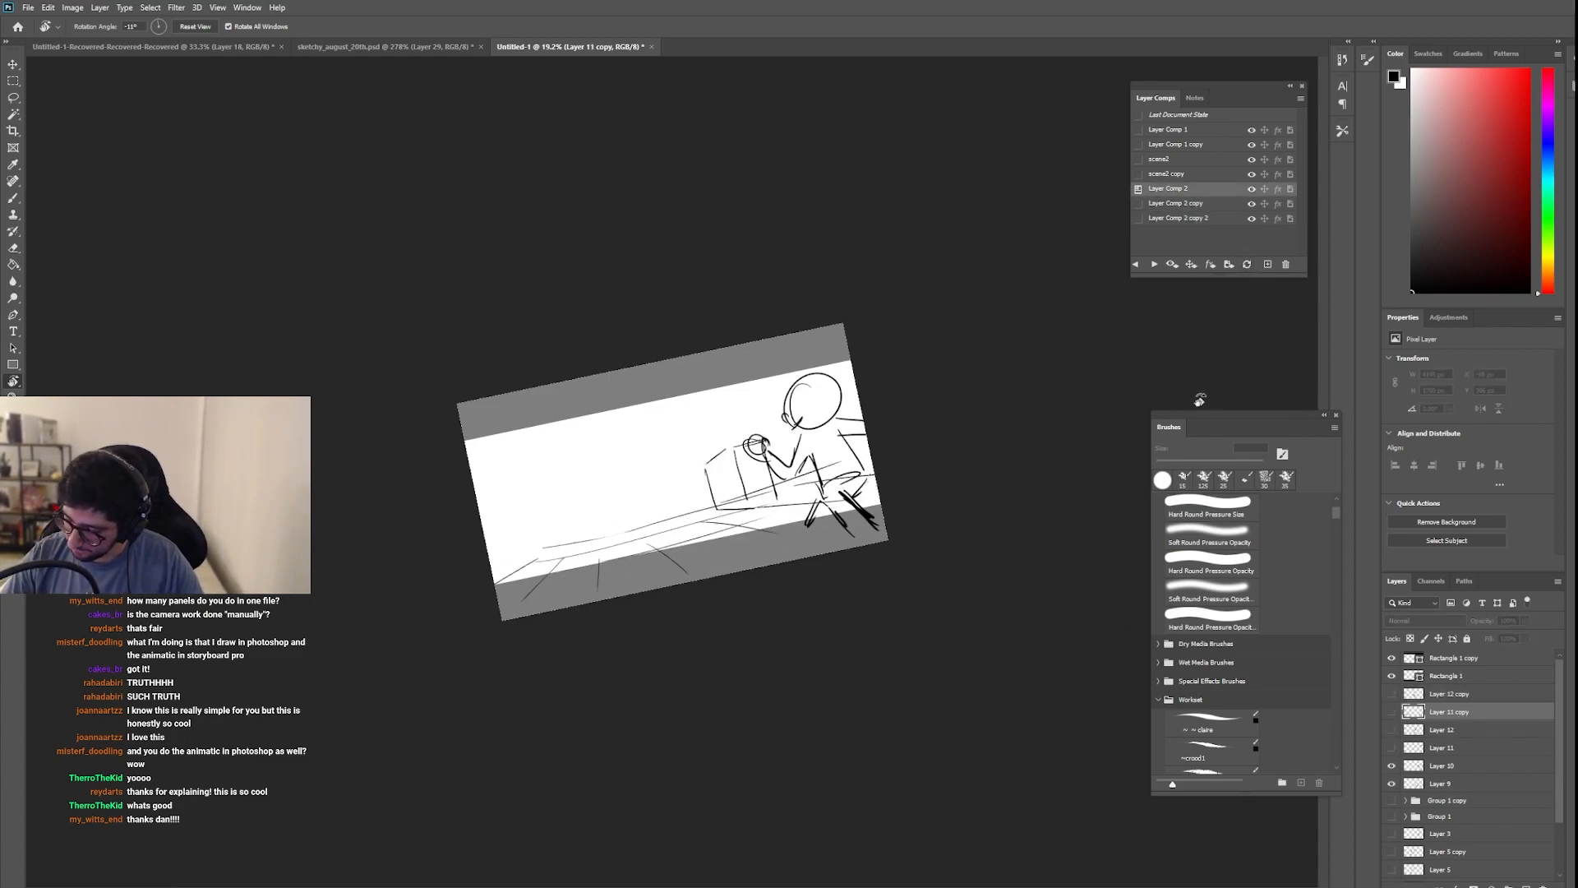
pyautogui.click(1177, 218)
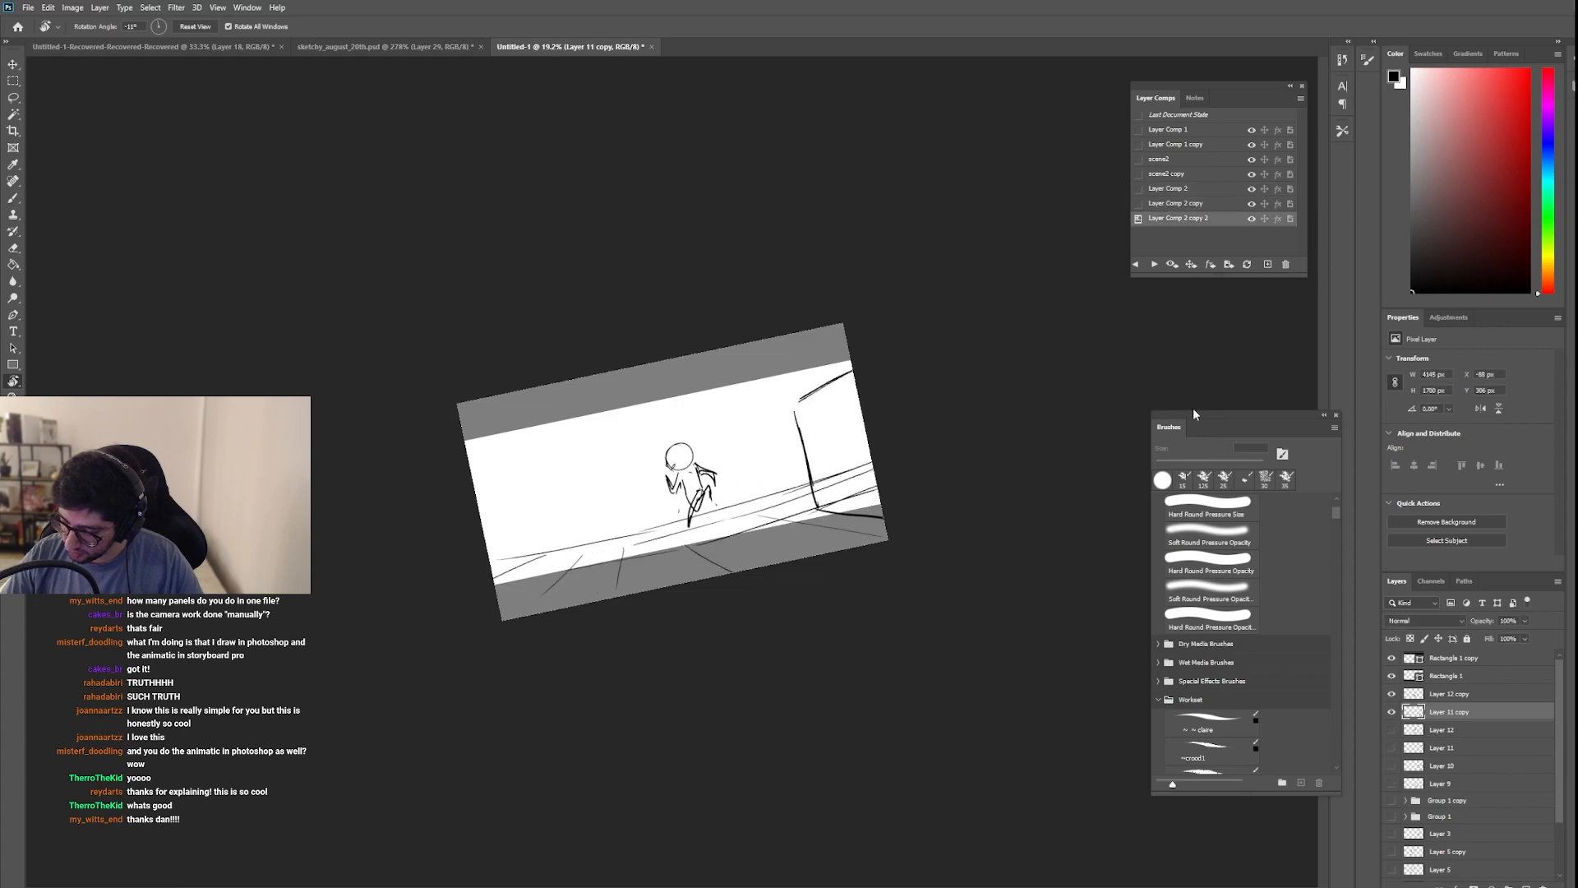
pyautogui.moveTo(1190, 421)
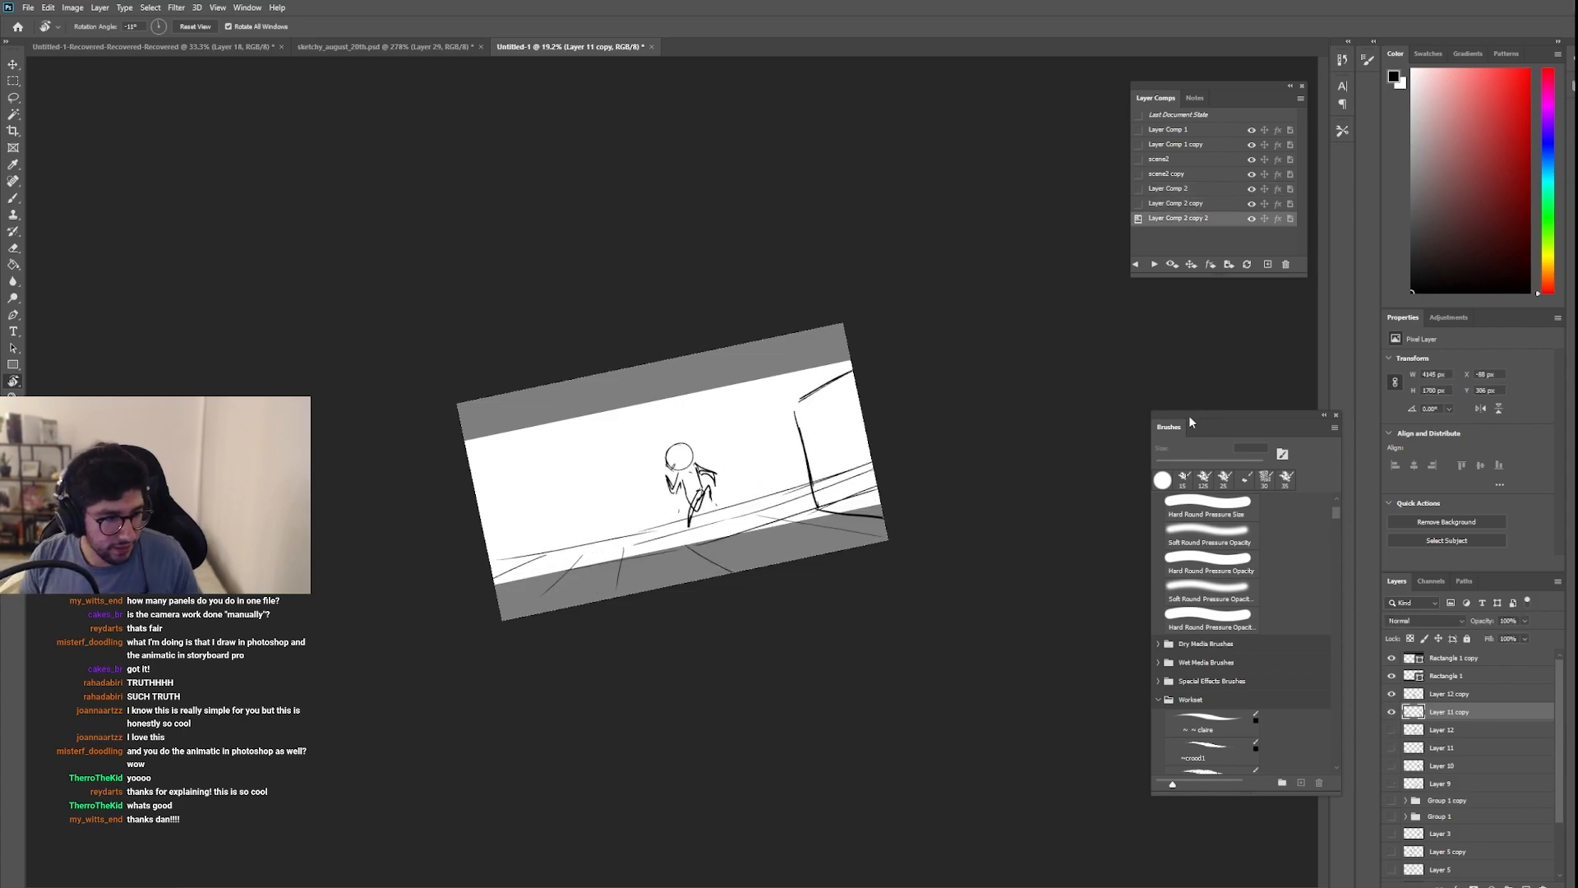